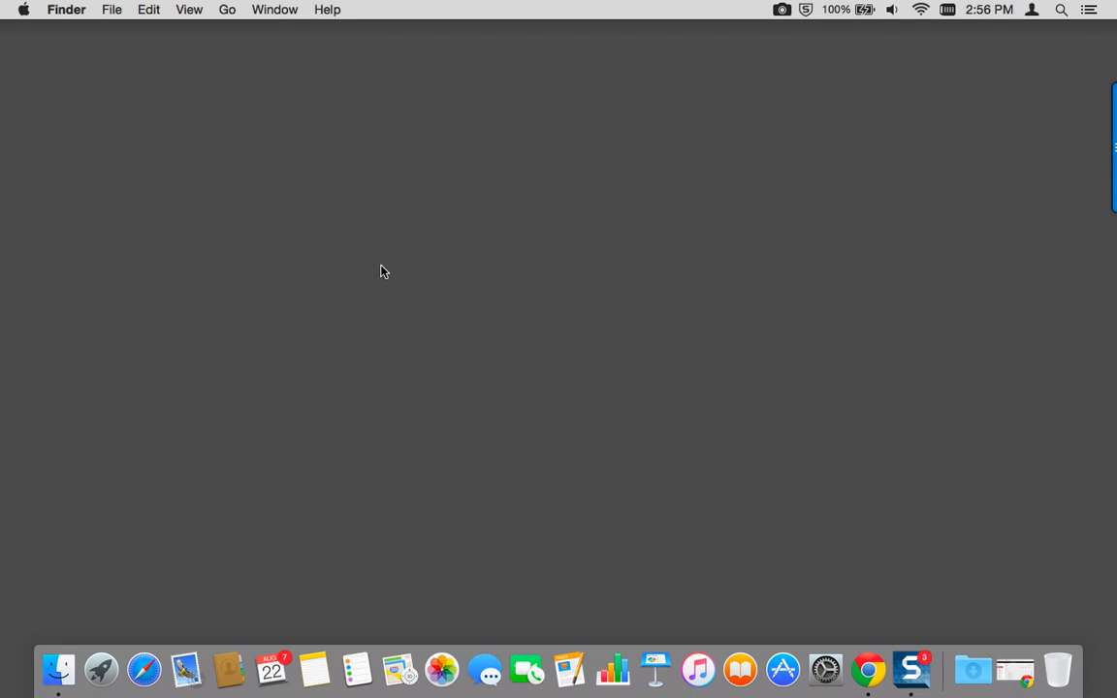
mouse_move(101, 421)
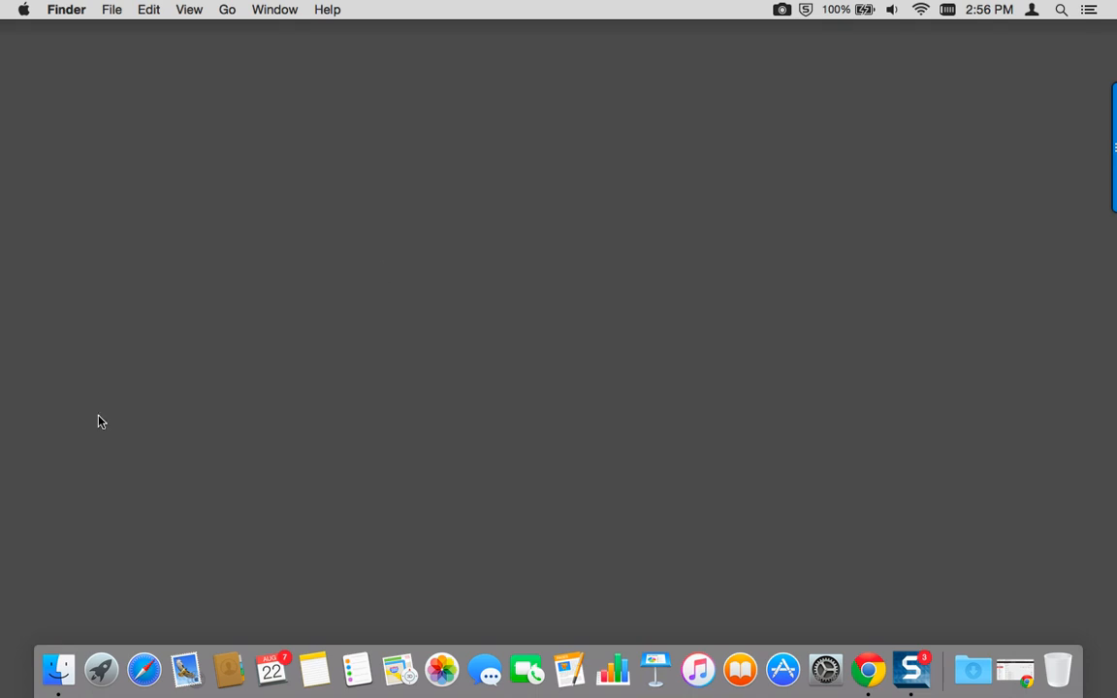
mouse_move(59, 669)
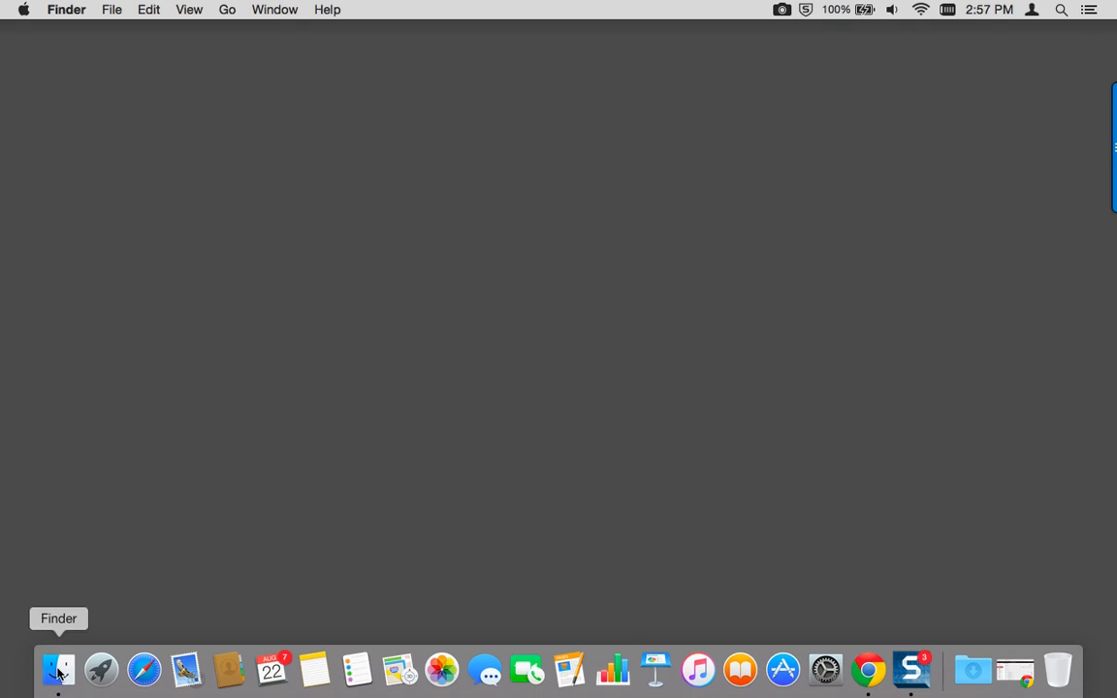
- Bring up a Finder window listing the Macintosh HD top-level folders
click(60, 664)
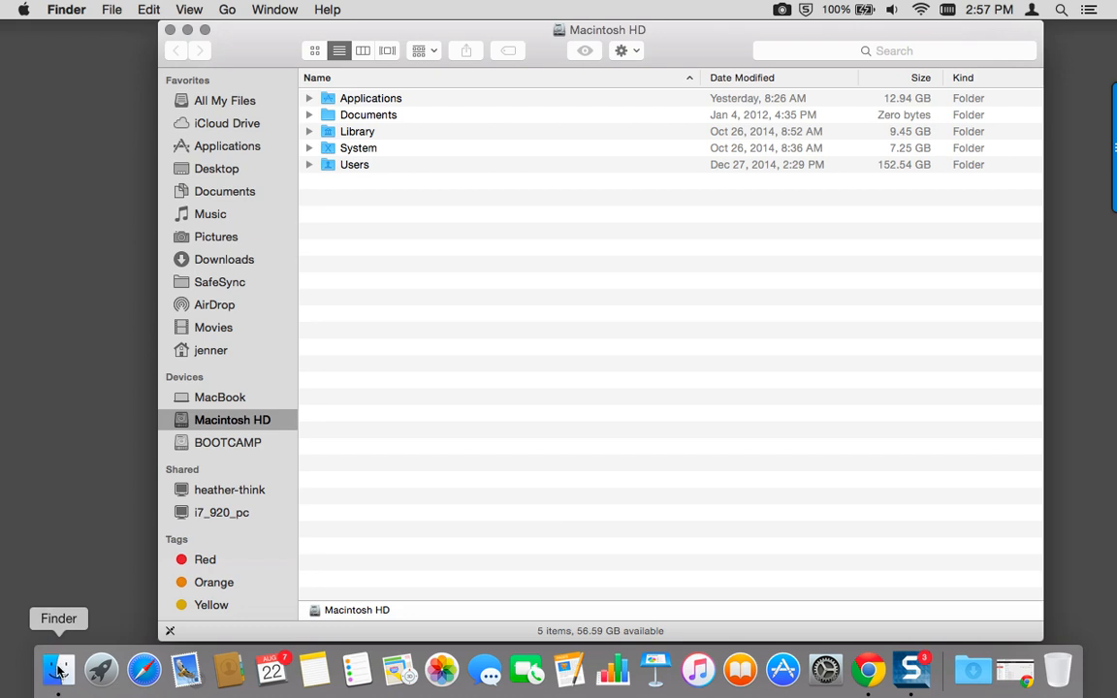
mouse_move(86, 31)
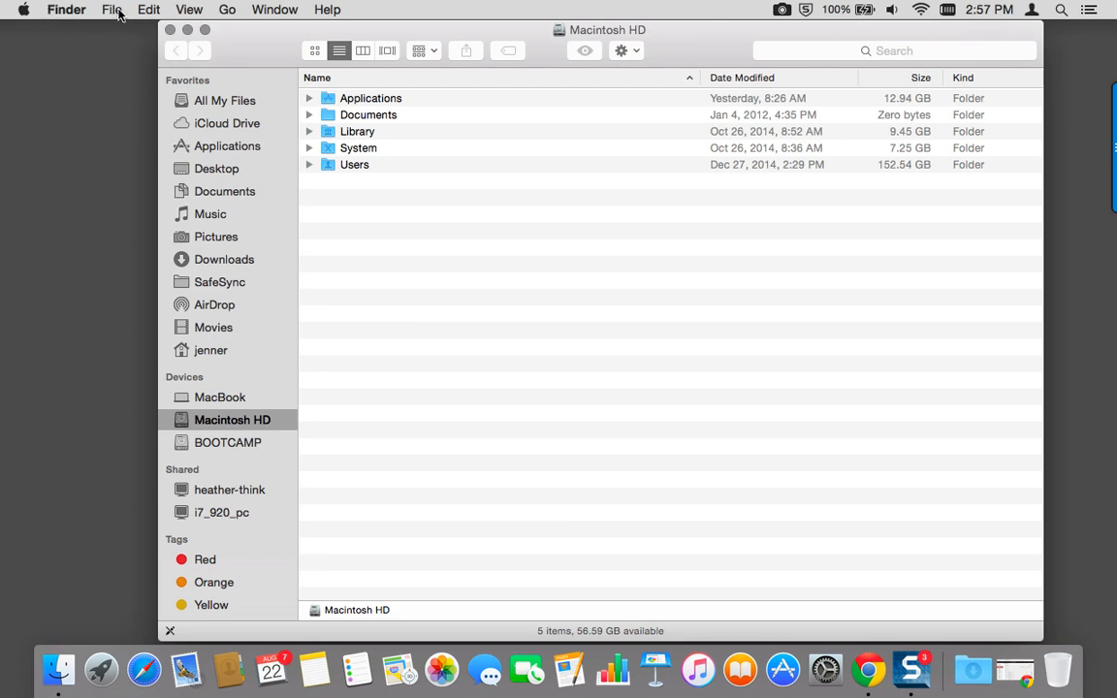
click(108, 8)
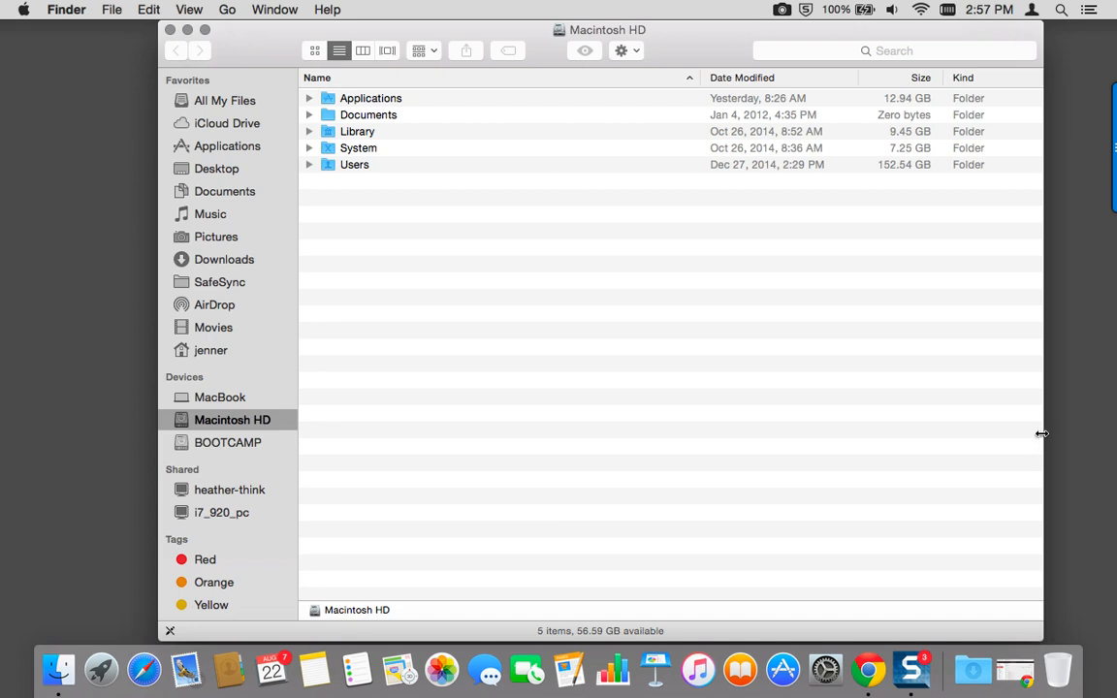
mouse_move(447, 20)
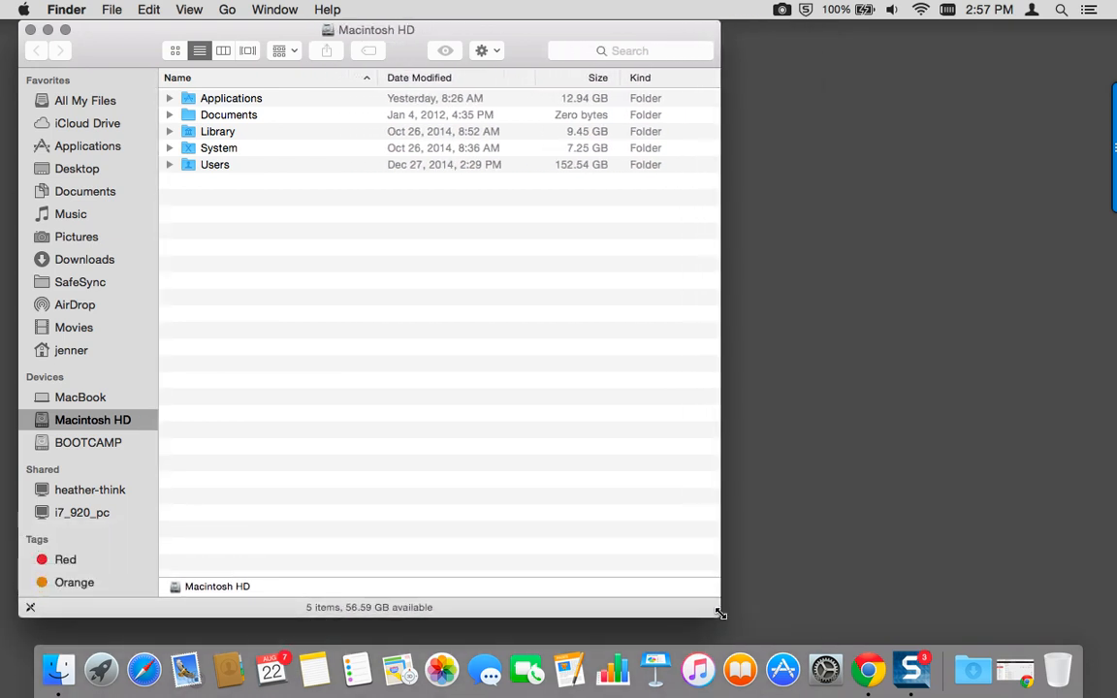
mouse_move(458, 338)
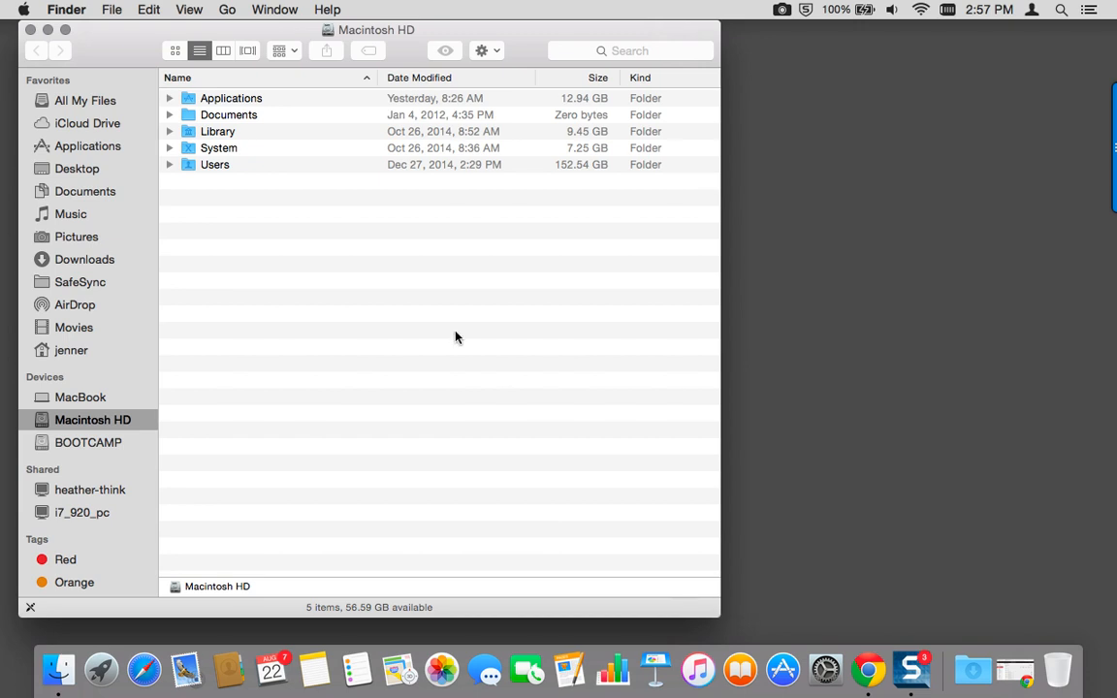
mouse_move(227, 54)
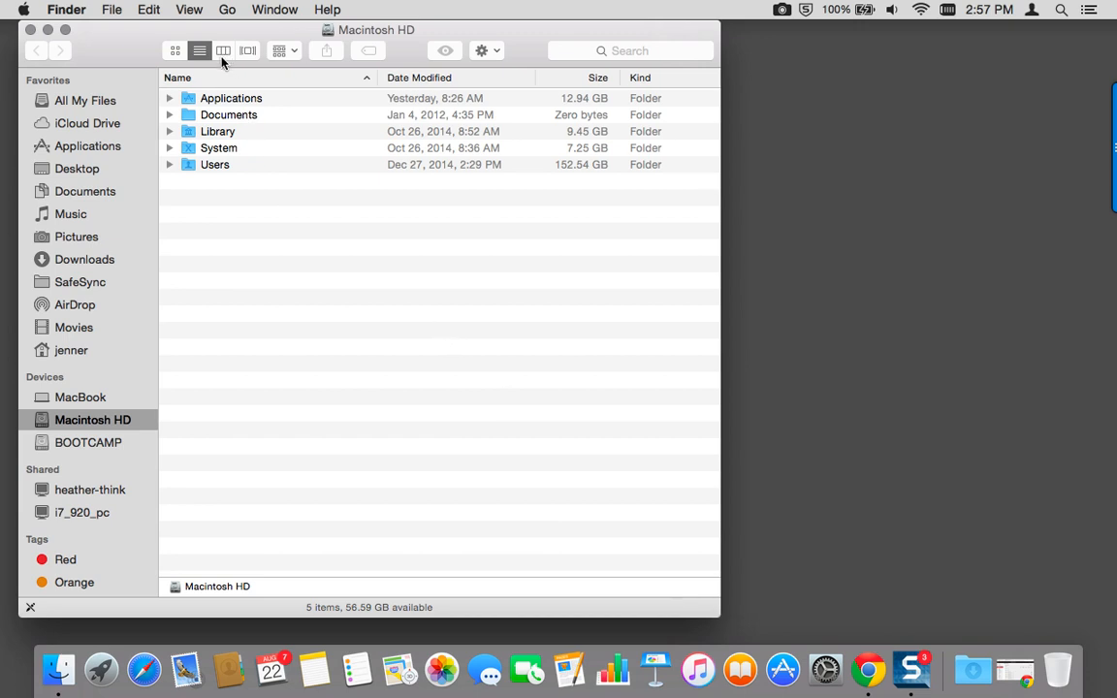
mouse_move(198, 50)
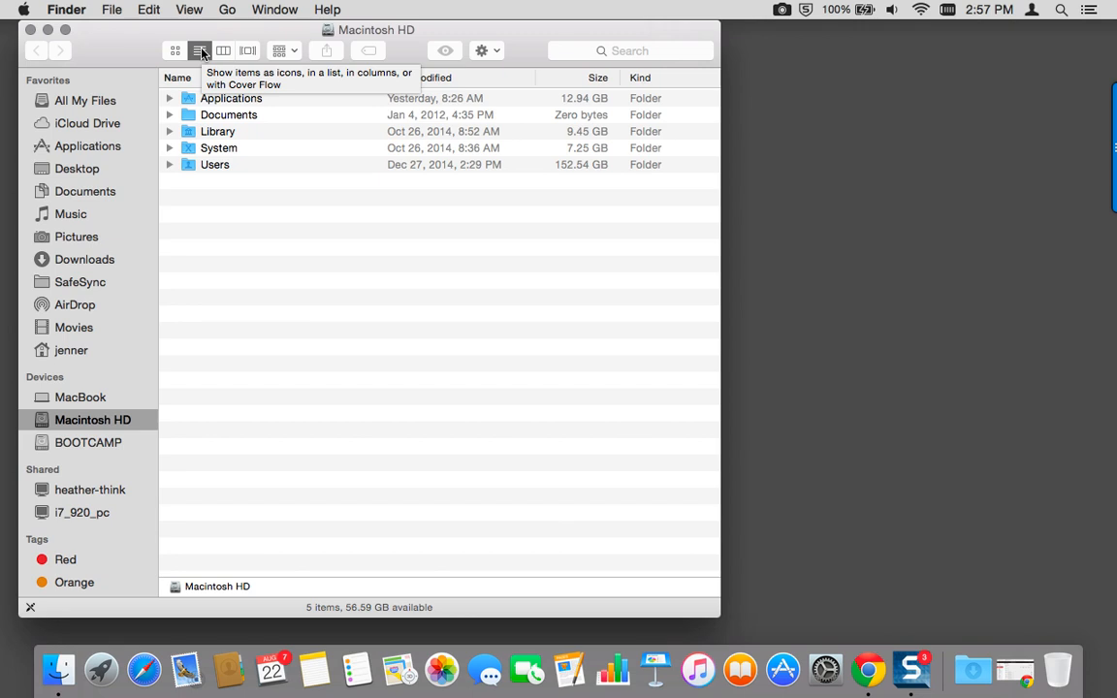
mouse_move(223, 201)
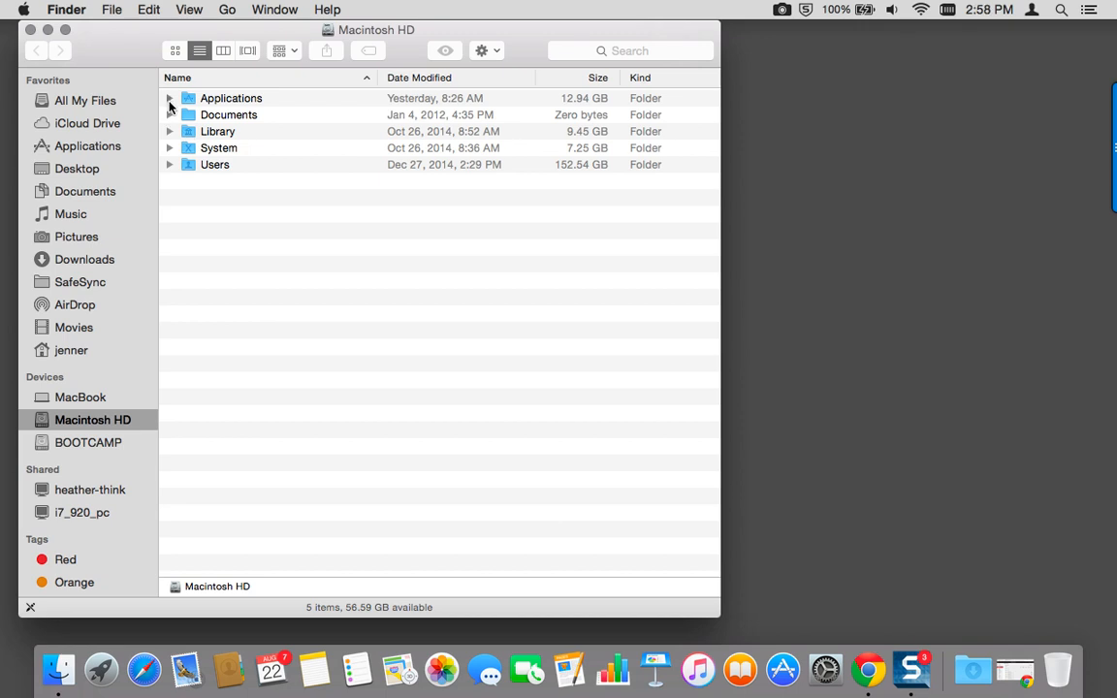
click(175, 97)
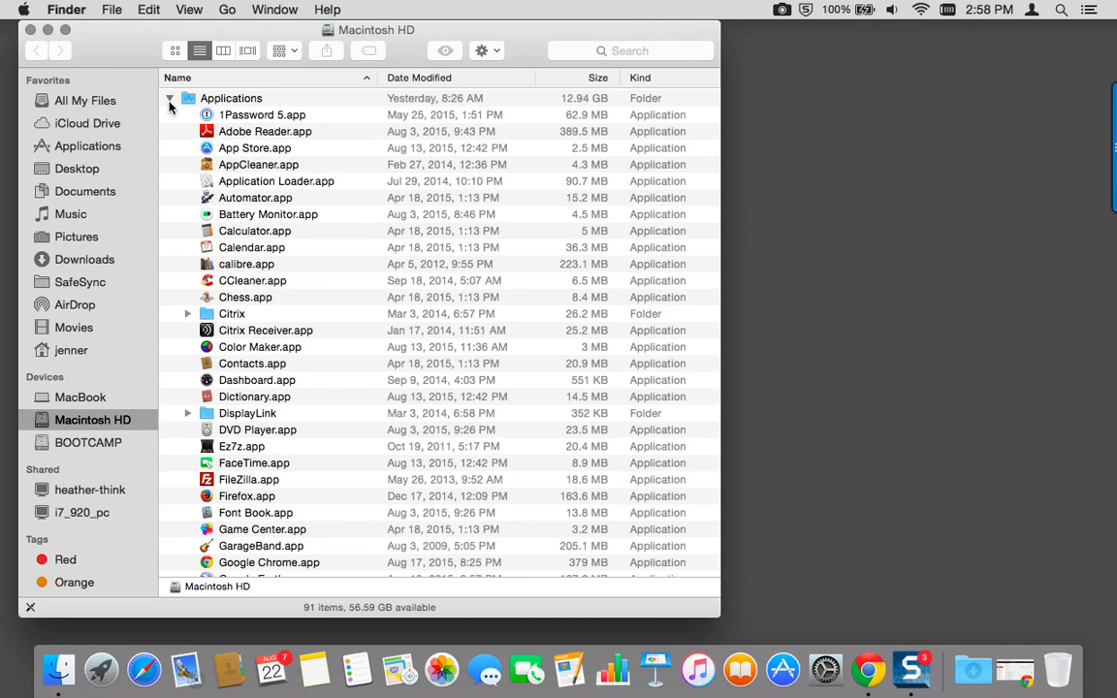
click(178, 97)
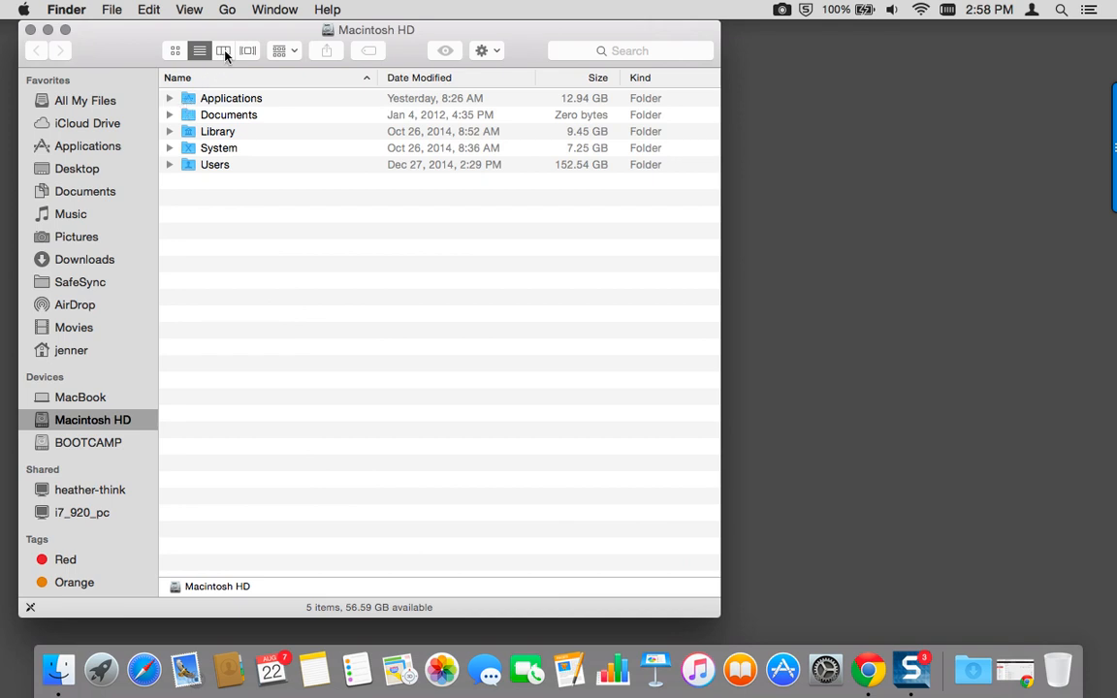
- In column view, drill into Documents > Old Stuff > Claire and widen the window to fit
click(227, 51)
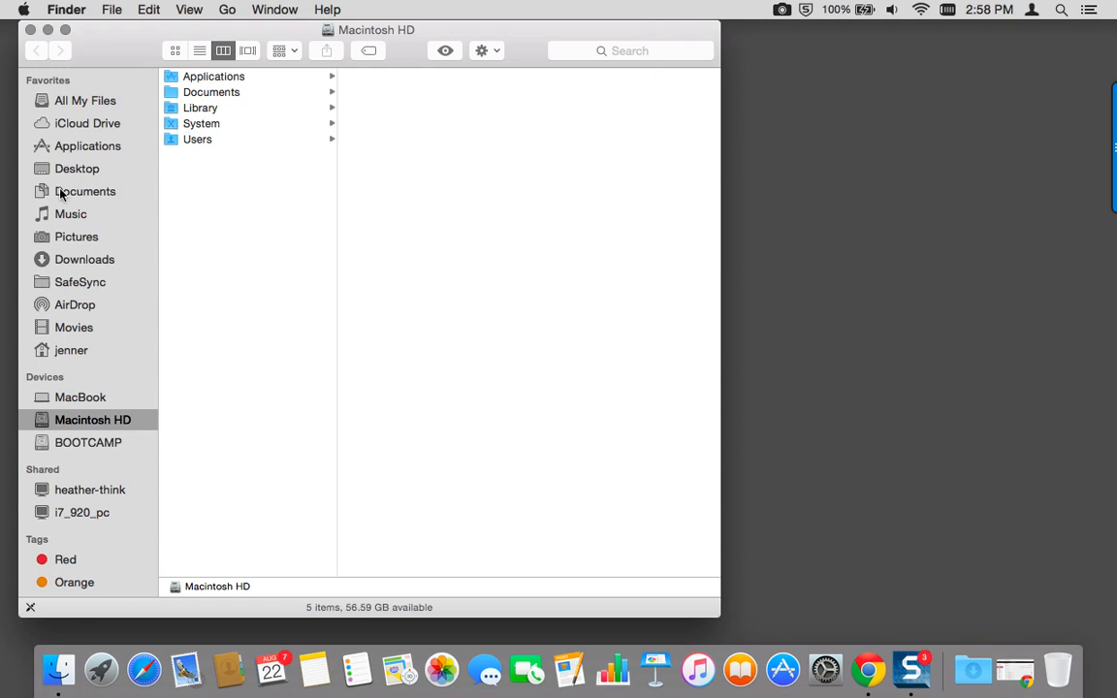
click(86, 193)
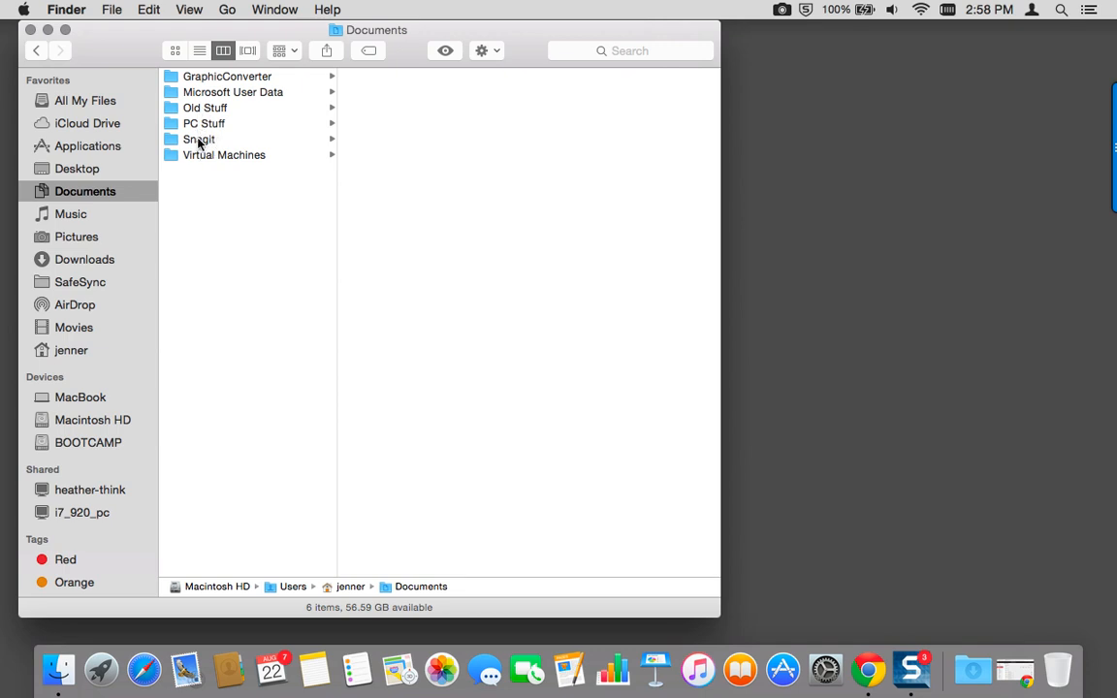
mouse_move(205, 166)
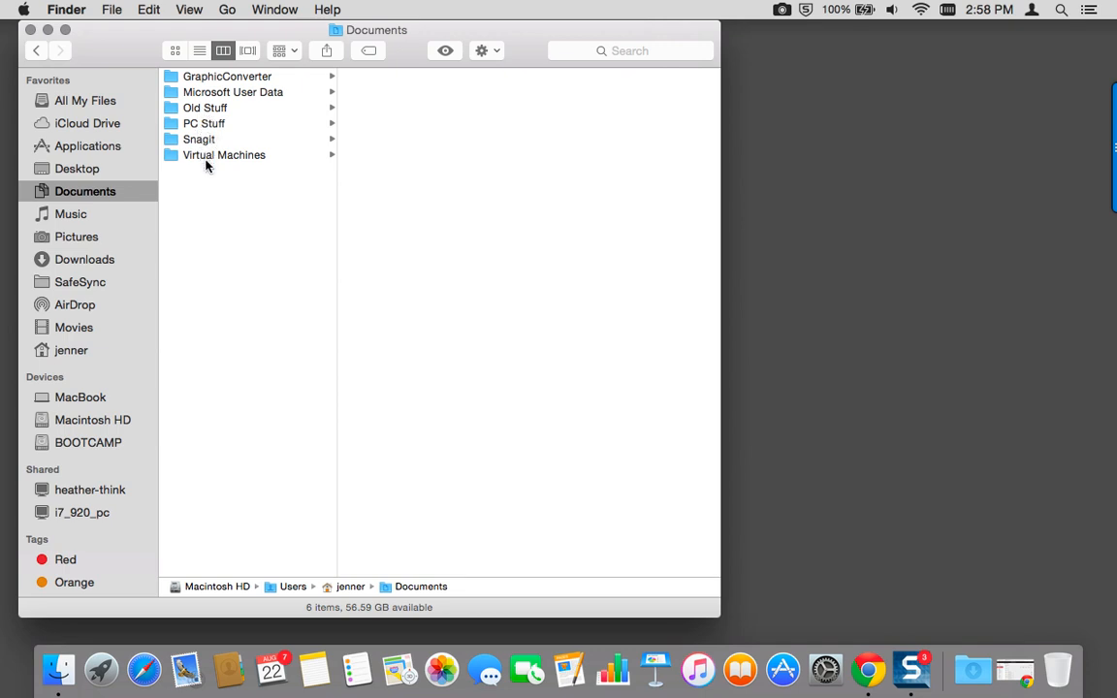
mouse_move(204, 124)
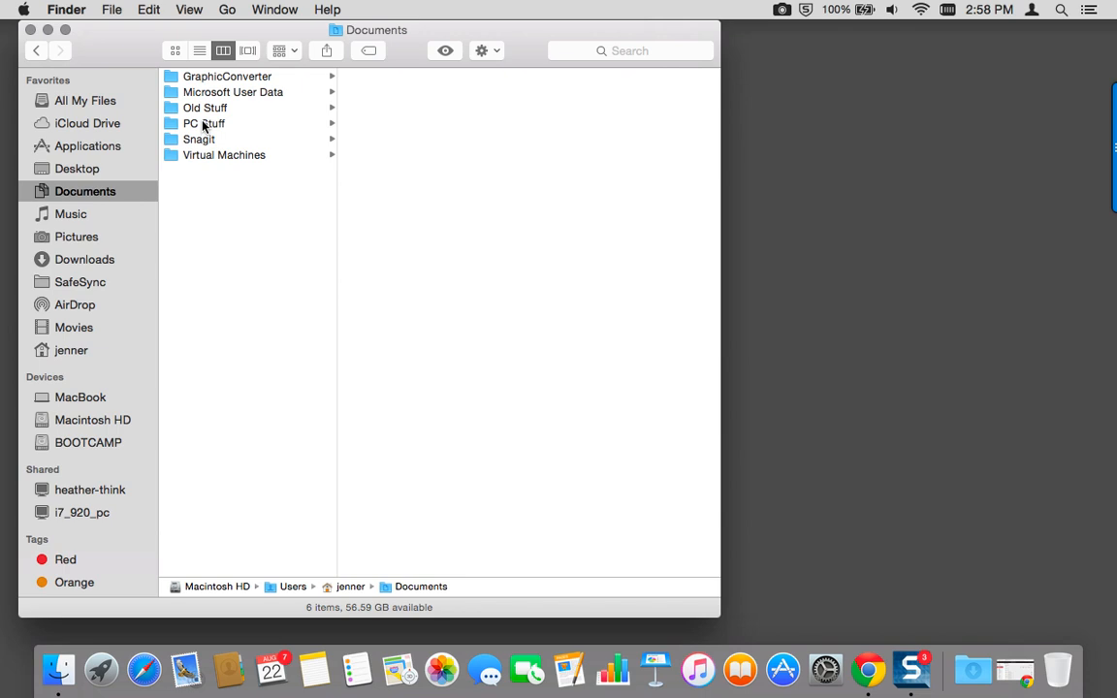
click(206, 108)
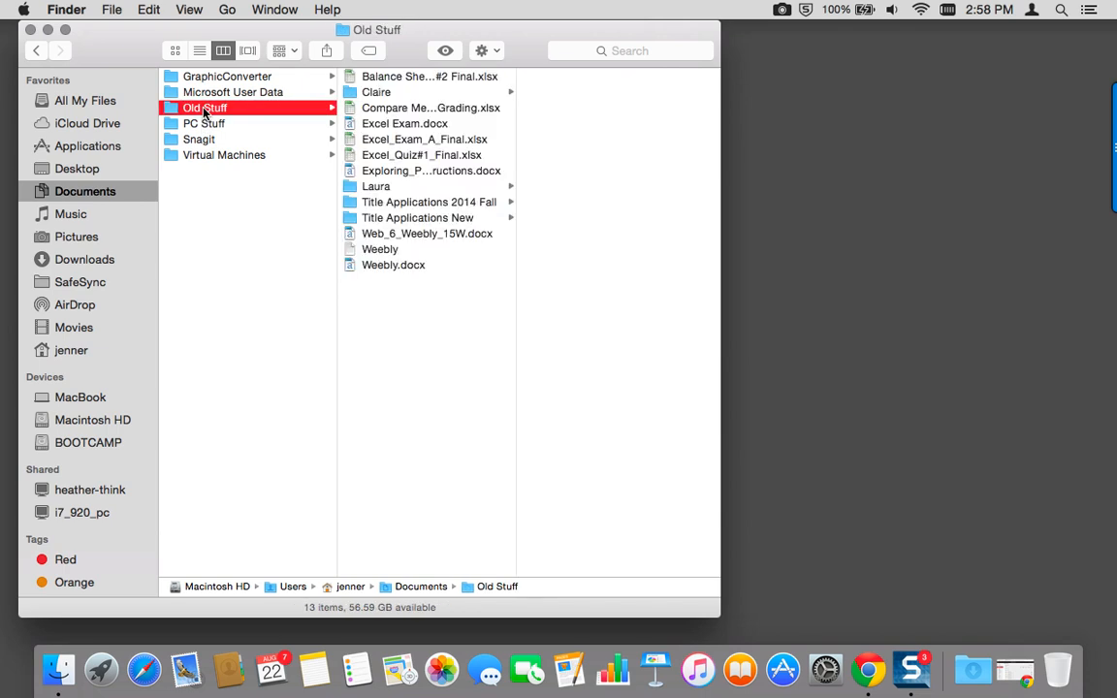
mouse_move(501, 93)
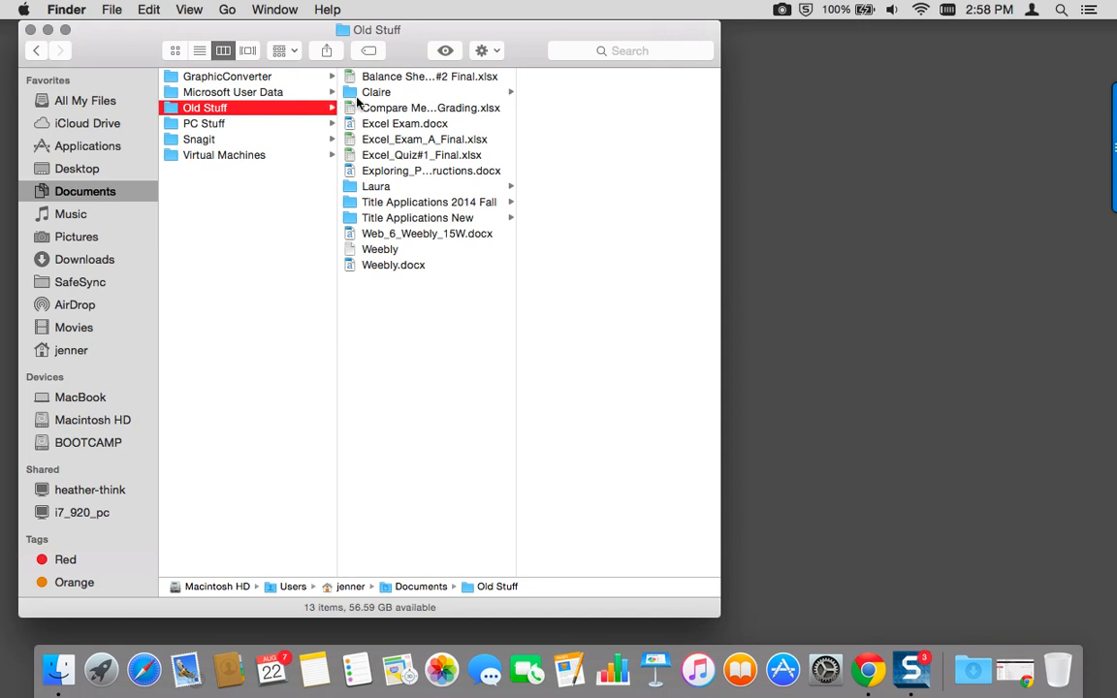
click(379, 91)
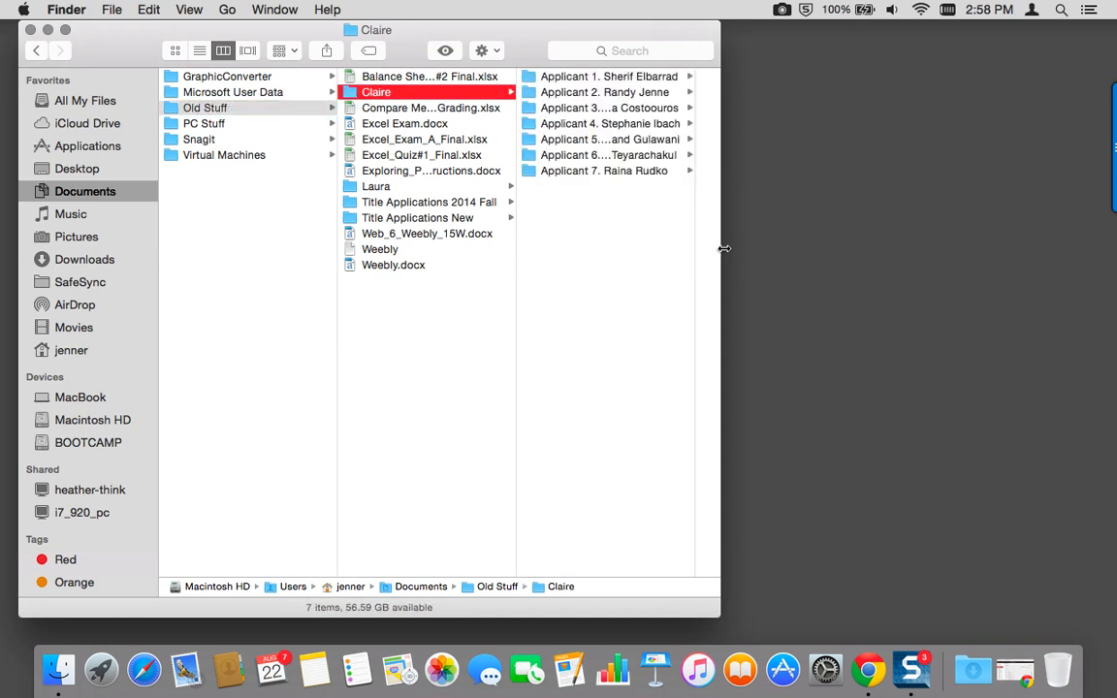
drag(720, 250, 881, 252)
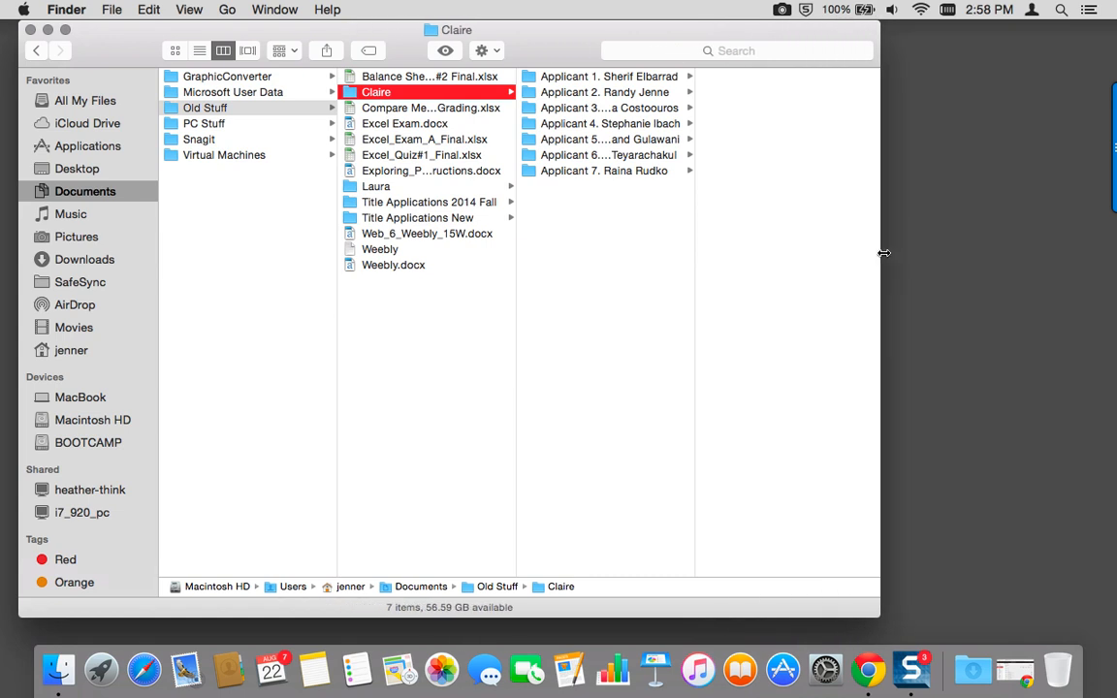
mouse_move(85, 192)
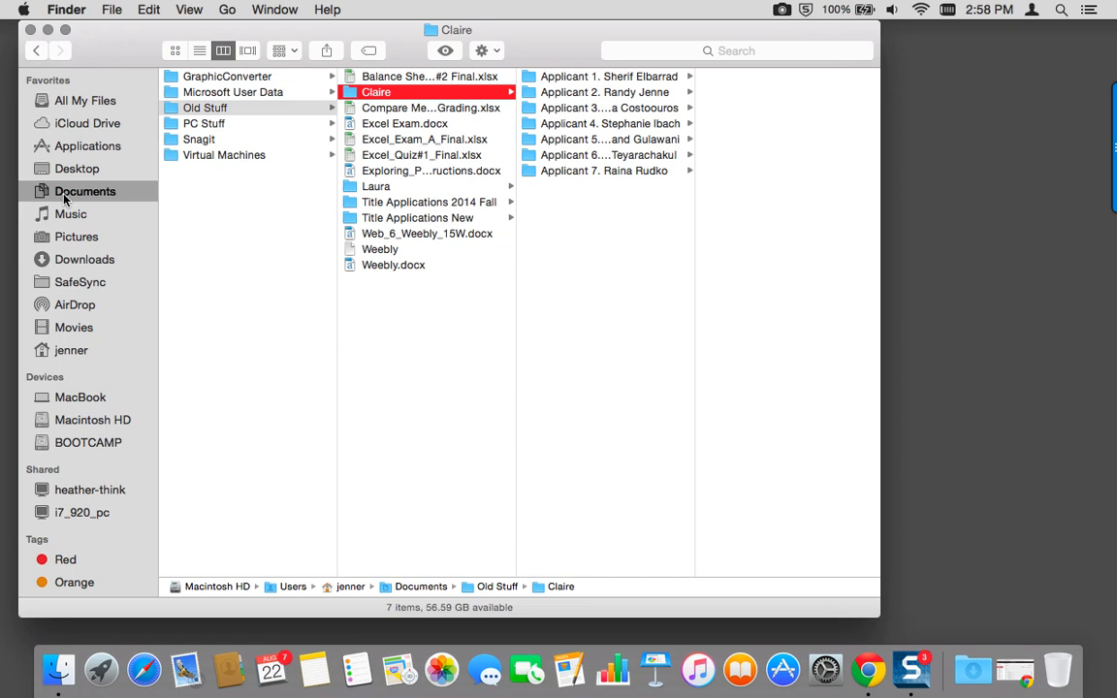
- Create a new folder in Documents and name it MacEwan
click(86, 192)
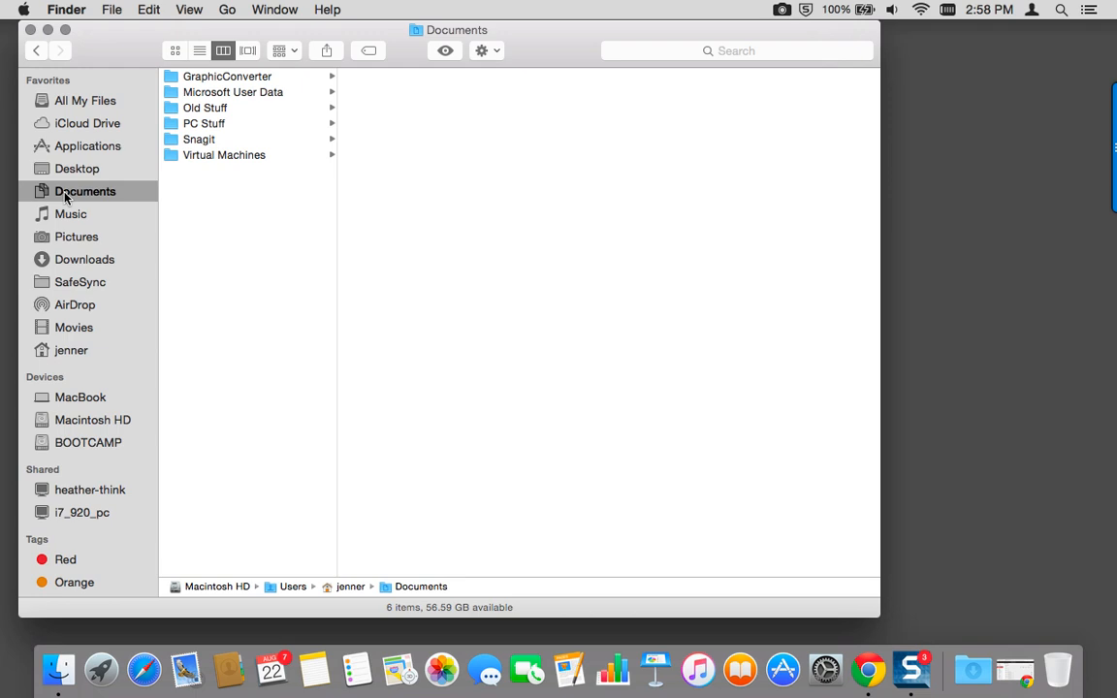
mouse_move(275, 156)
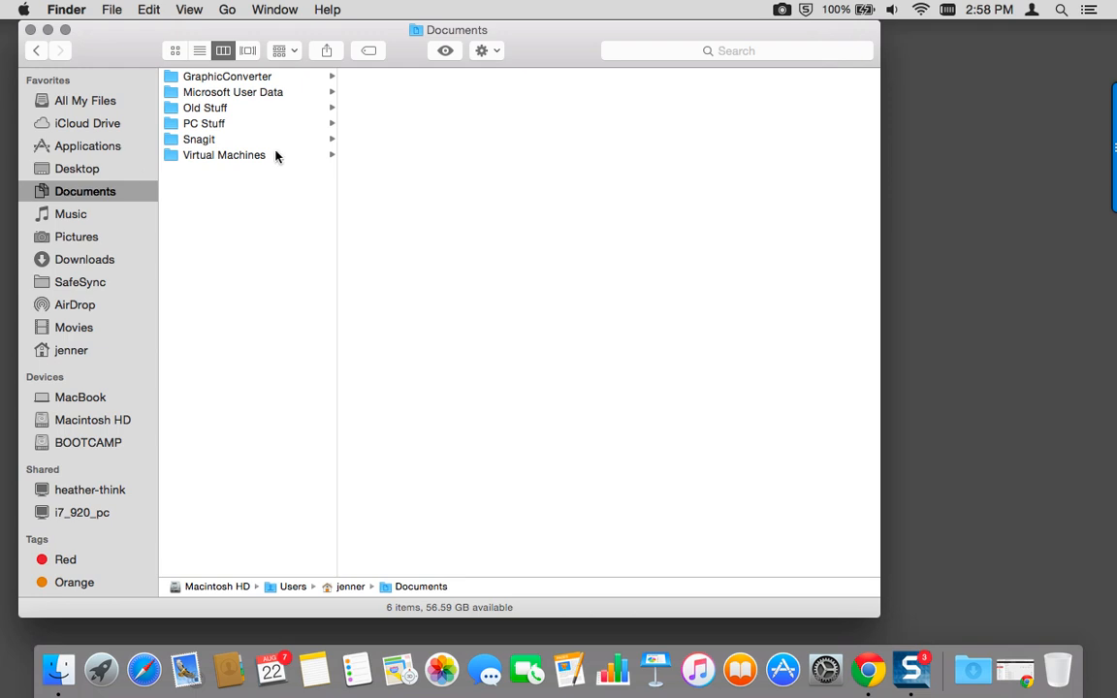
mouse_move(505, 55)
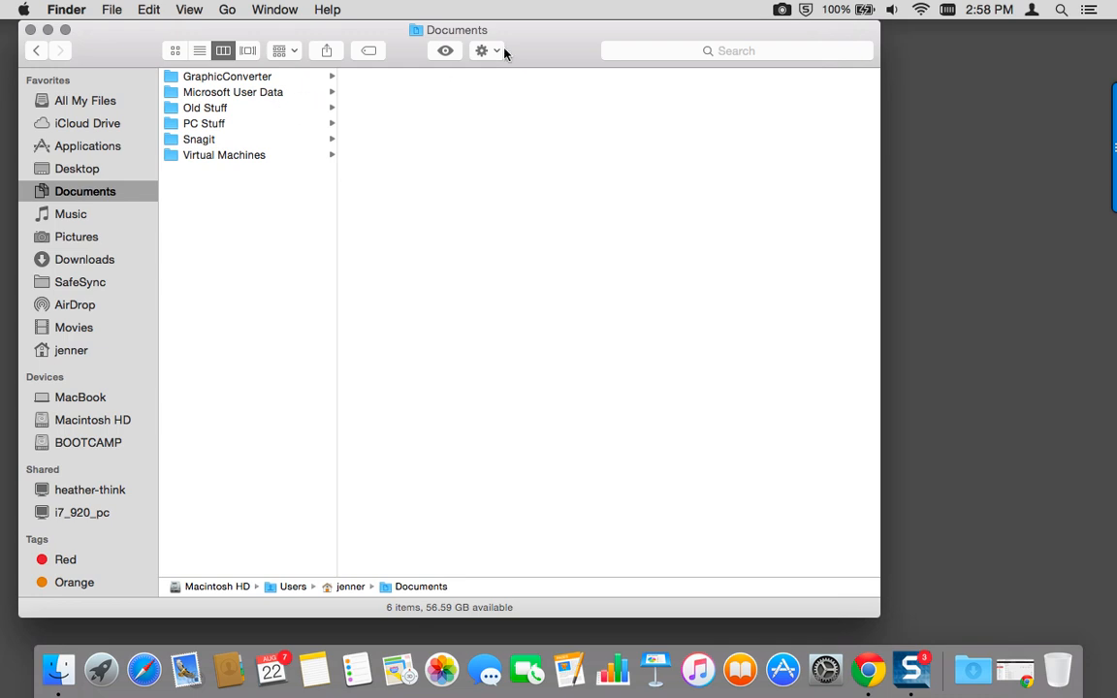
mouse_move(481, 51)
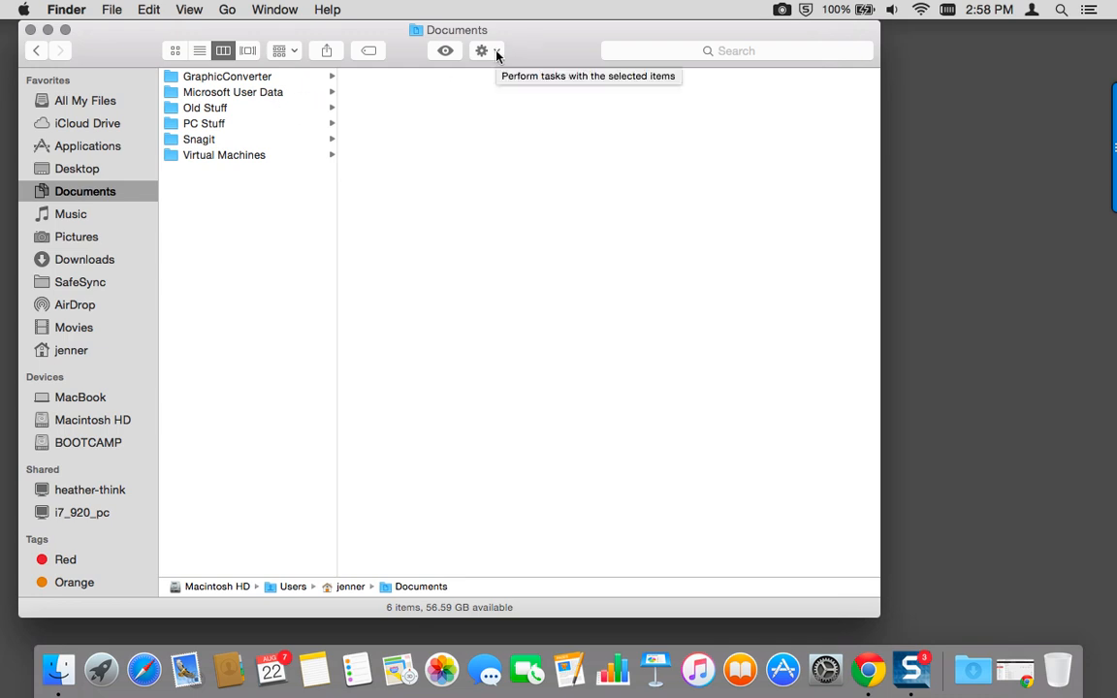
click(481, 51)
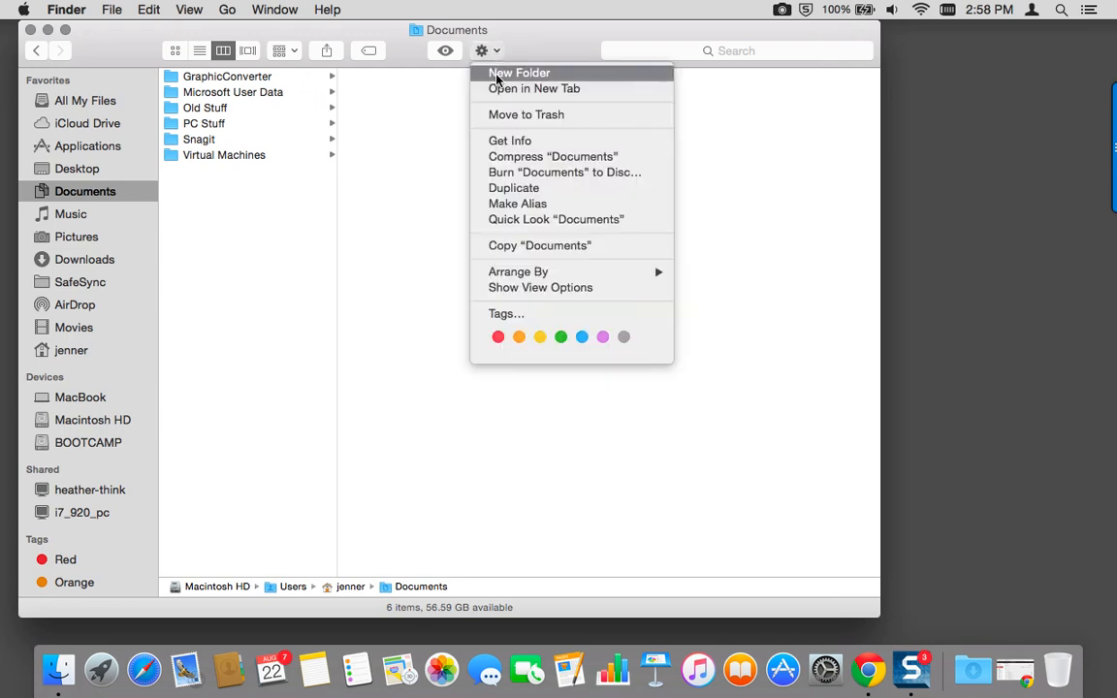
click(518, 74)
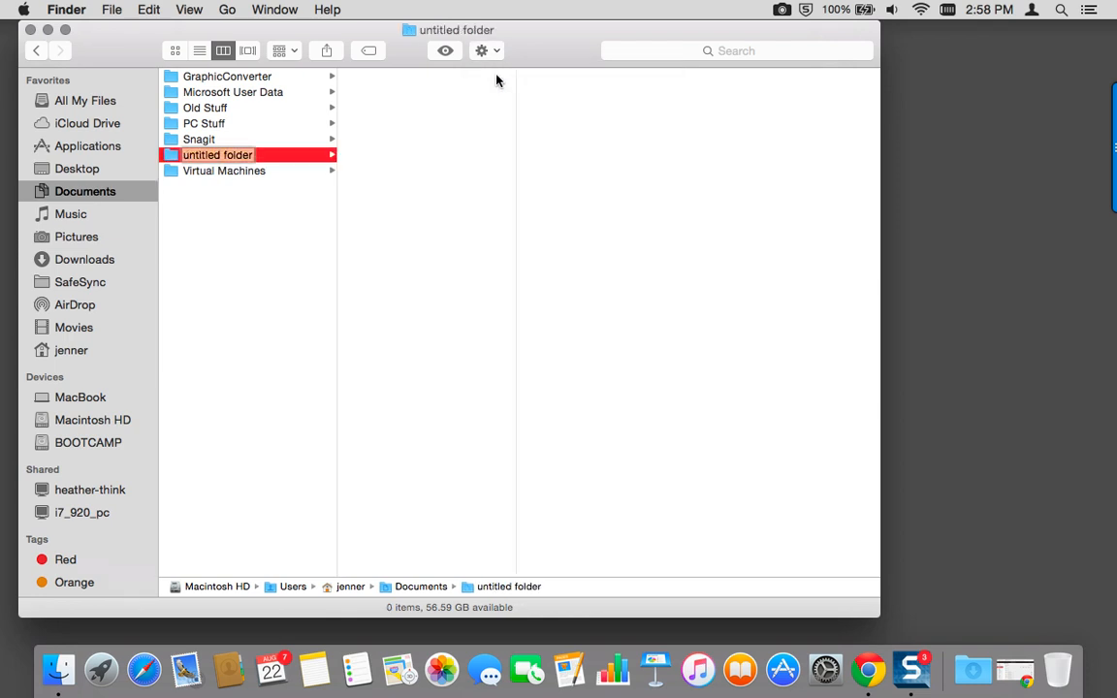
text(M)
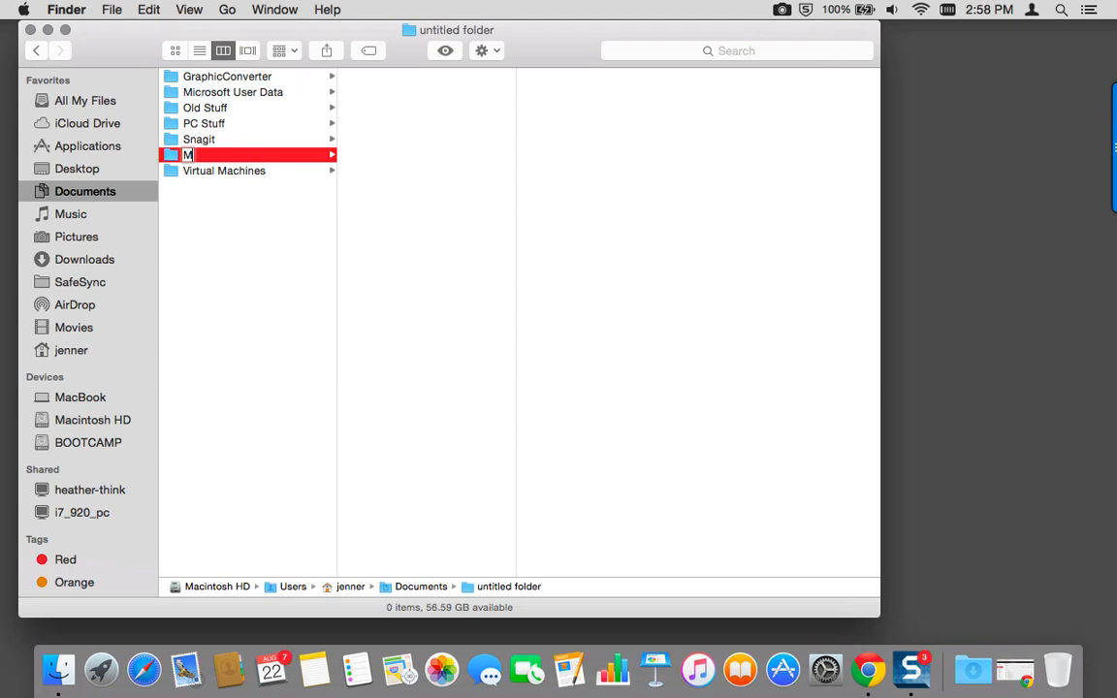
text(acEwa)
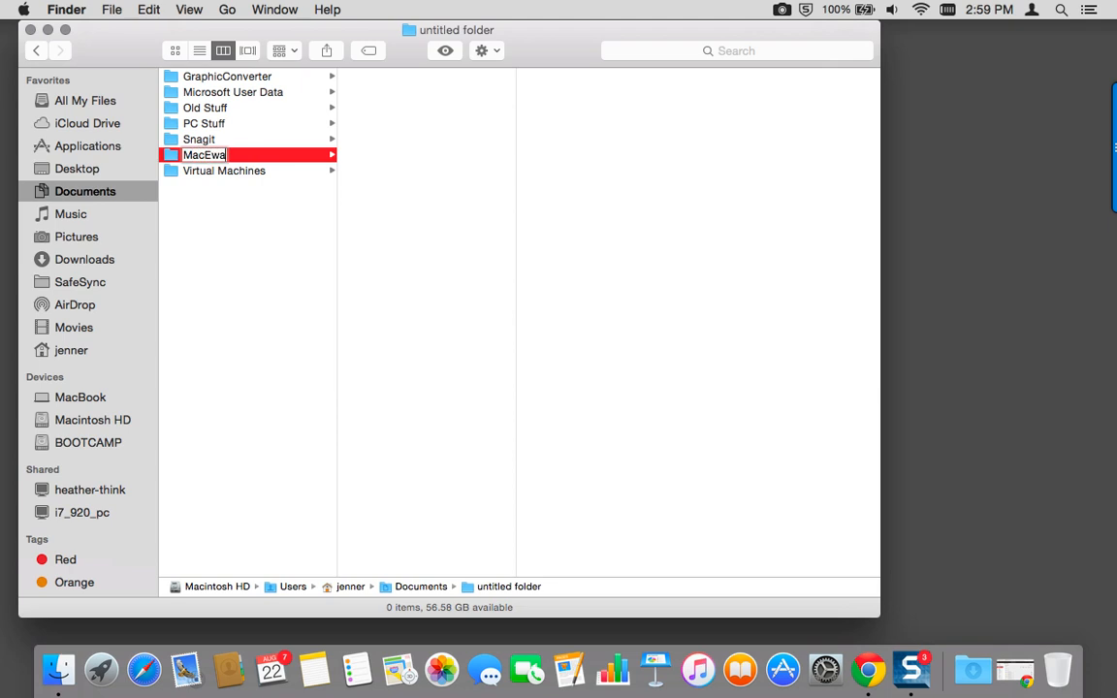
key(Return)
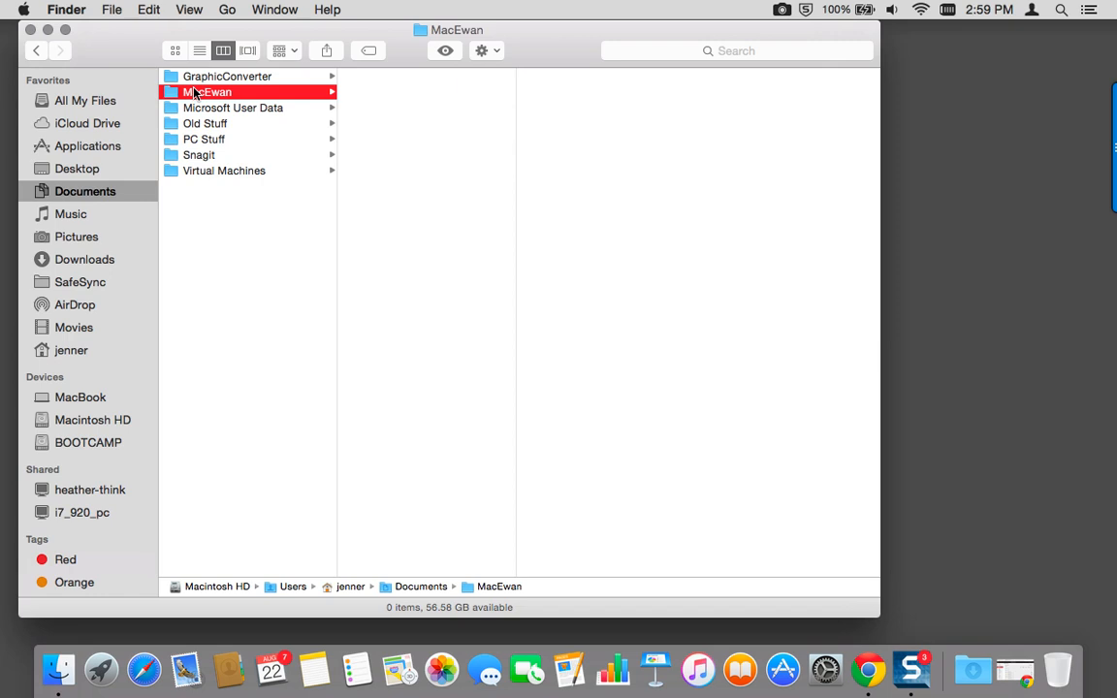
mouse_move(216, 289)
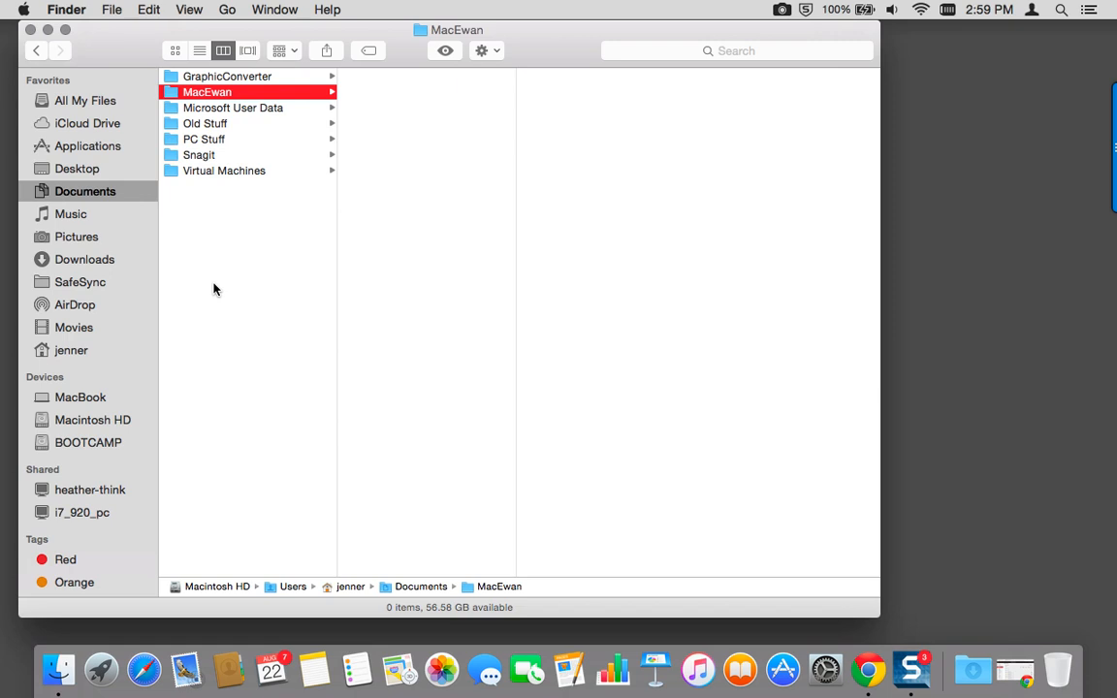
- Create a subfolder named Business Computing inside MacEwan via File > New Folder
click(85, 193)
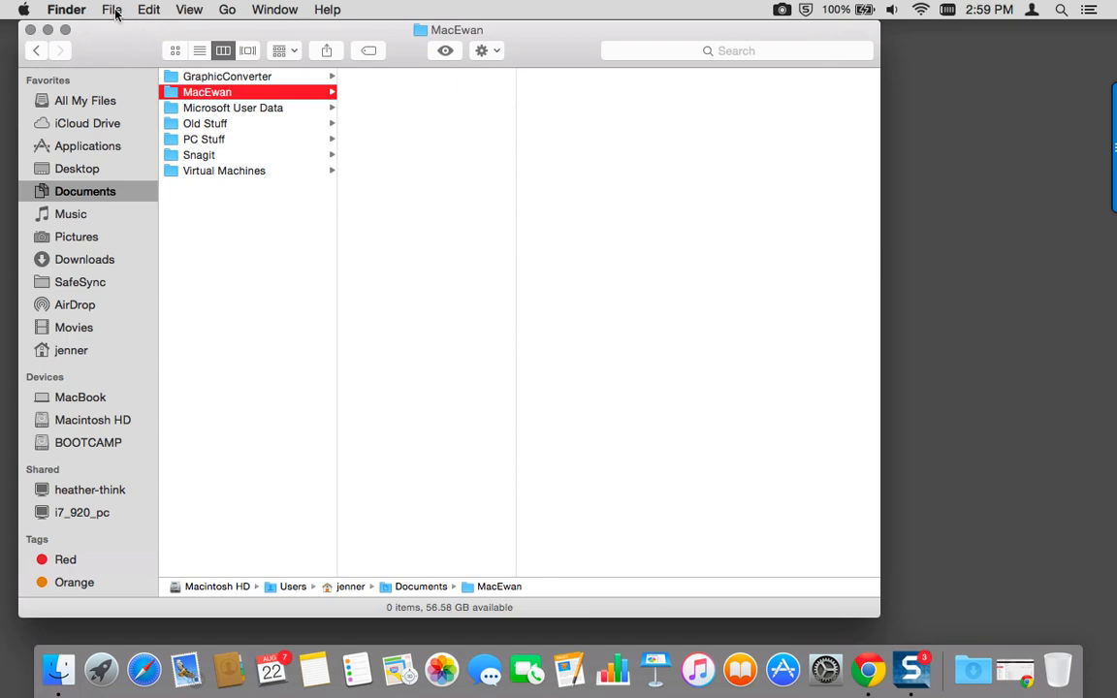
click(108, 8)
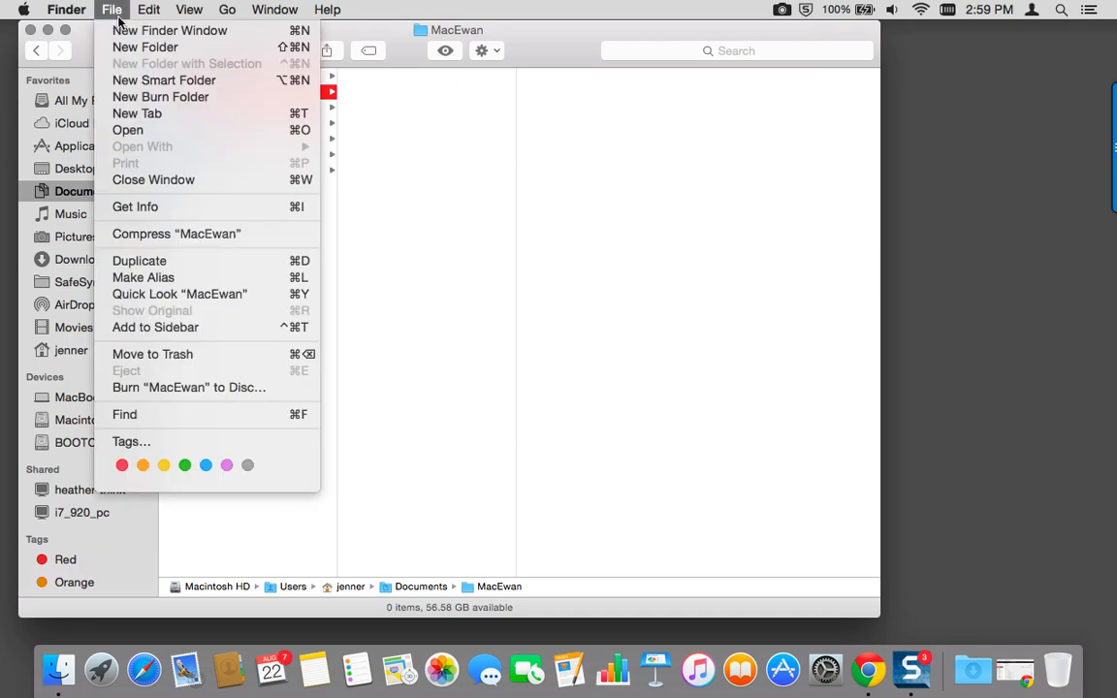
mouse_move(146, 48)
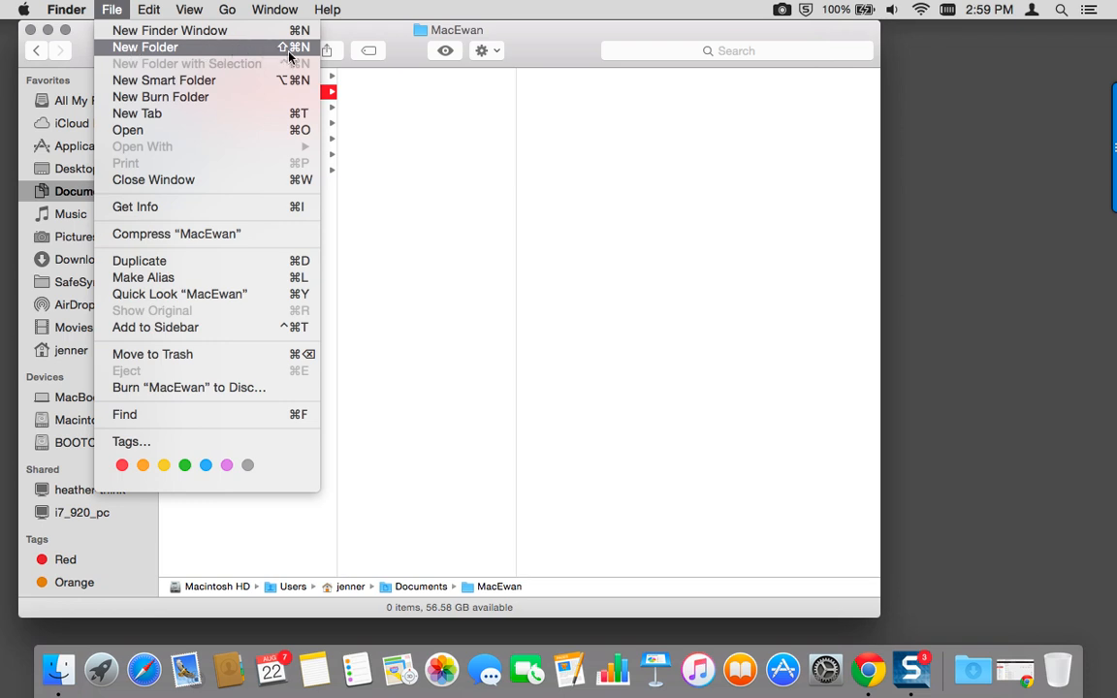
mouse_move(305, 54)
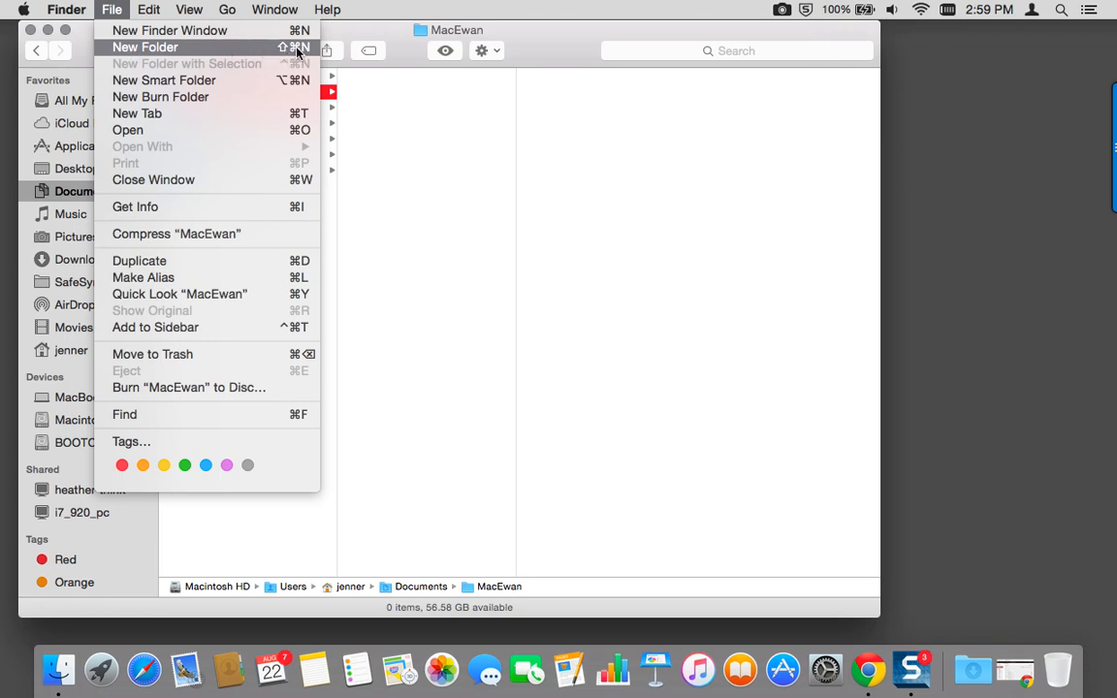
mouse_move(250, 76)
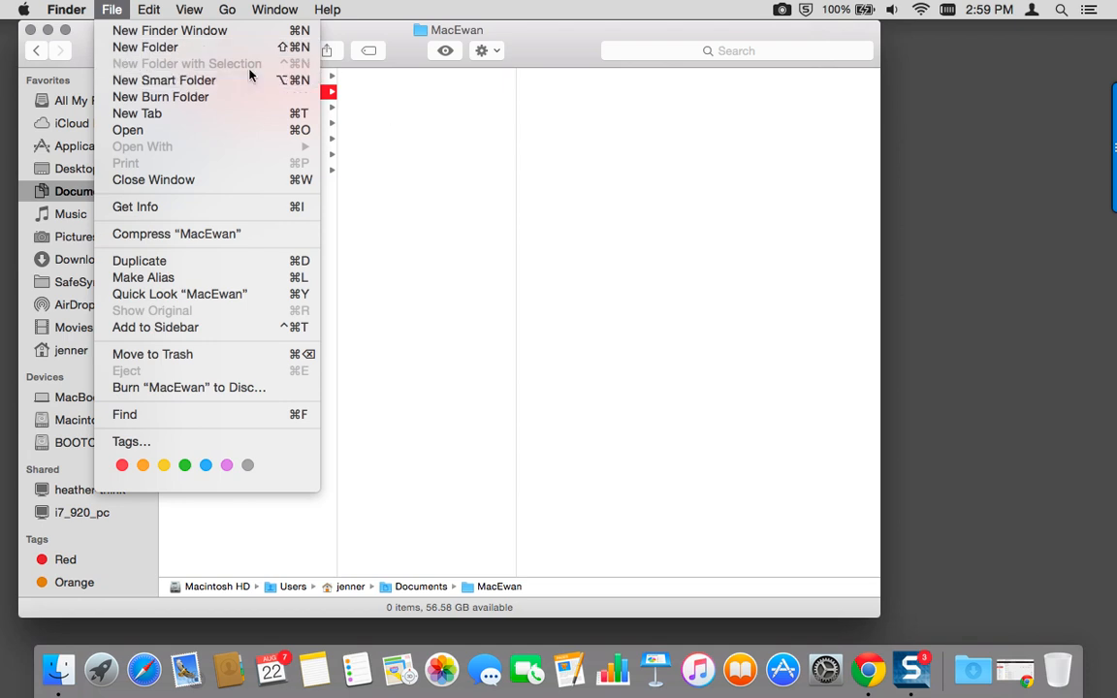
click(142, 46)
text(Business Comput)
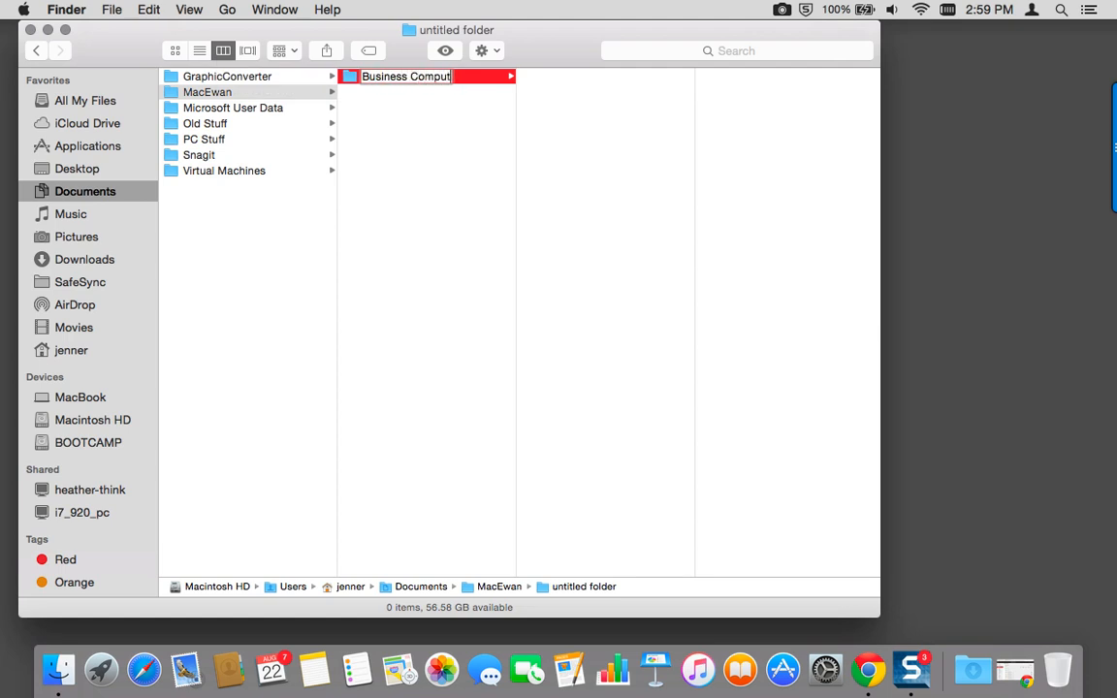
key(Return)
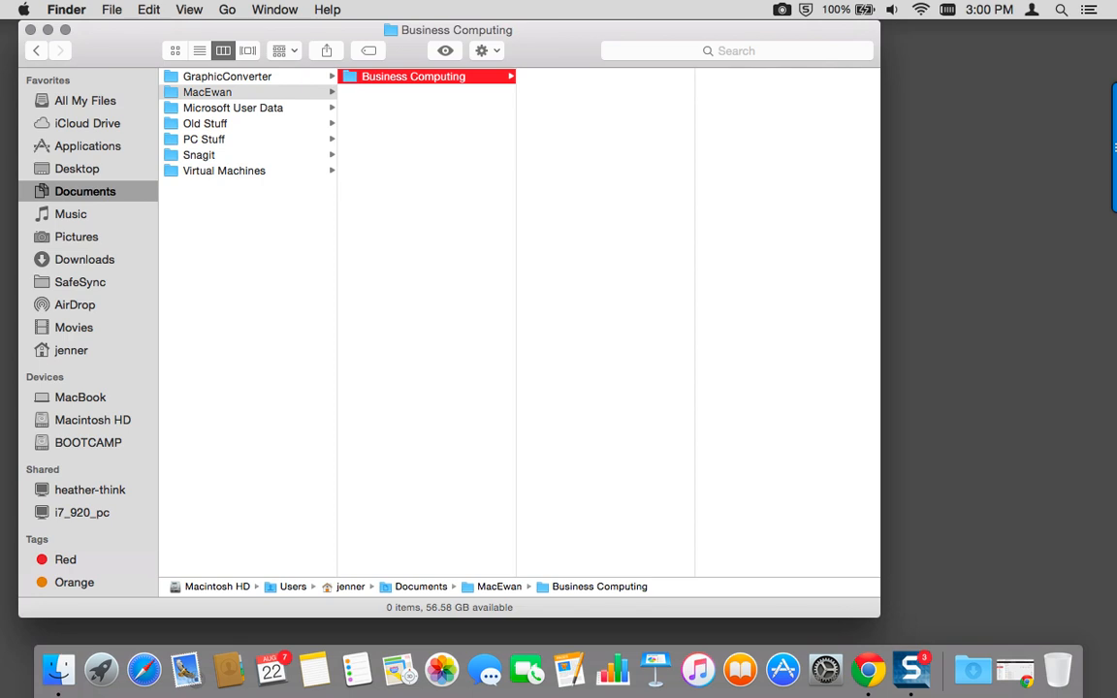
mouse_move(161, 10)
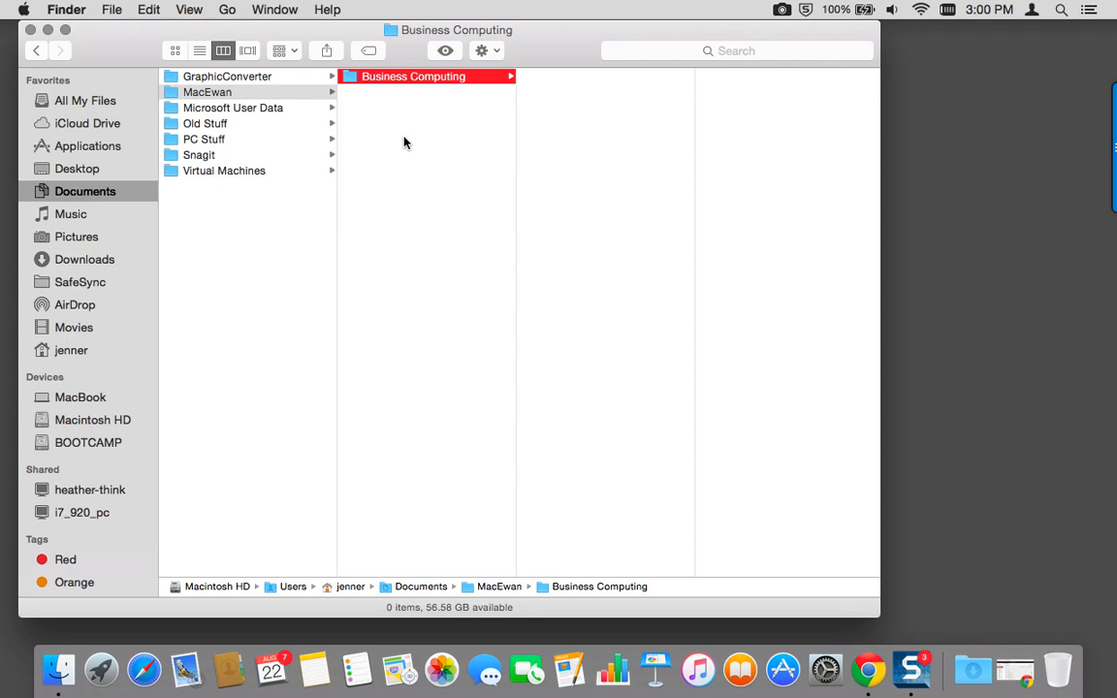
- Create a second subfolder named English inside MacEwan from the gear menu
click(206, 91)
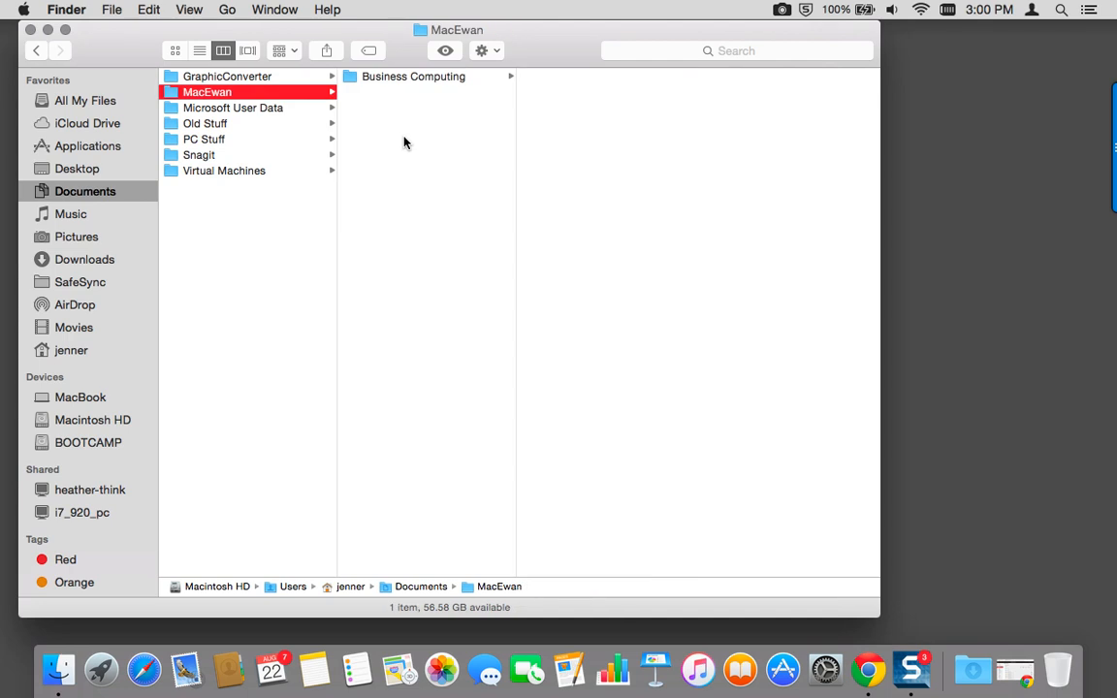
mouse_move(370, 156)
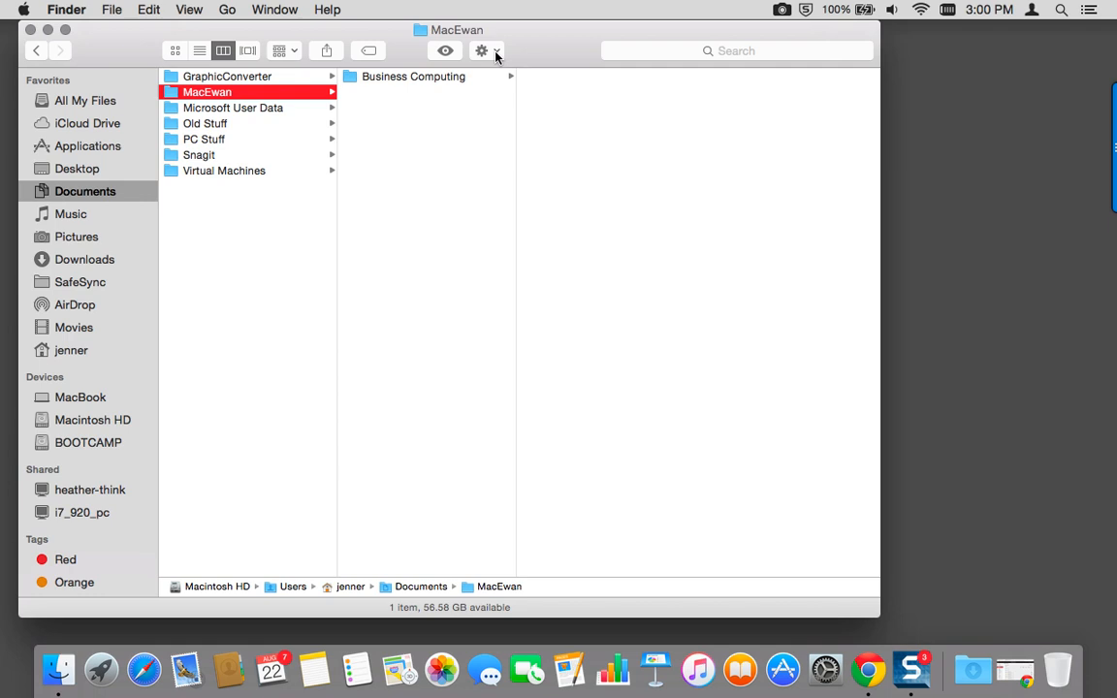
click(482, 50)
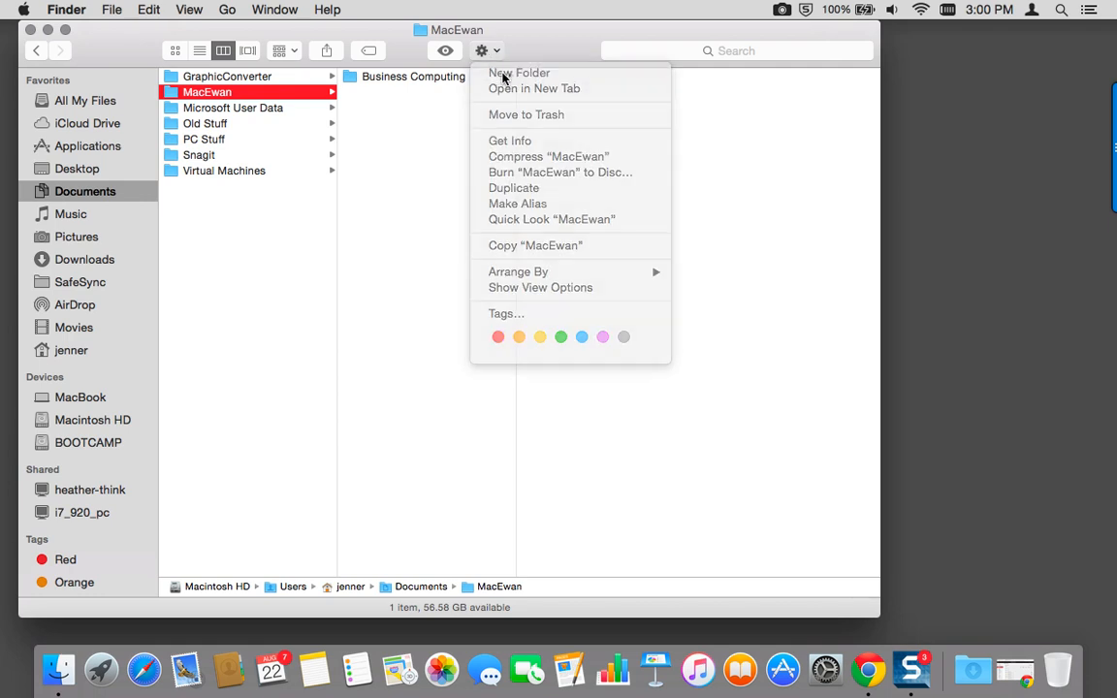
click(518, 74)
text(English)
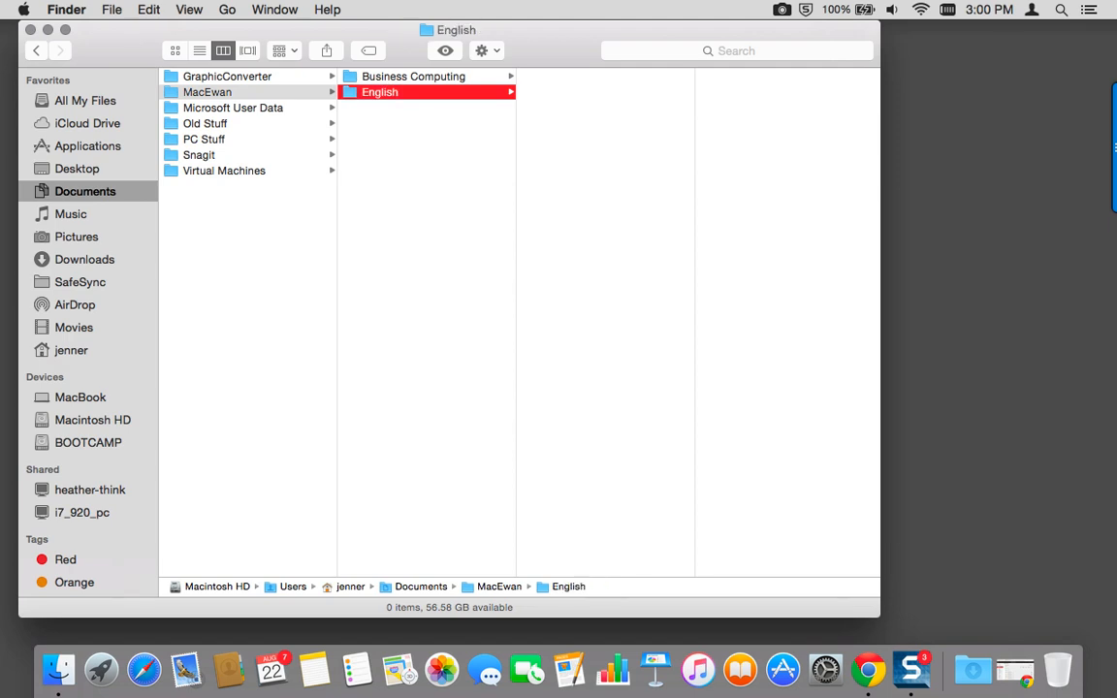
click(424, 78)
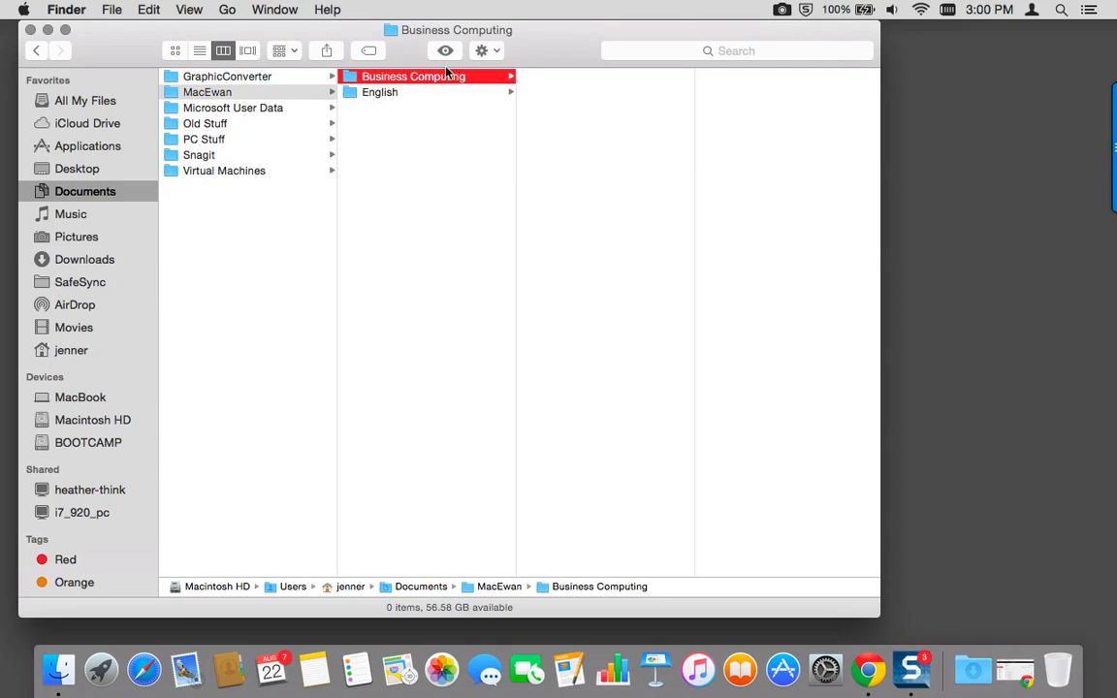
- Create a subfolder named Assignments inside Business Computing
click(482, 51)
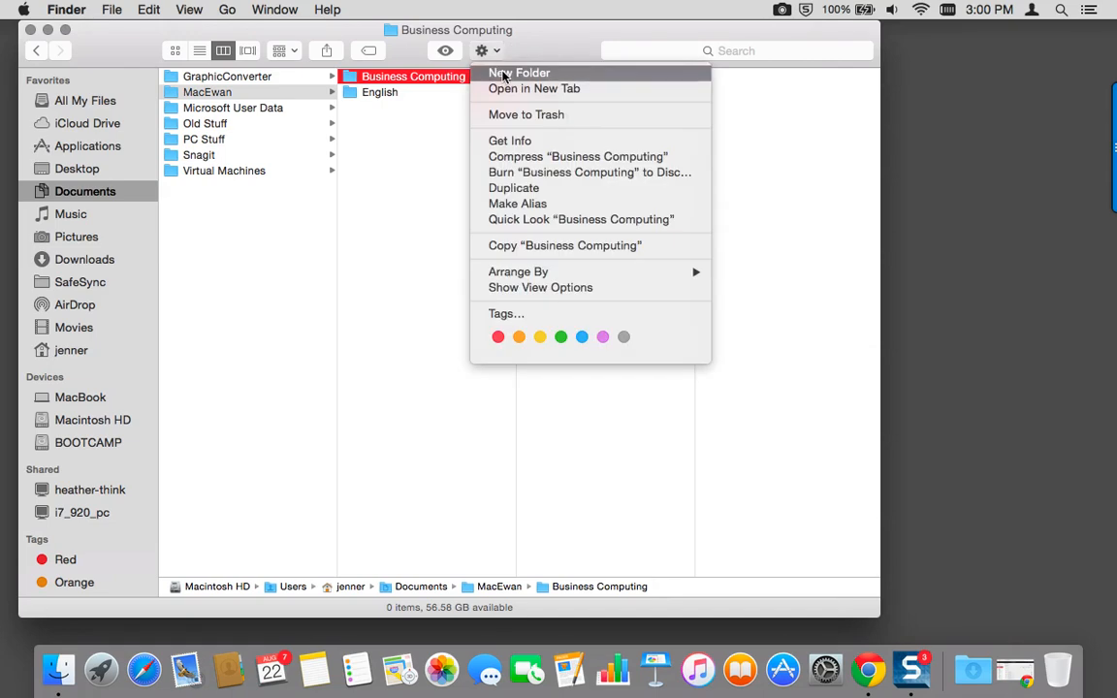
click(520, 72)
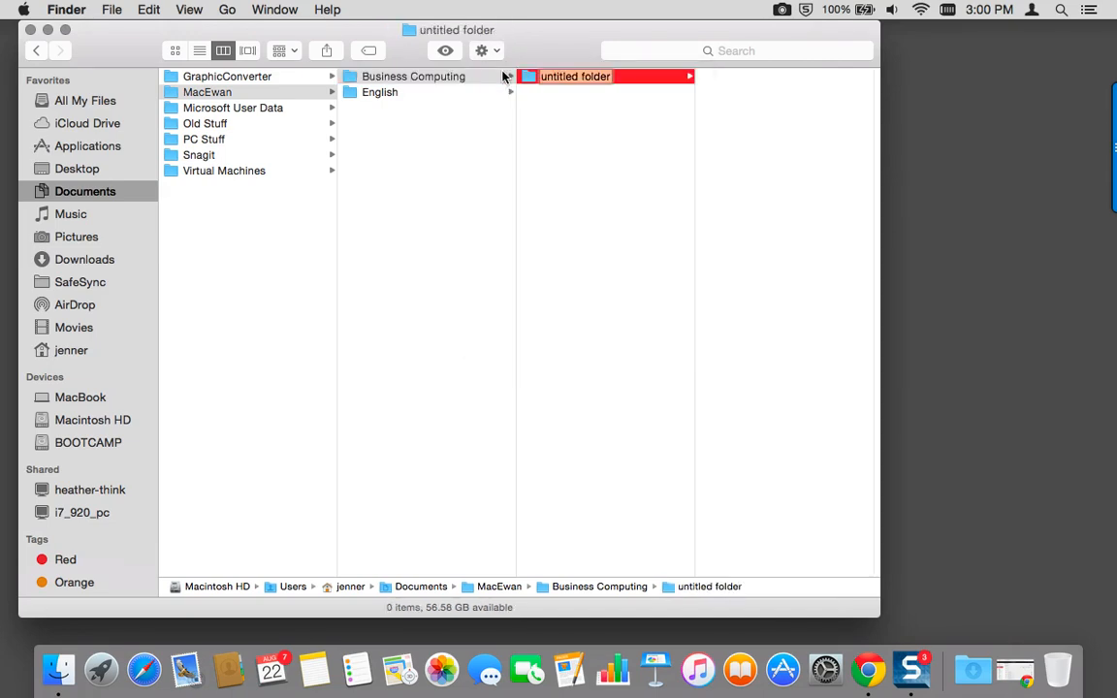
text(Assign)
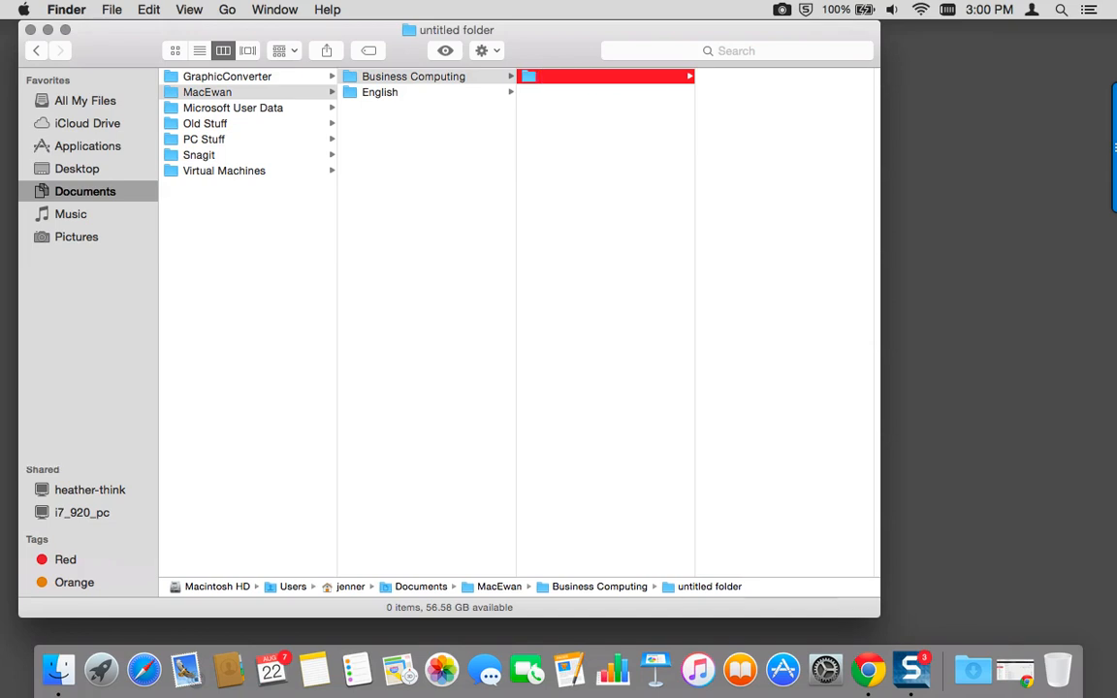
text(Assignments)
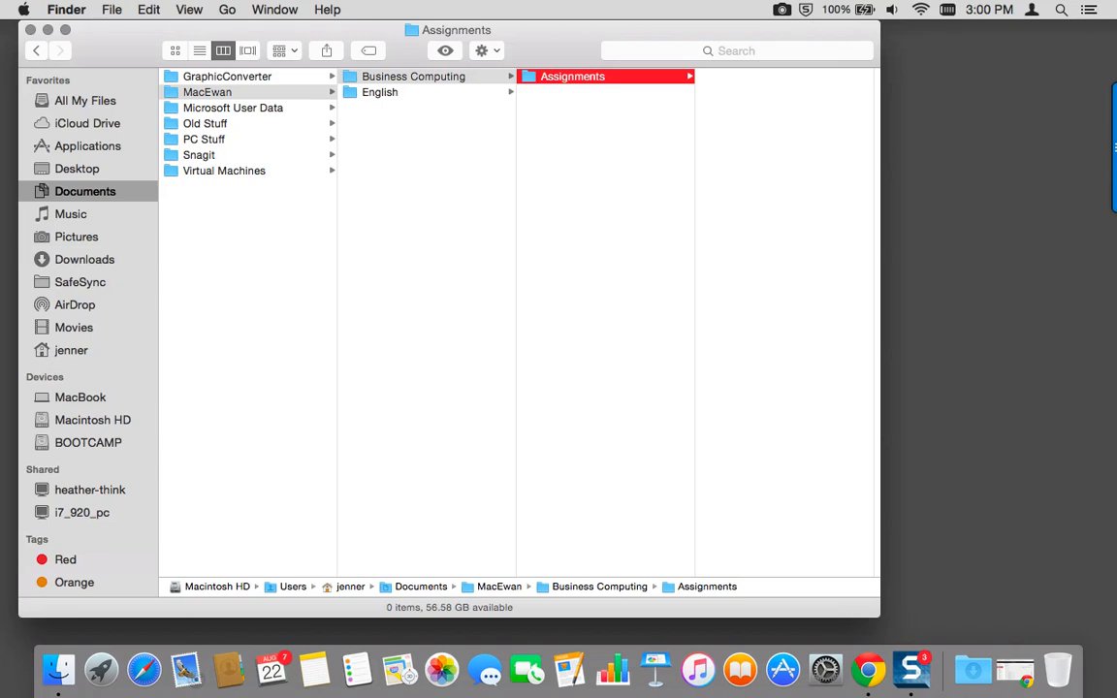
- Create a subfolder named Grader Word 1 inside Assignments
click(481, 51)
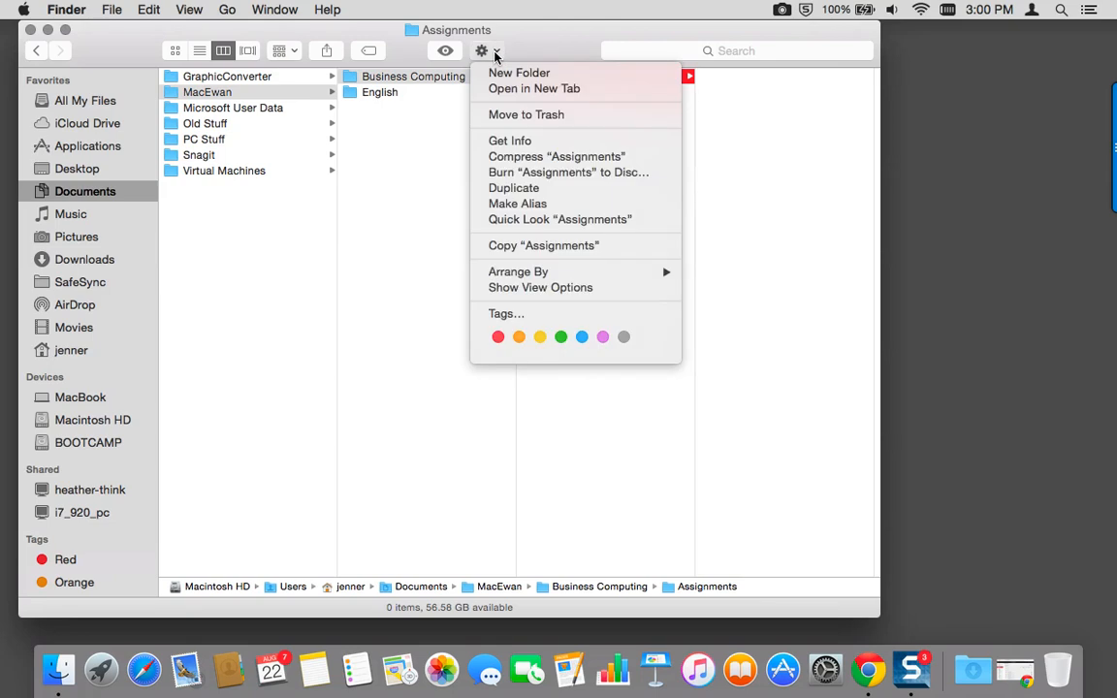
click(518, 73)
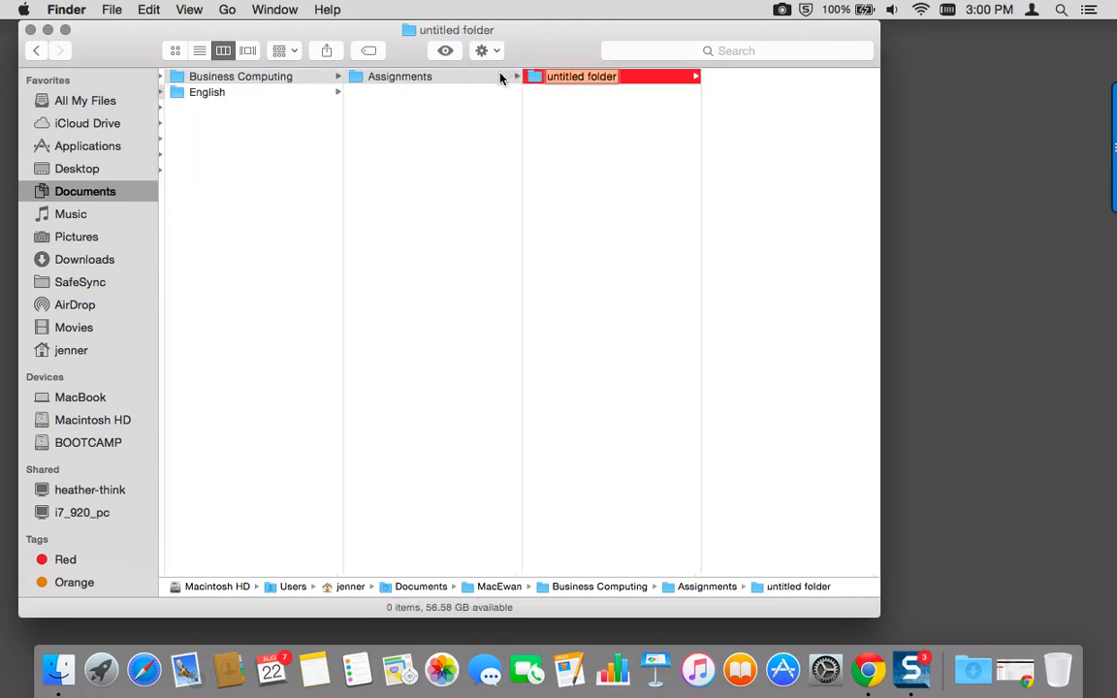
text(Gra)
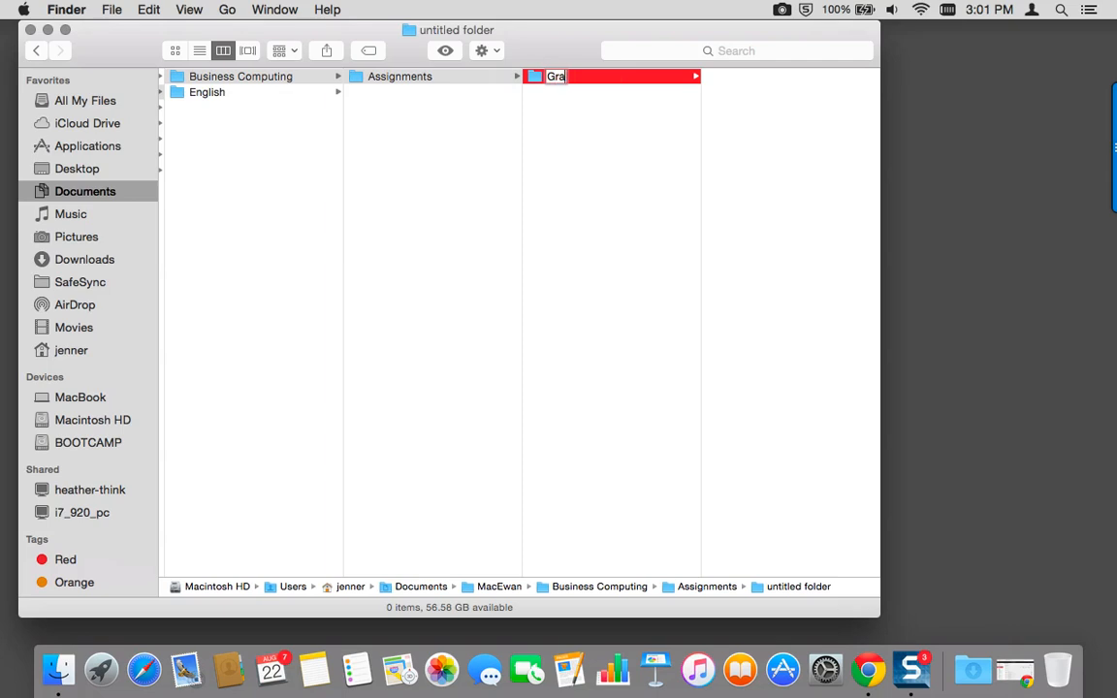
text(Grader Word 1)
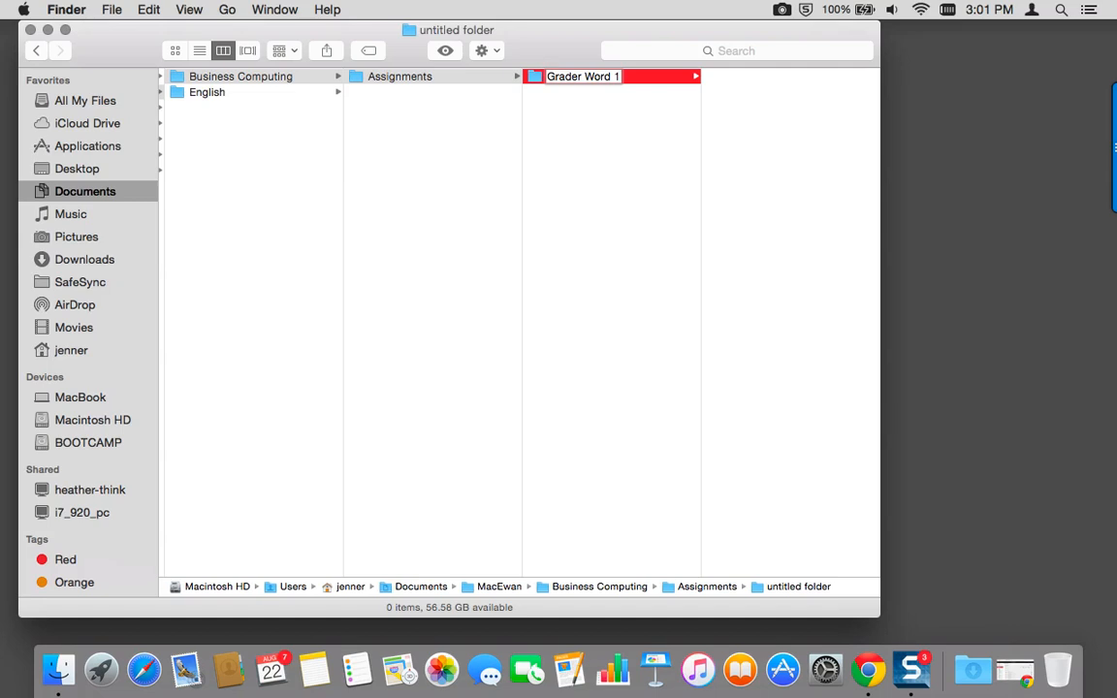
key(Return)
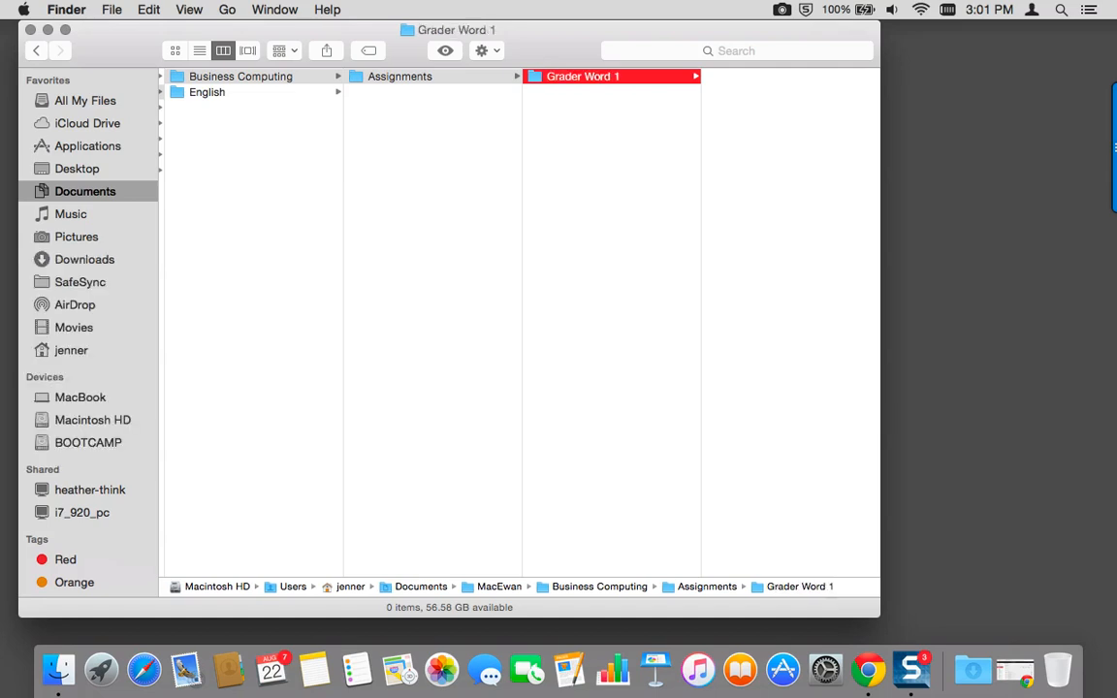
click(602, 139)
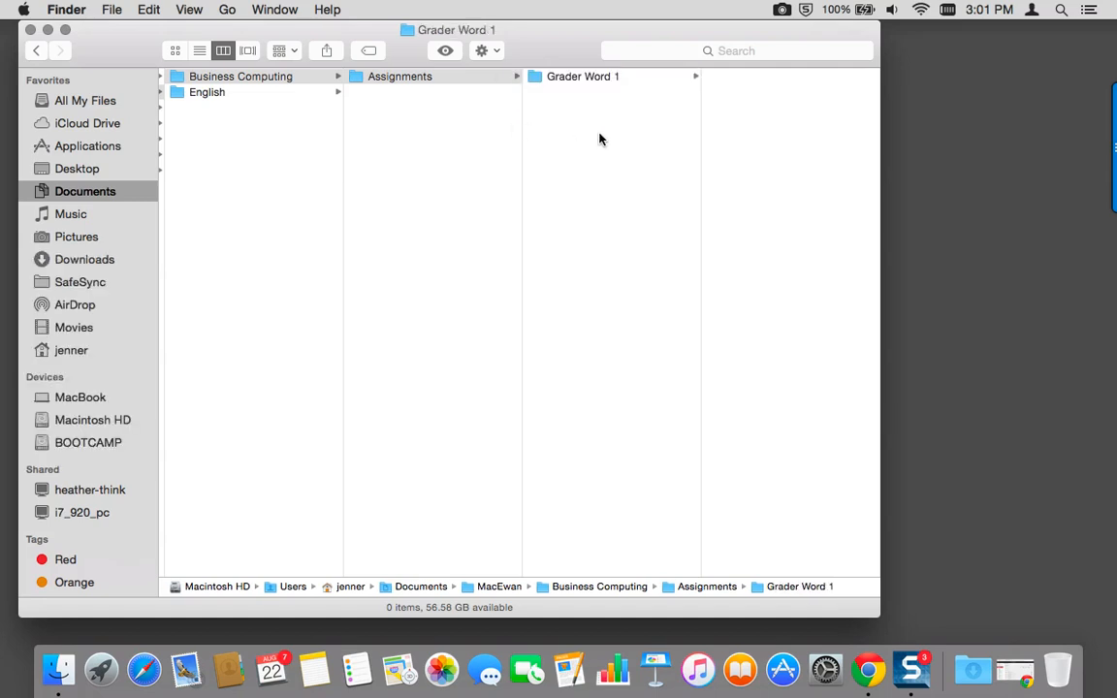
- Create a second subfolder named Grader Word 2 inside Assignments
click(402, 75)
text(G)
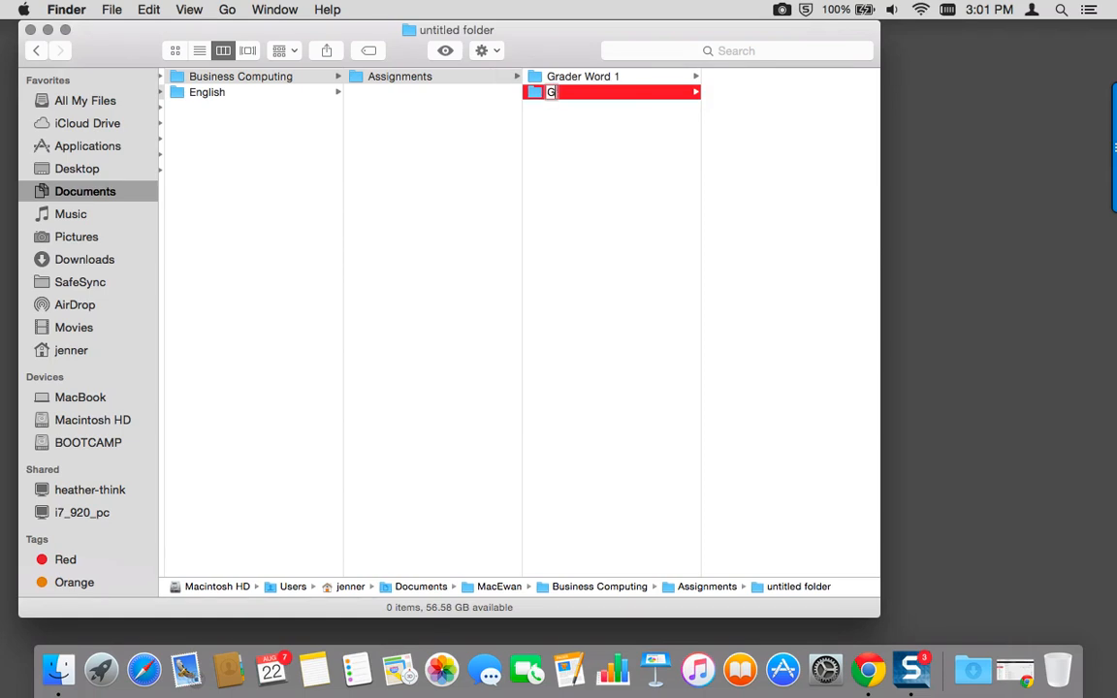
text(rader Word 2)
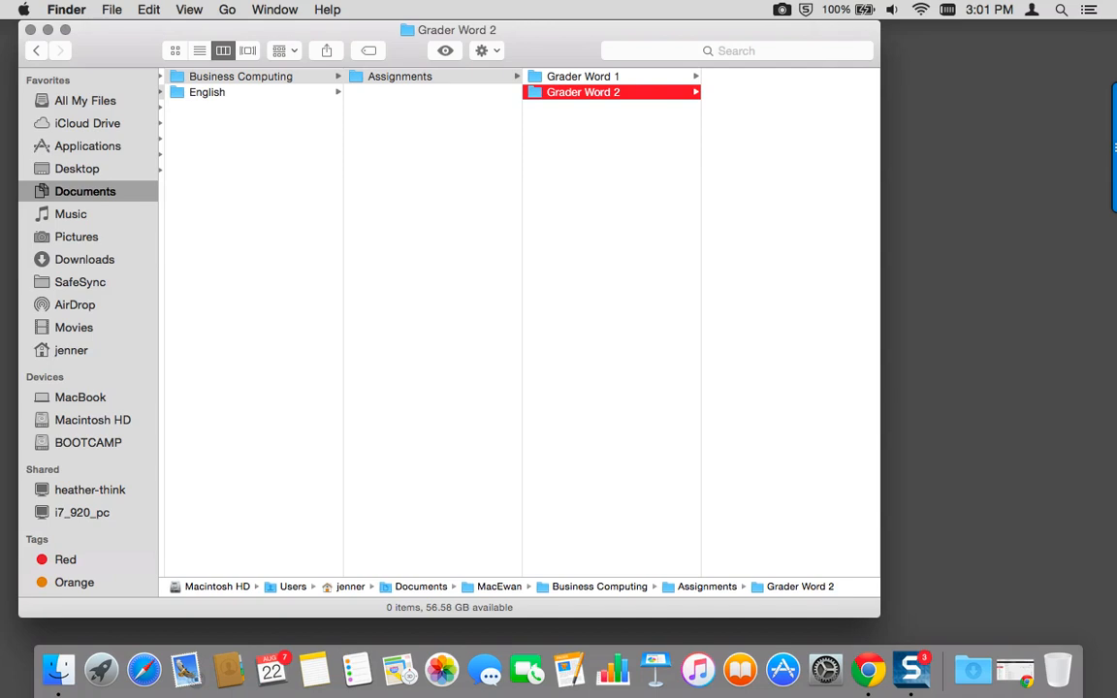
mouse_move(882, 663)
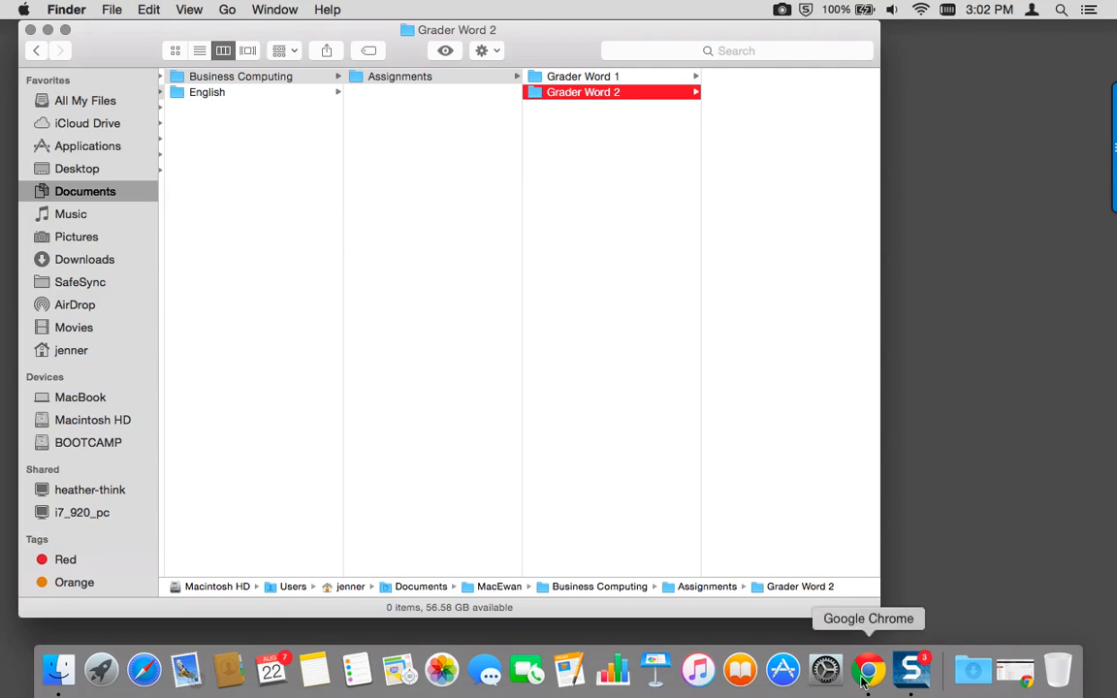
- Switch to Chrome showing the MyITLab Assignment Calendar
click(869, 664)
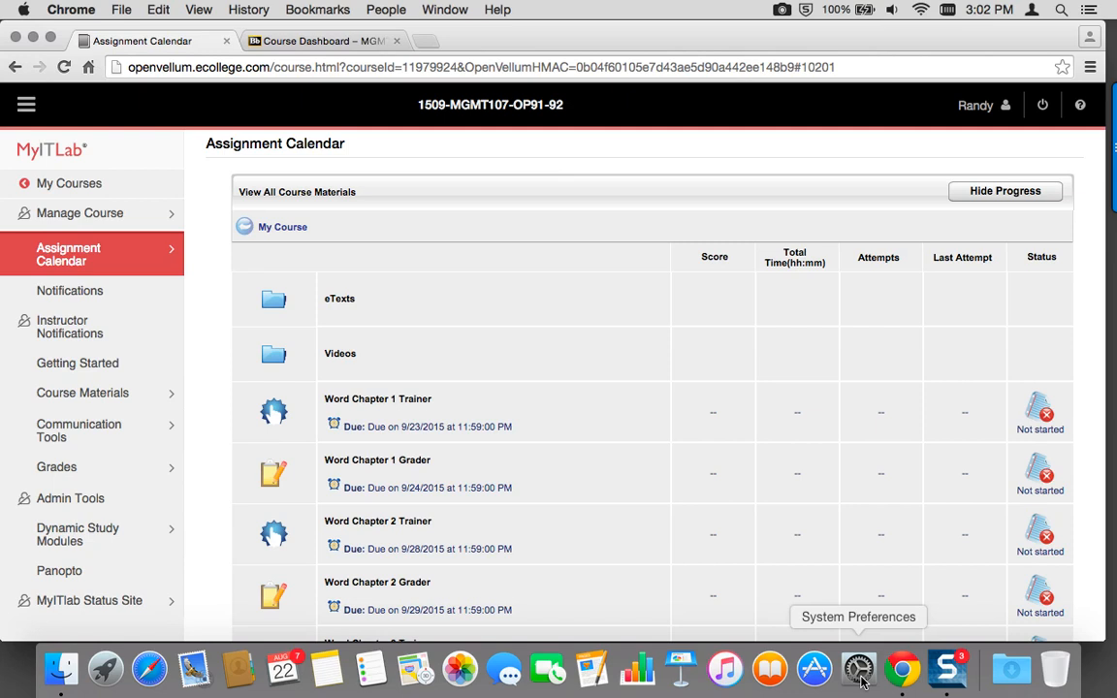
mouse_move(547, 687)
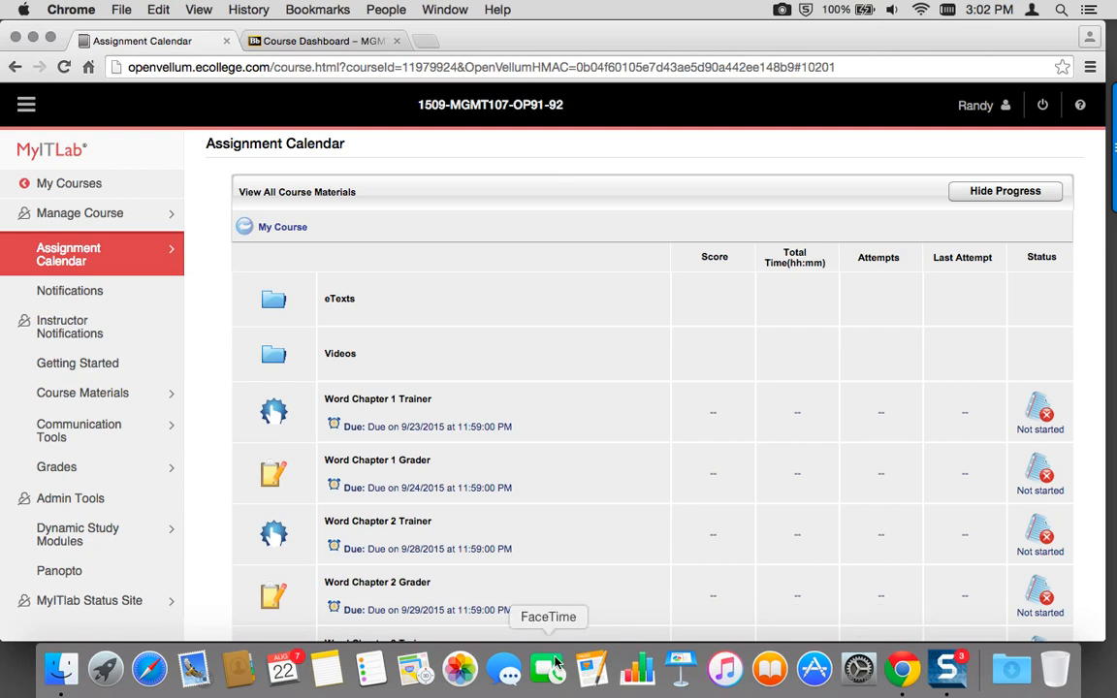
mouse_move(369, 465)
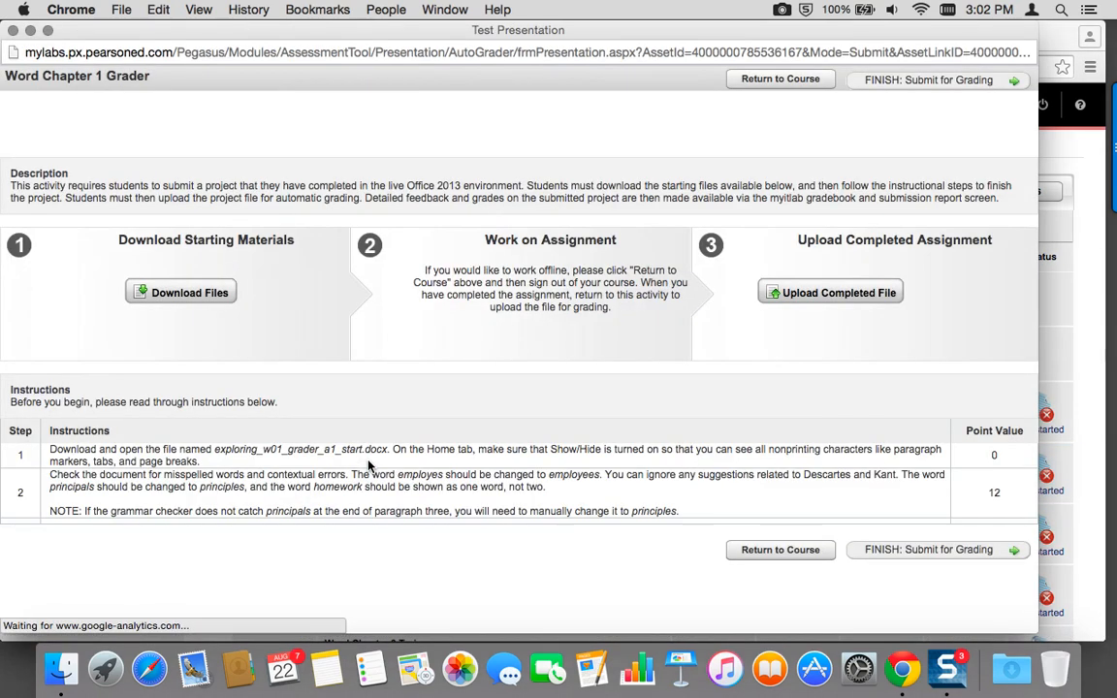
- List the Word Chapter 1 Grader starting files and start downloading the instructions .docx
click(180, 291)
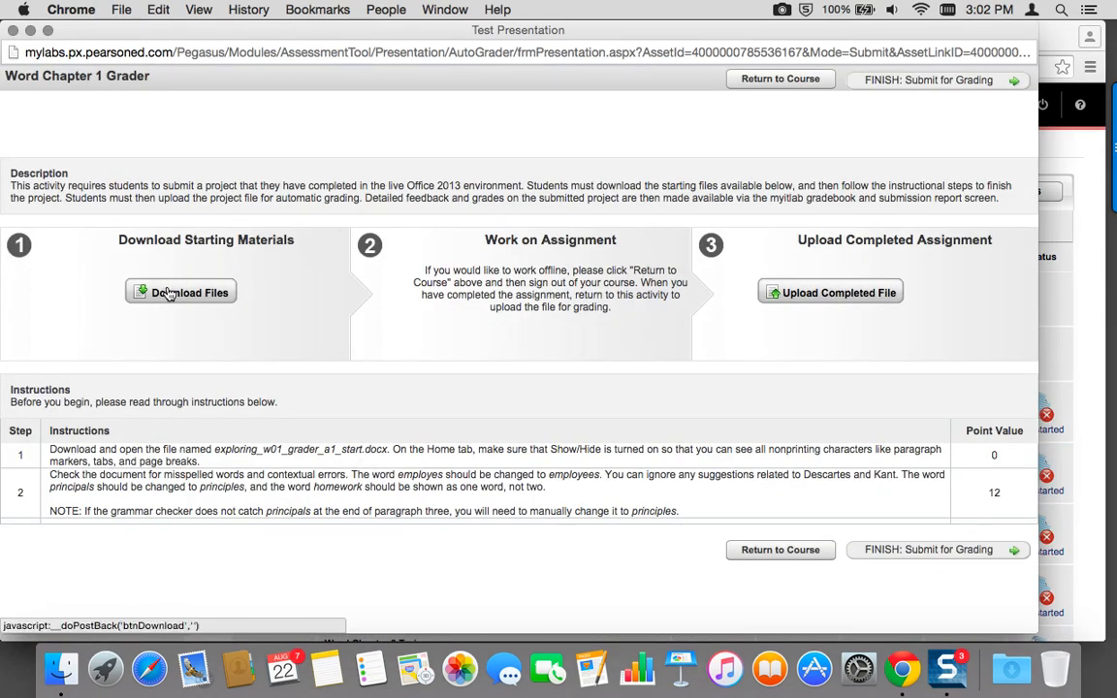
click(180, 291)
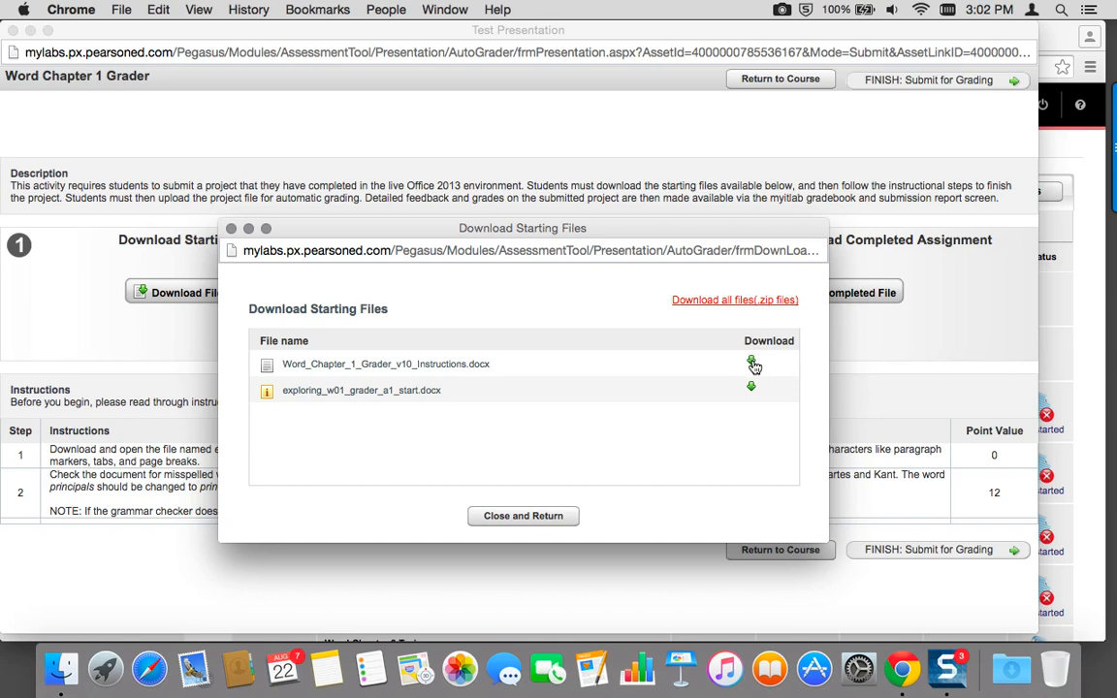
click(749, 363)
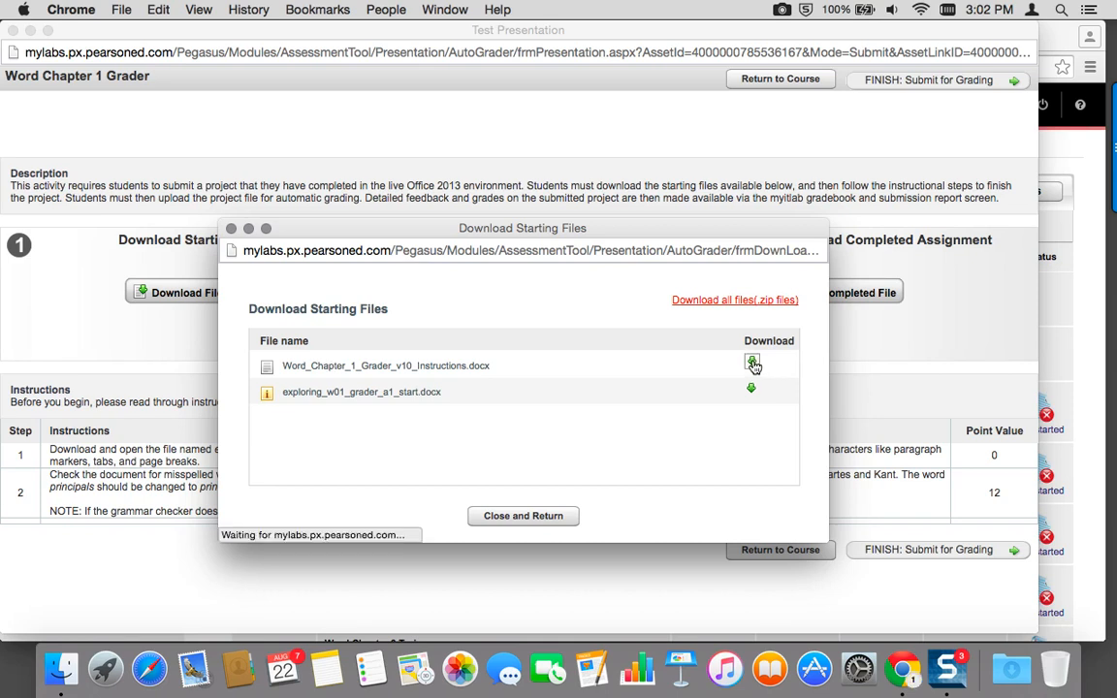
click(749, 363)
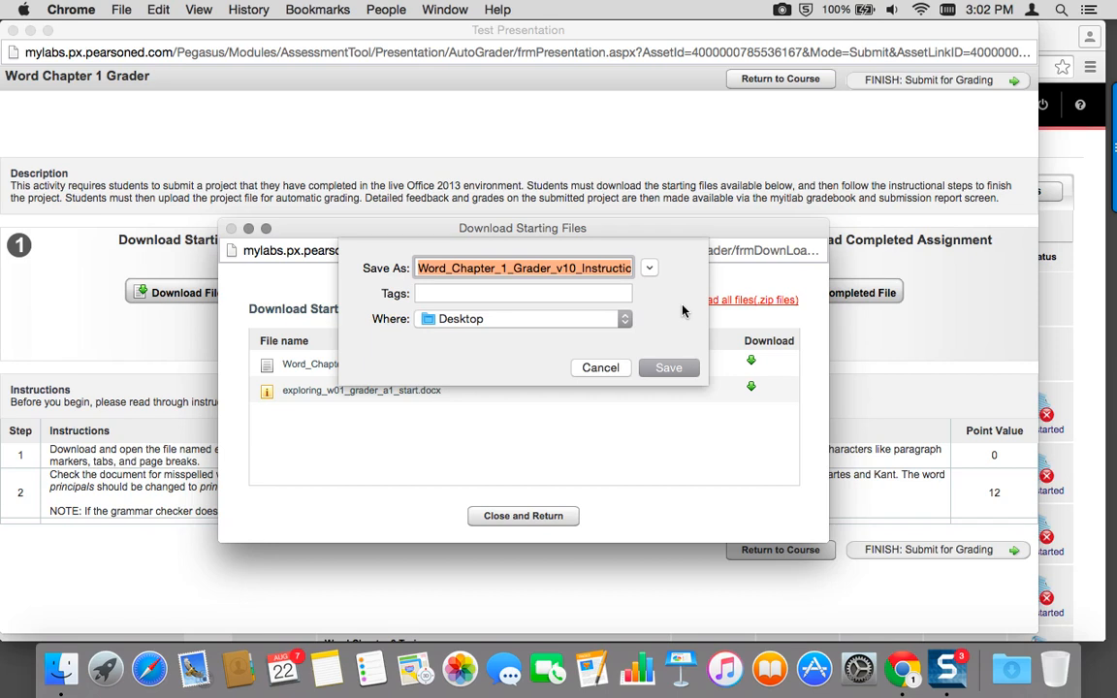
mouse_move(646, 295)
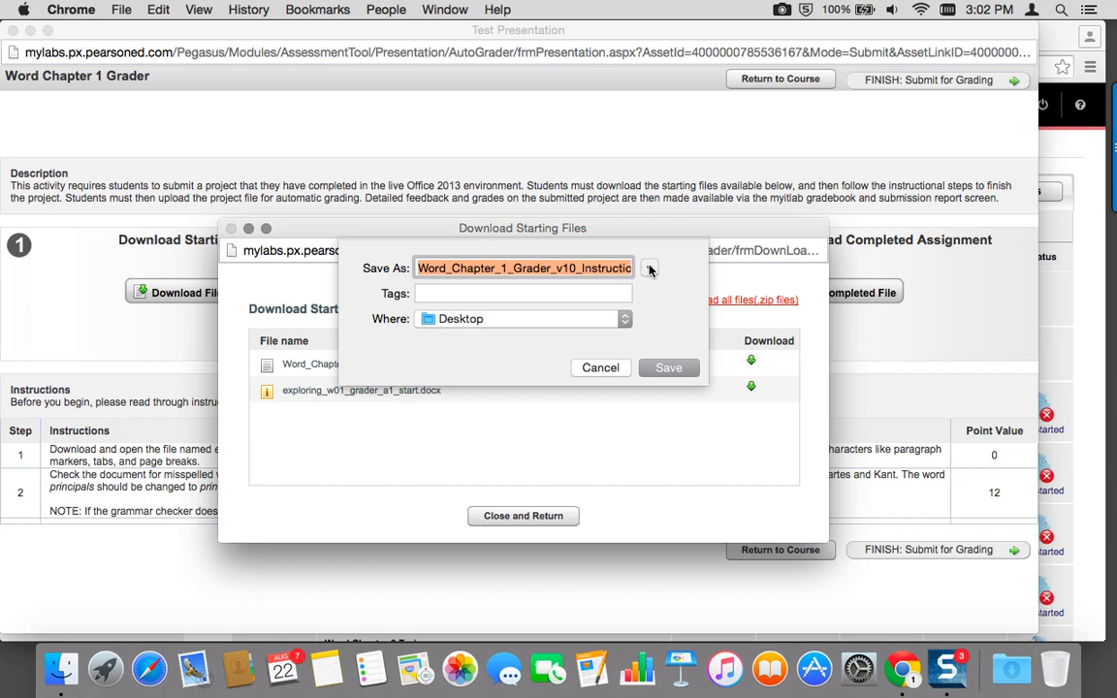
- Save the Word Chapter 1 instructions file to Documents > MacEwan > Business Computing > Assignments > Grader Word 1
click(648, 268)
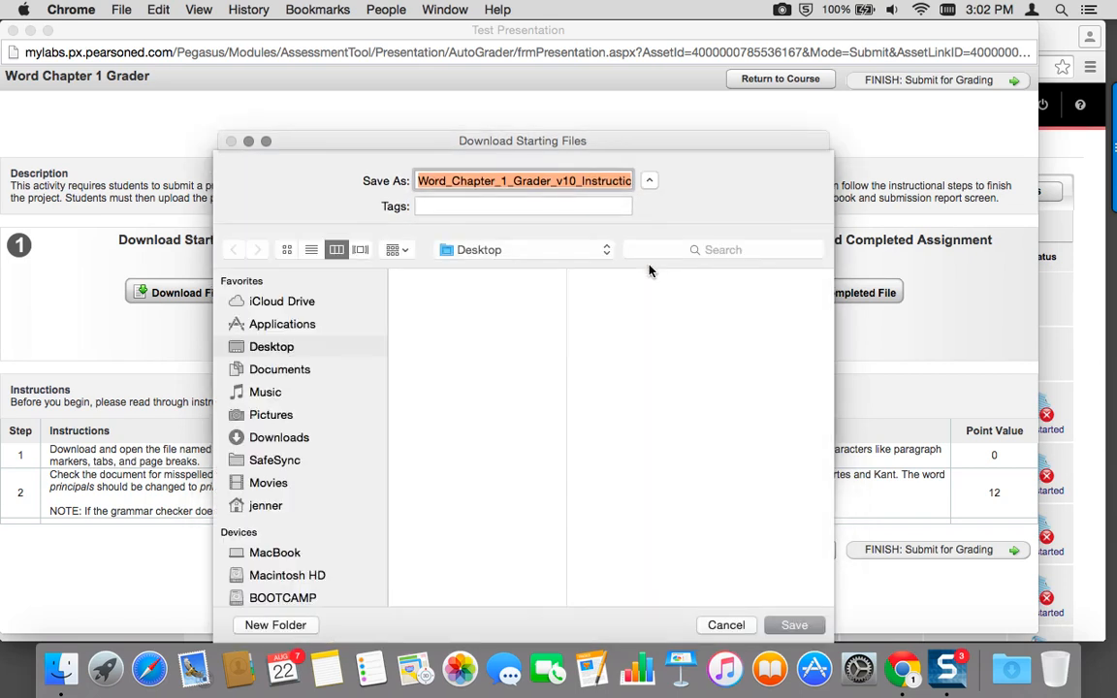
mouse_move(307, 376)
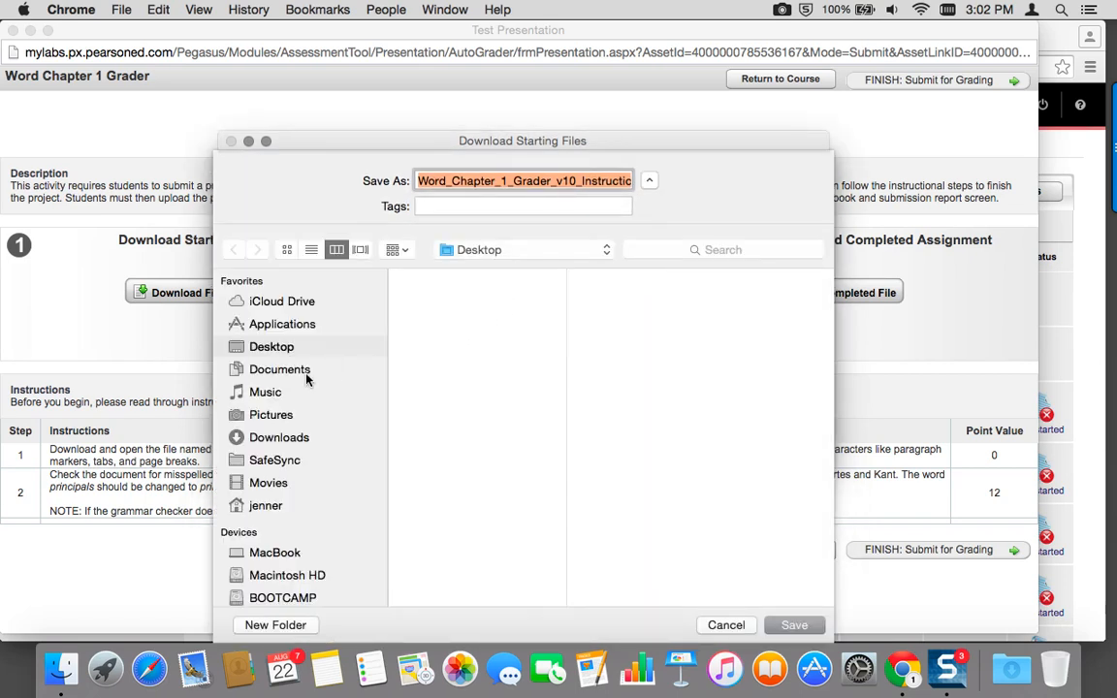
click(280, 368)
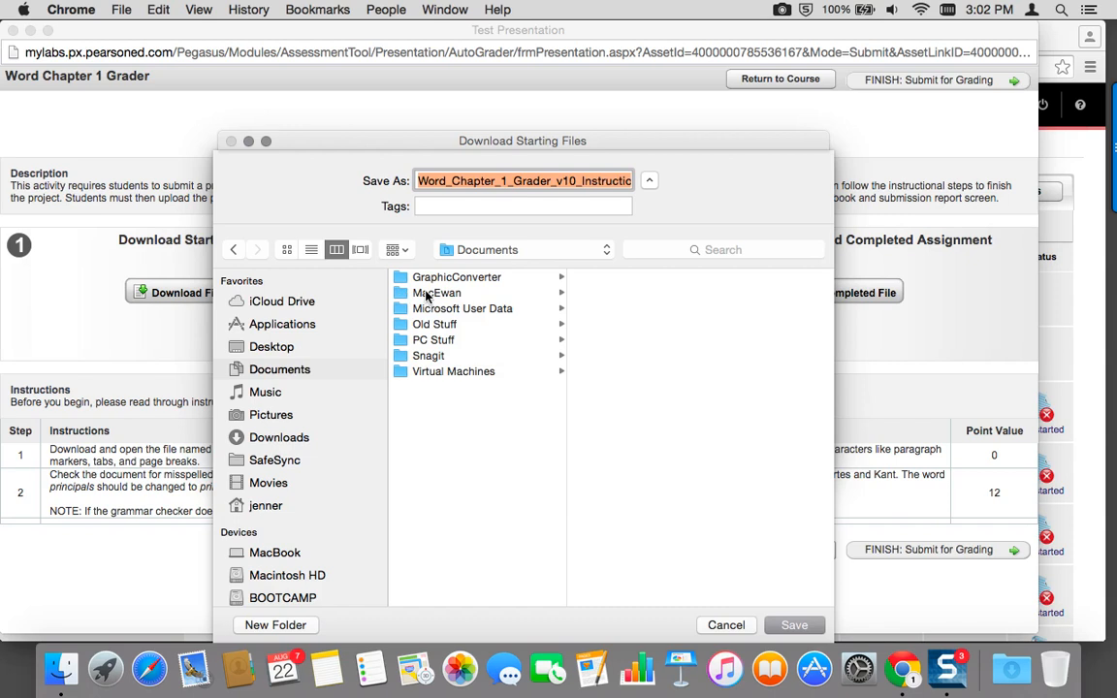
click(439, 291)
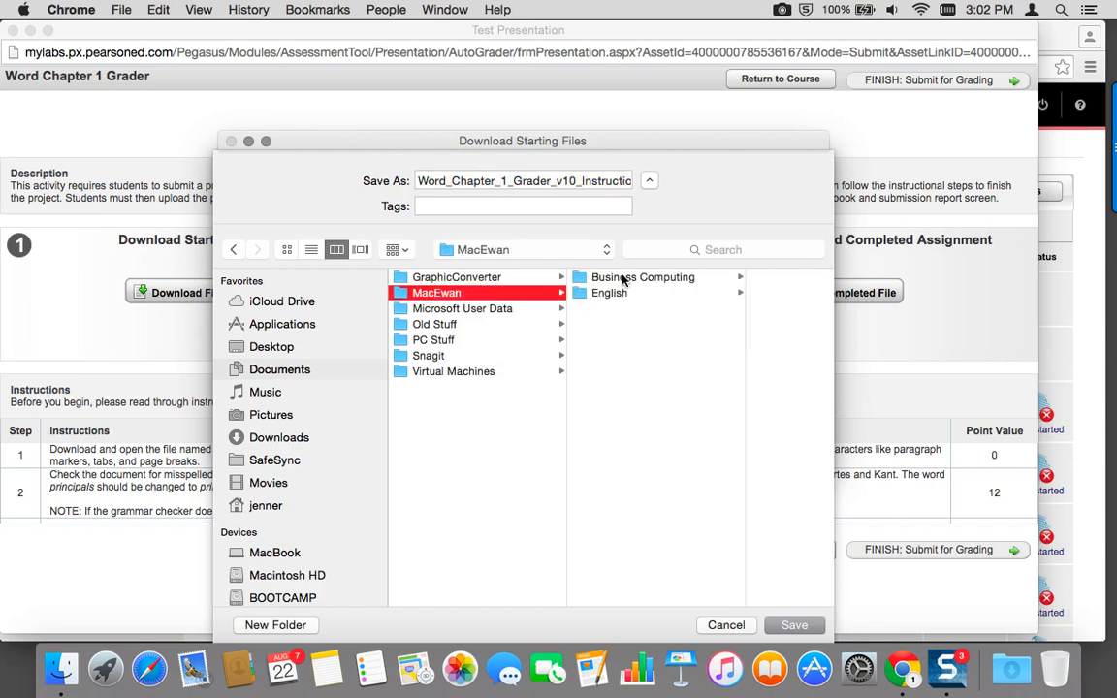
click(644, 278)
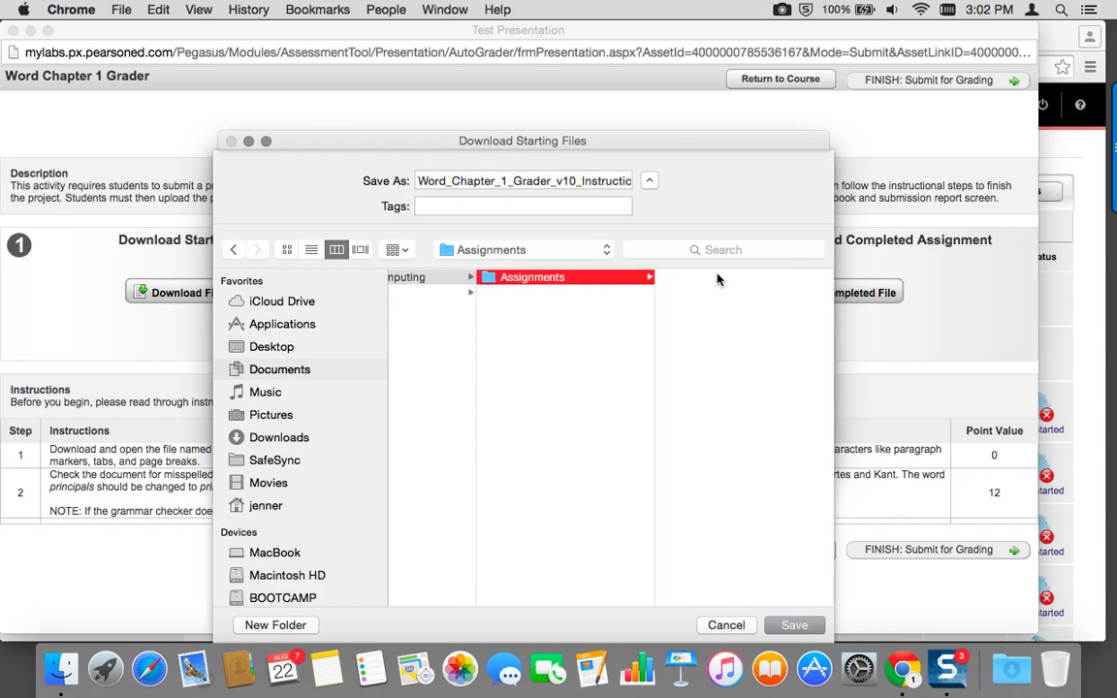
double_click(532, 276)
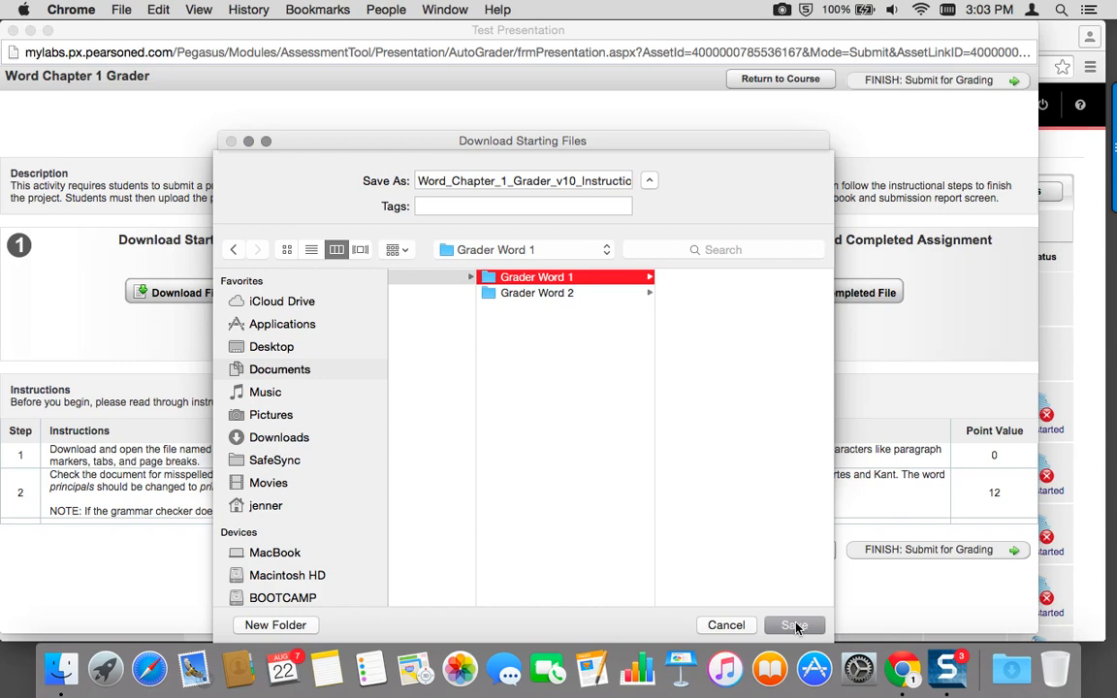
click(796, 624)
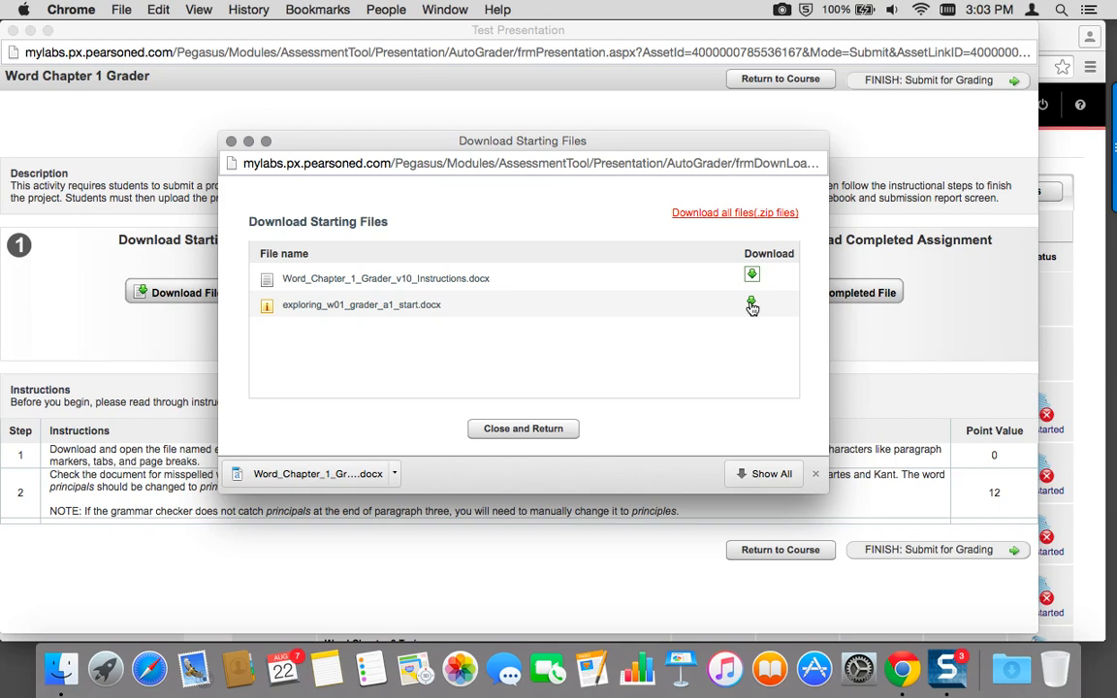
- Download exploring_w01_grader_a1_start.docx and save it into Grader Word 1
click(753, 302)
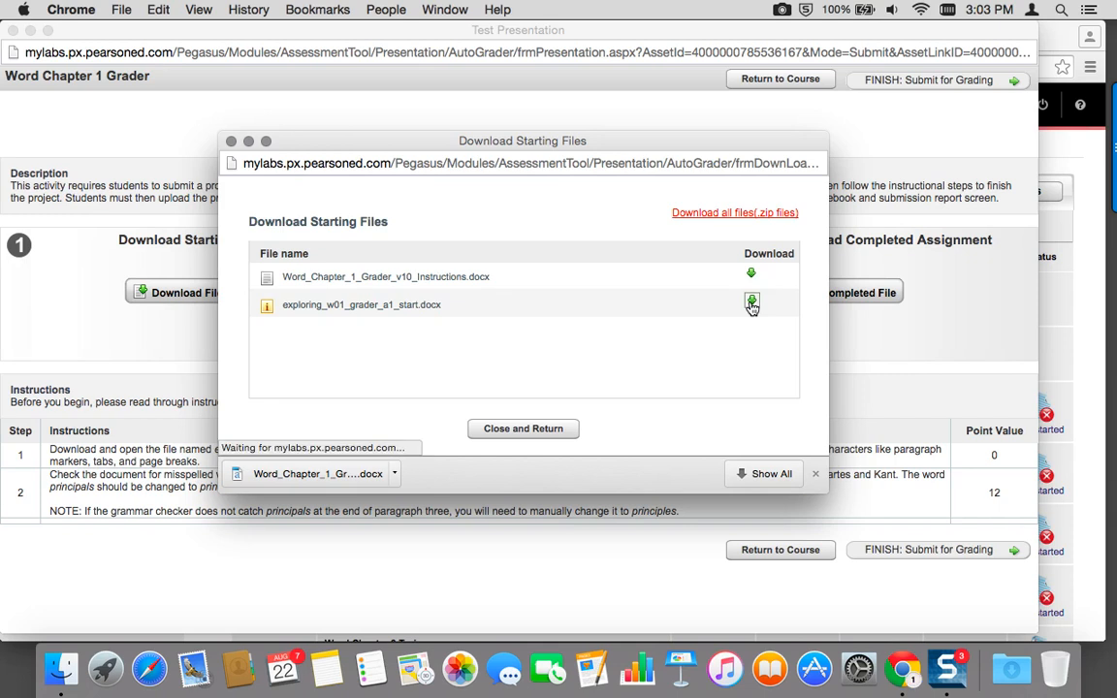
click(751, 303)
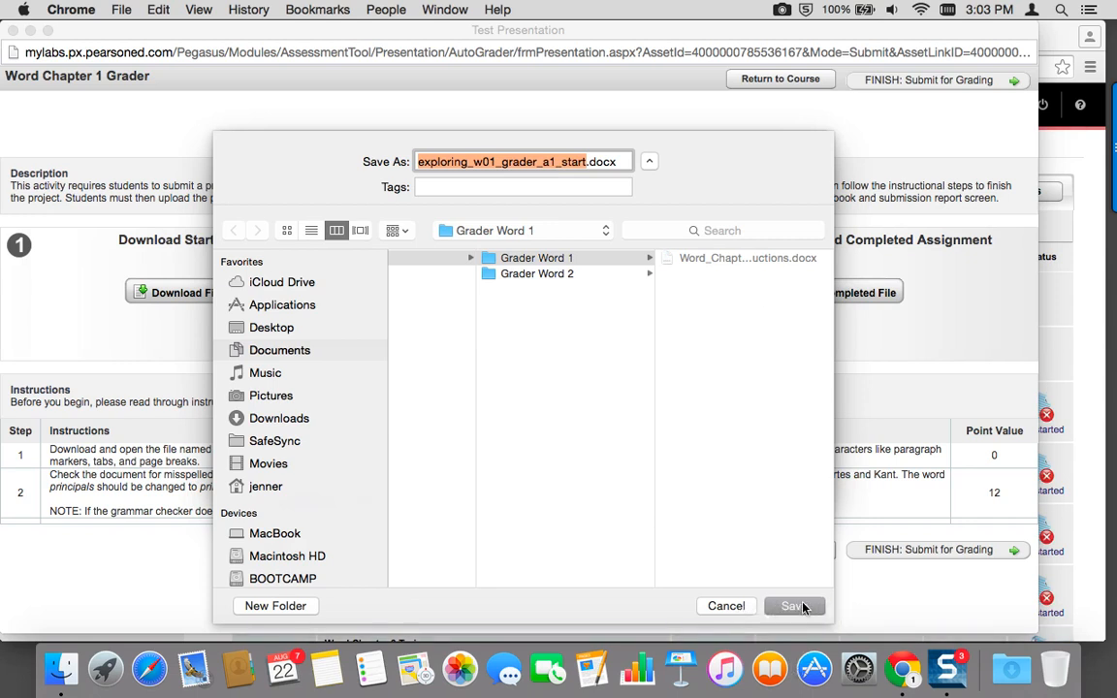
click(794, 605)
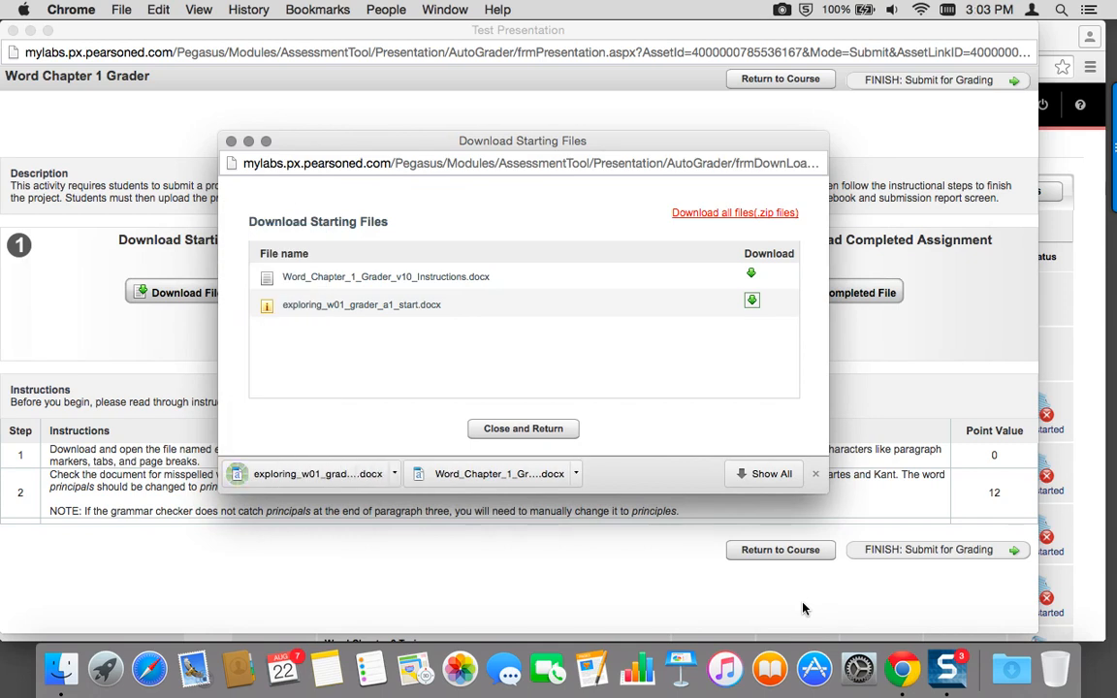
mouse_move(512, 431)
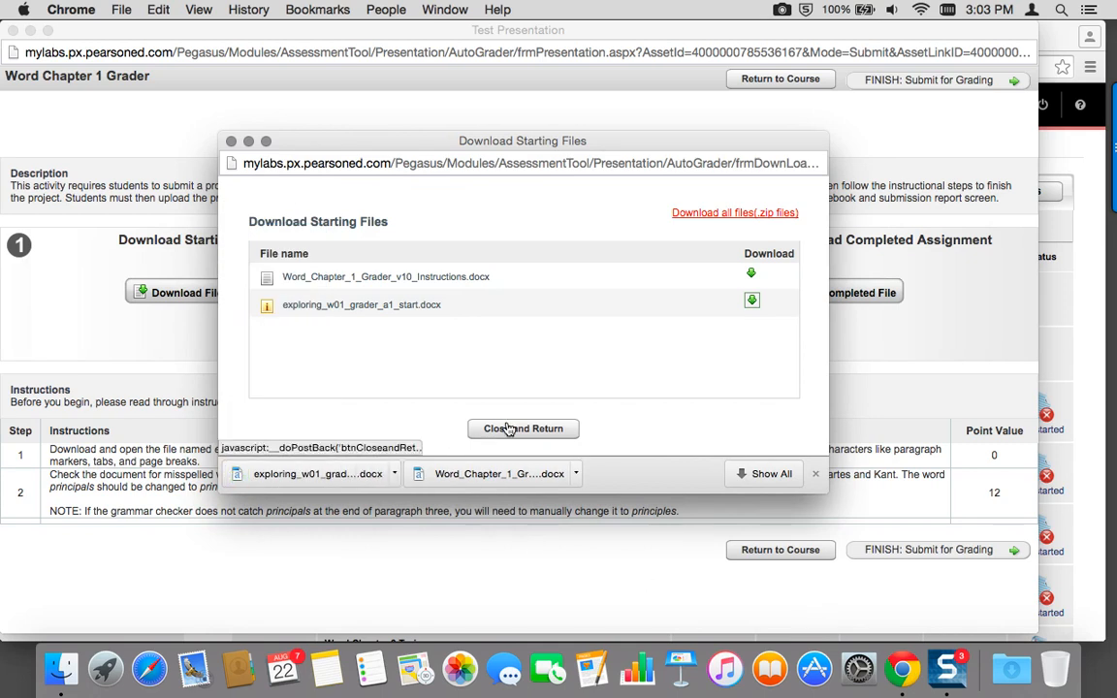
- Close the download list and confirm leaving the assignment page
click(524, 429)
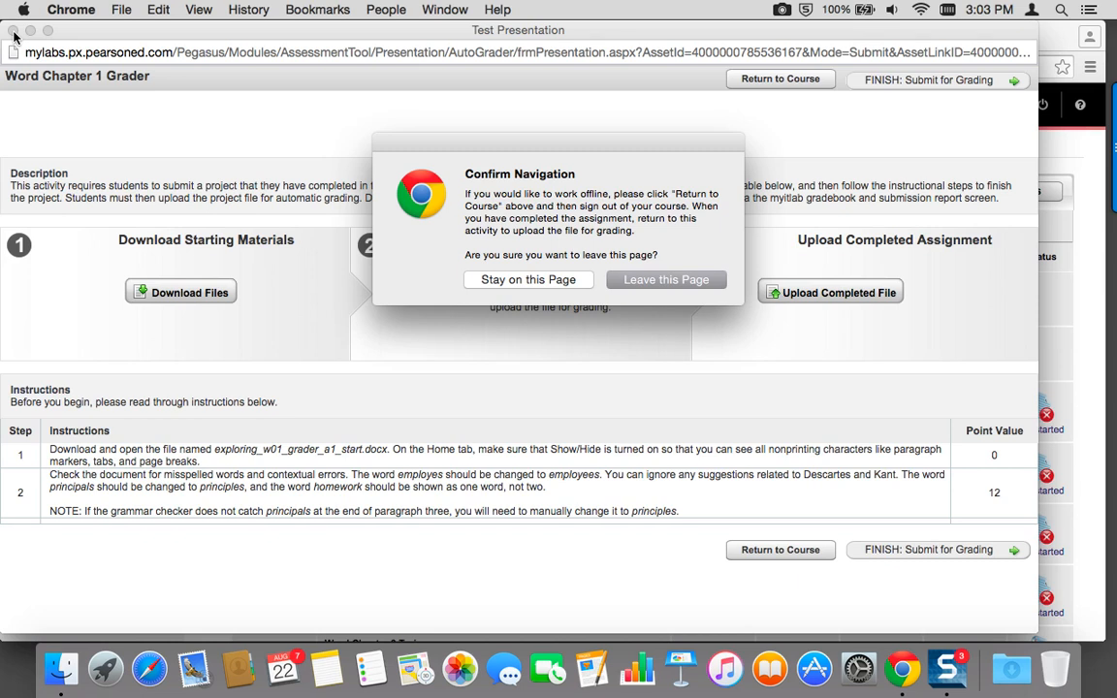
mouse_move(421, 175)
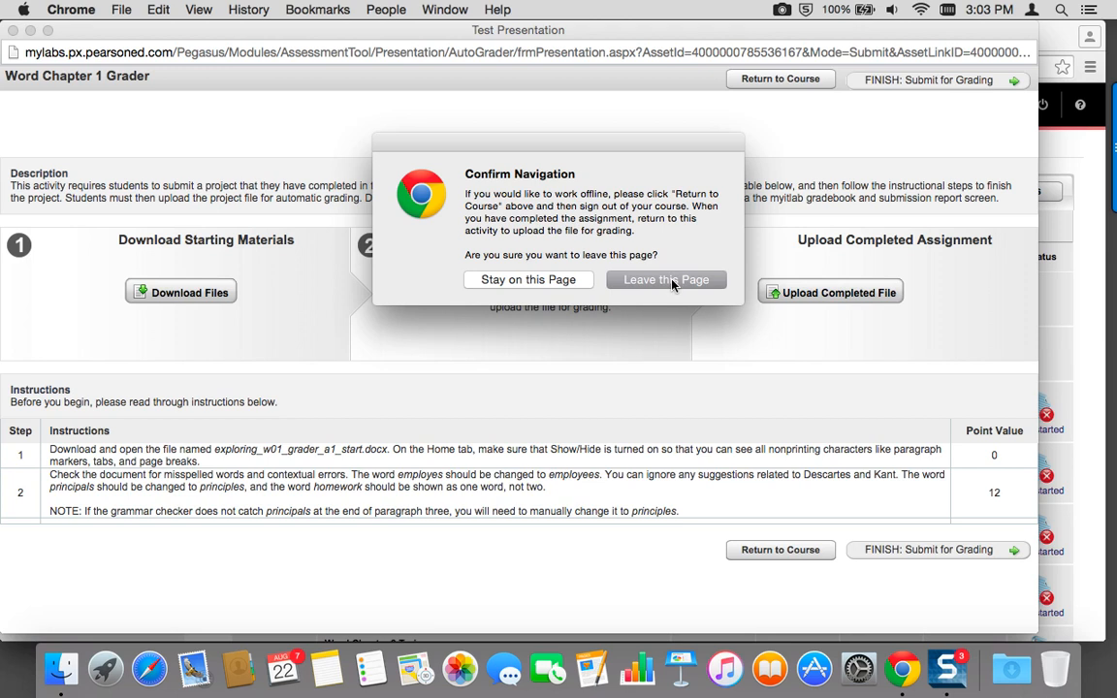
click(668, 279)
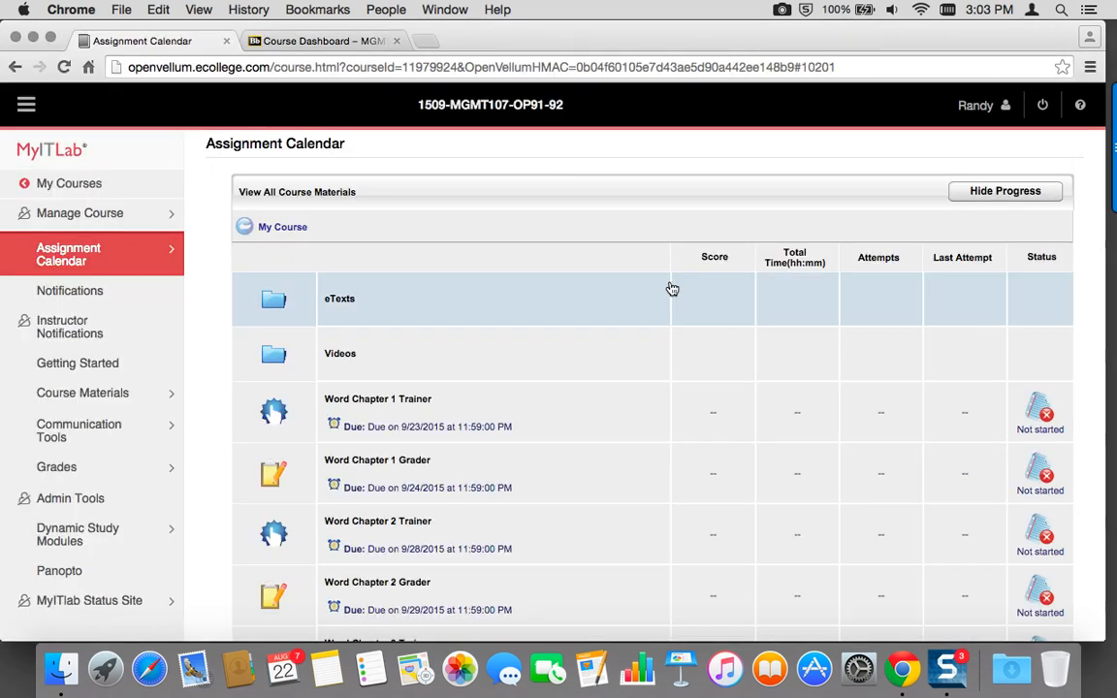
mouse_move(342, 582)
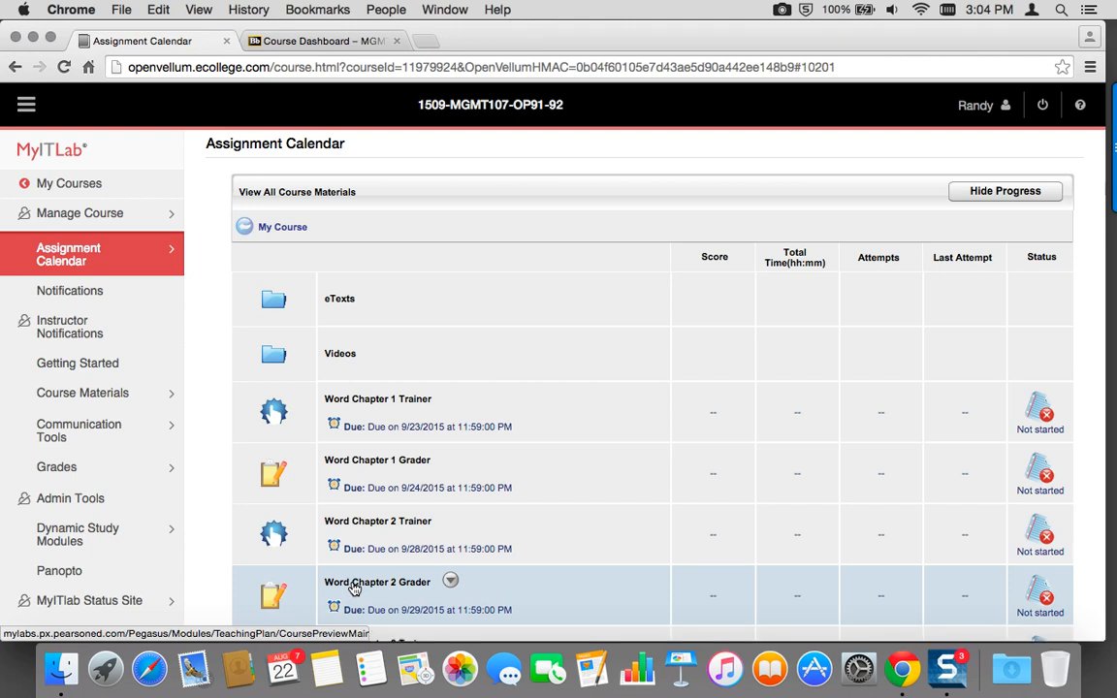
- Bring up the Word Chapter 2 Grader starting files and download the instructions document
click(373, 582)
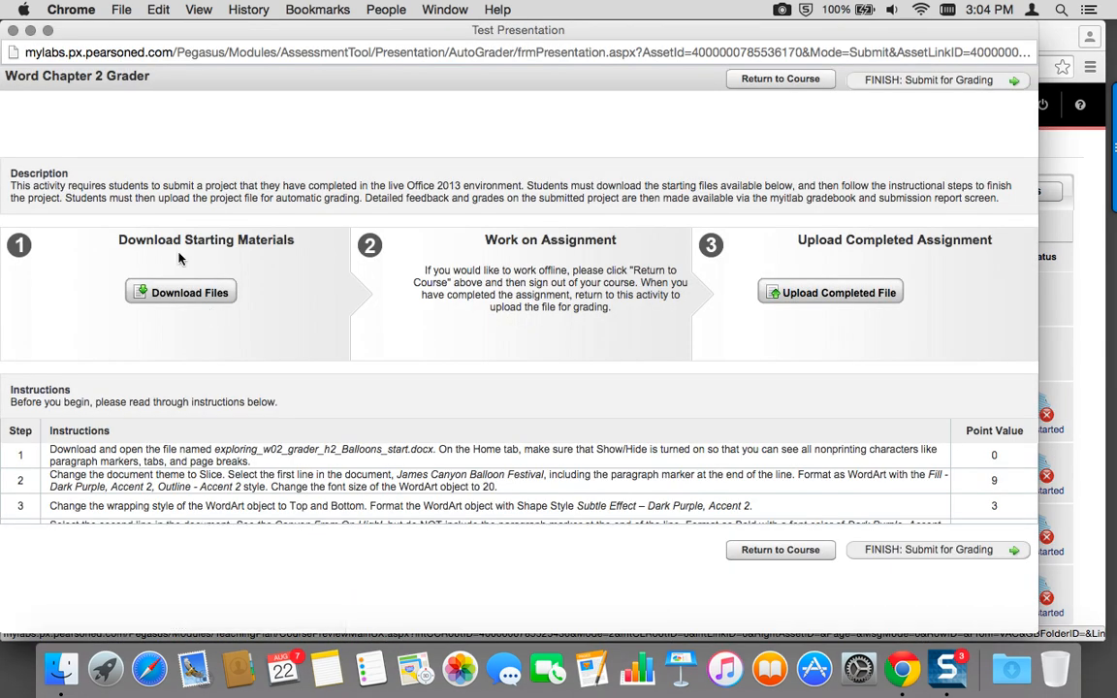
click(180, 291)
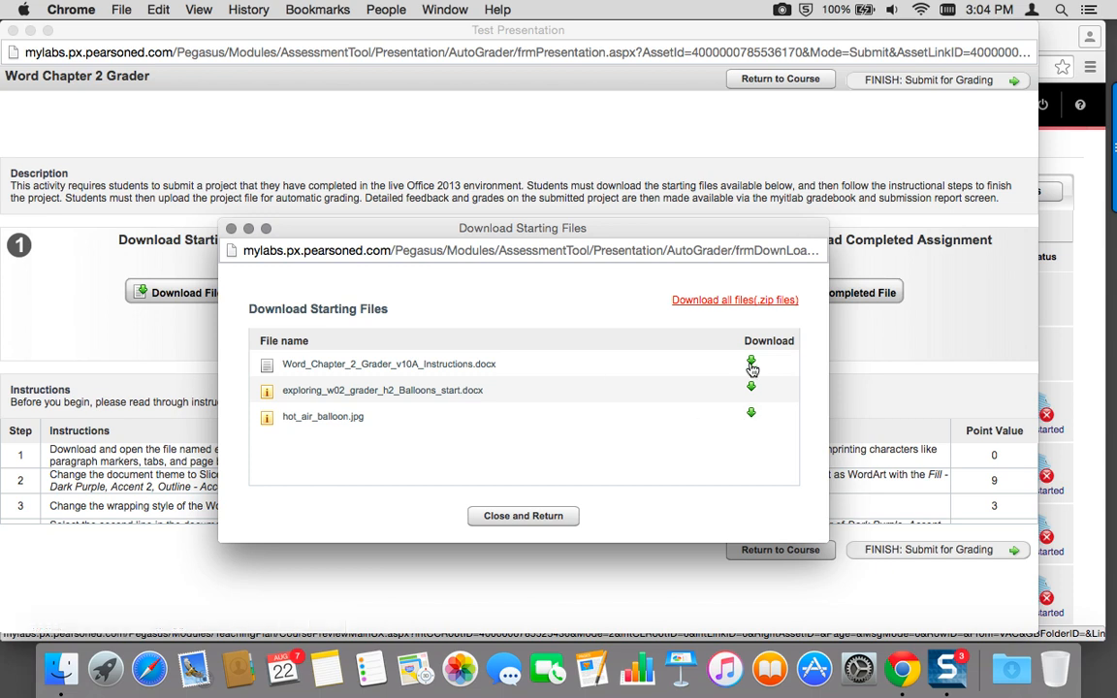
click(751, 363)
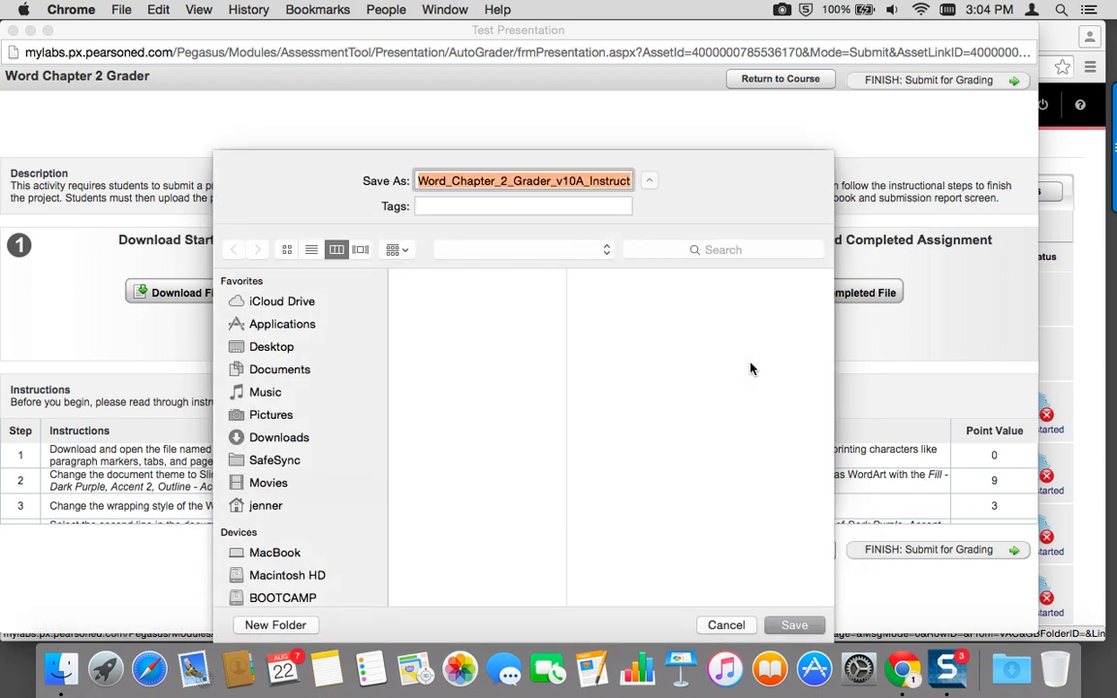
- Save the Chapter 2 instructions file into the Grader Word 2 folder
click(279, 369)
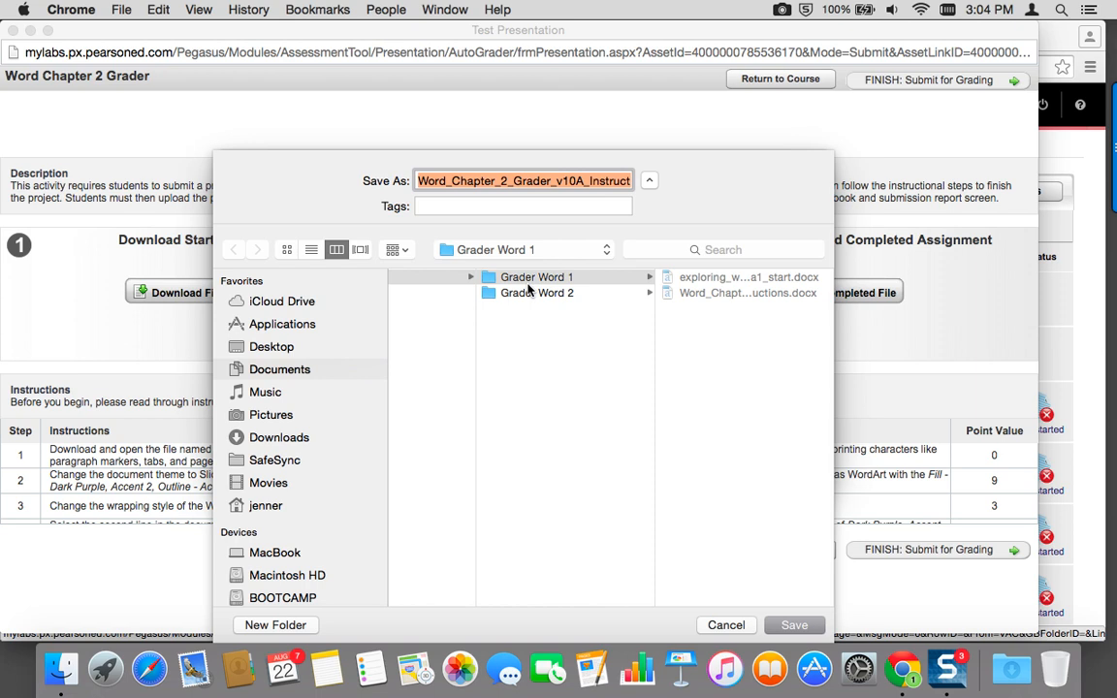
mouse_move(530, 293)
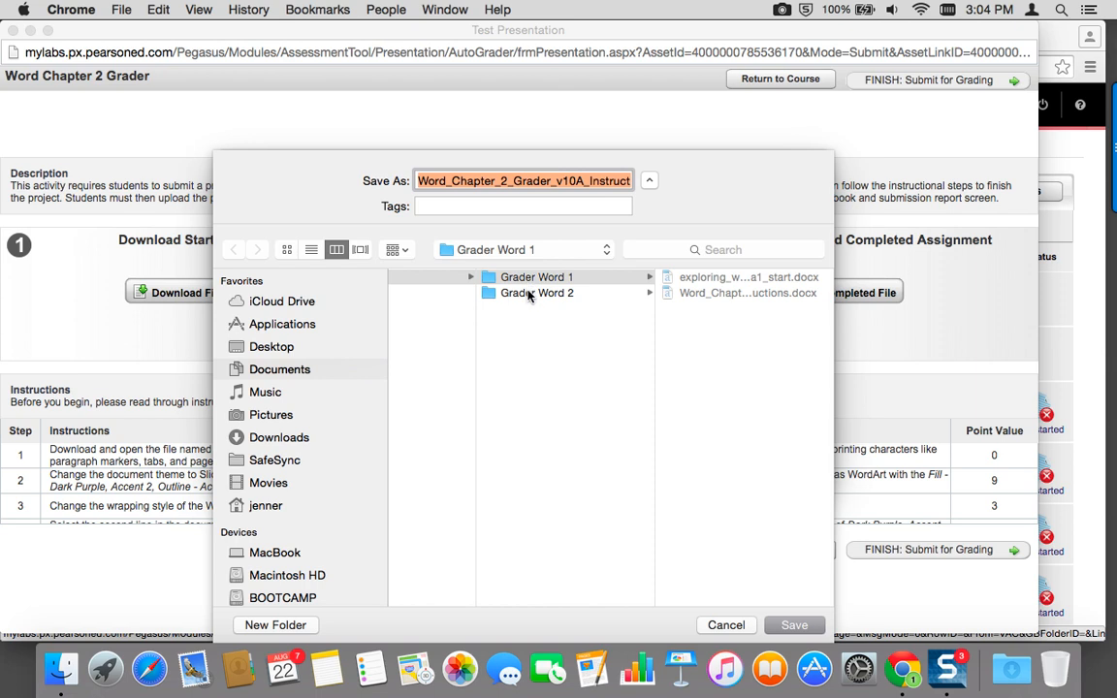
click(537, 293)
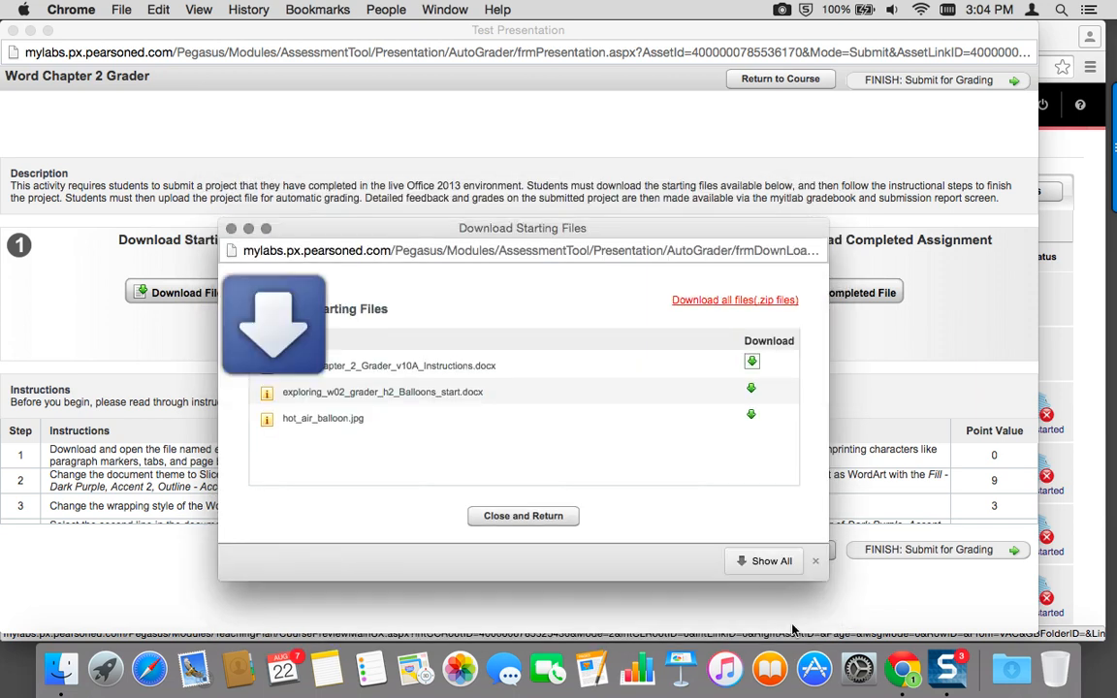
click(753, 361)
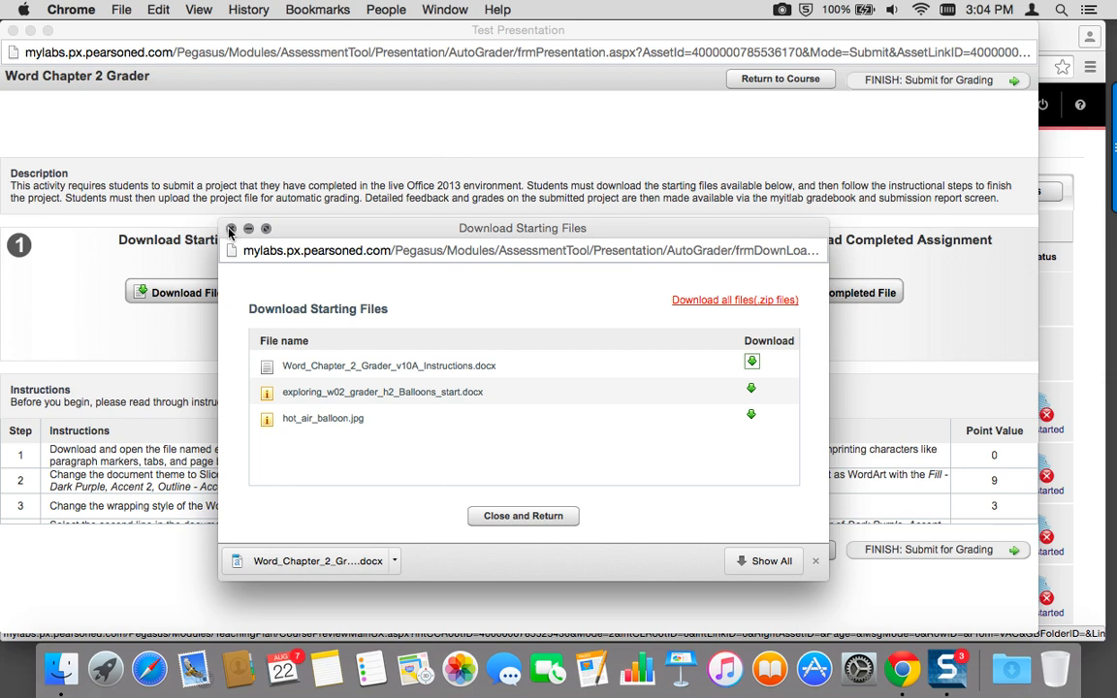
- Close the starting files window and confirm leaving the Word Chapter 2 assignment page
click(229, 229)
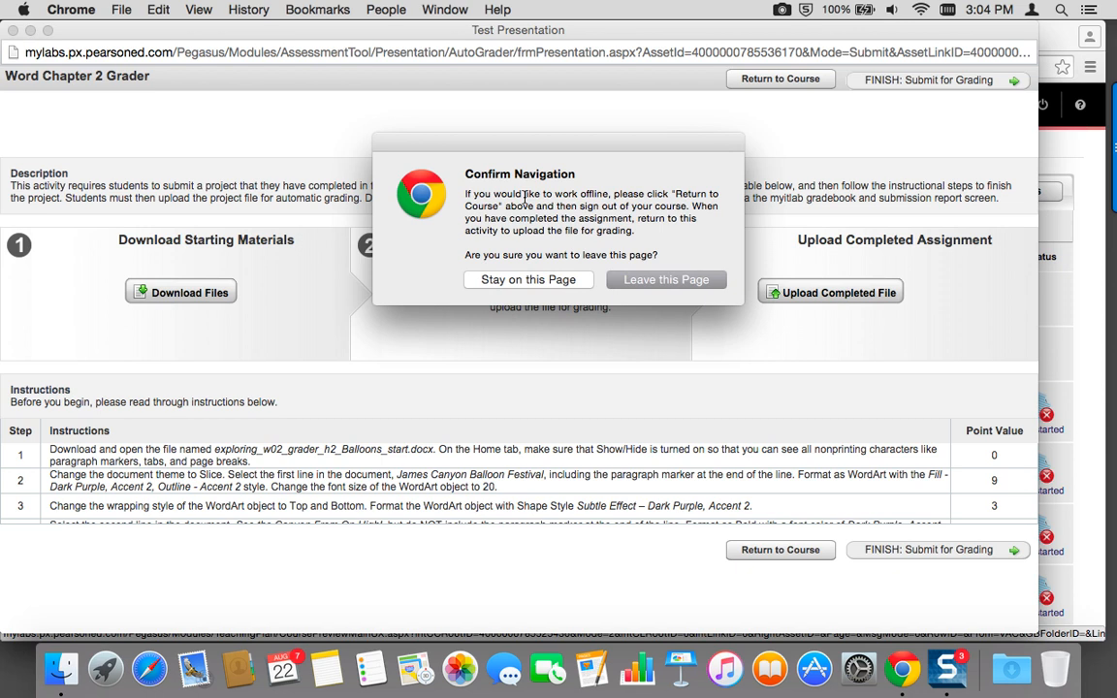
click(665, 279)
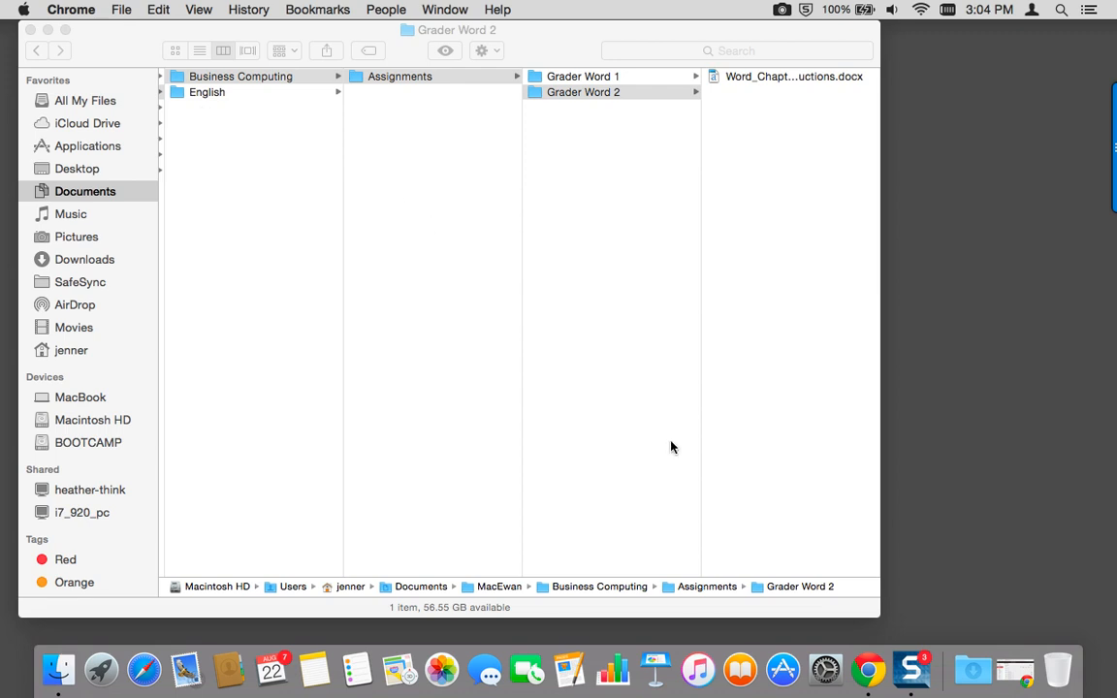
mouse_move(877, 663)
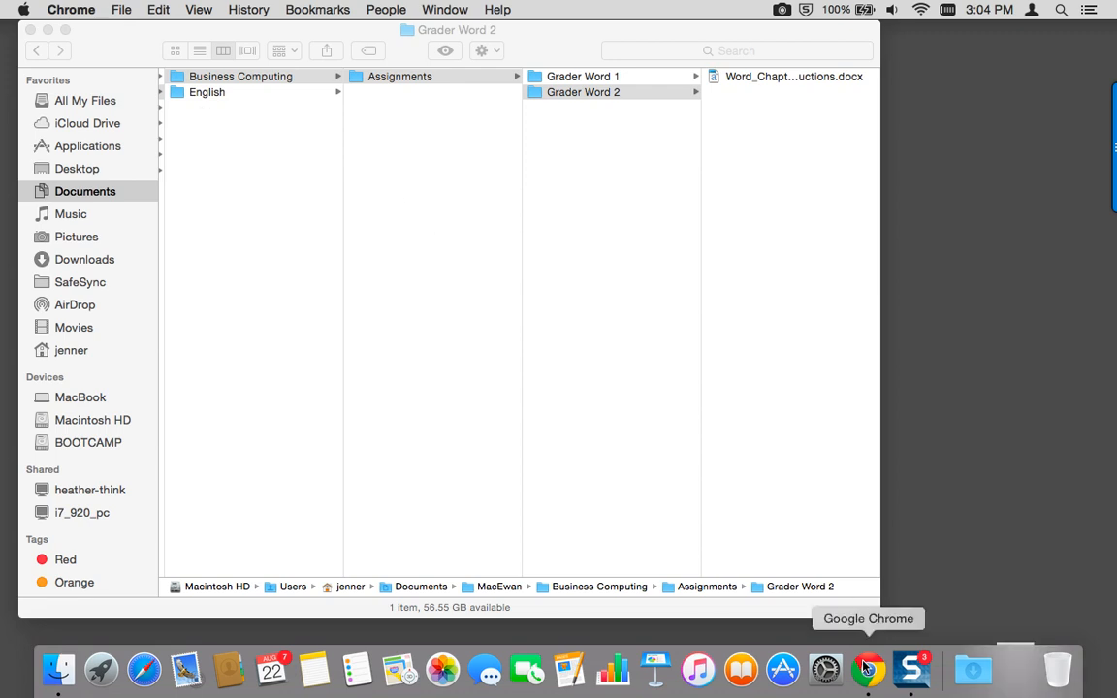
- Switch to Chrome and load the course Assignments page, scrolling to File Management Capstone
click(869, 665)
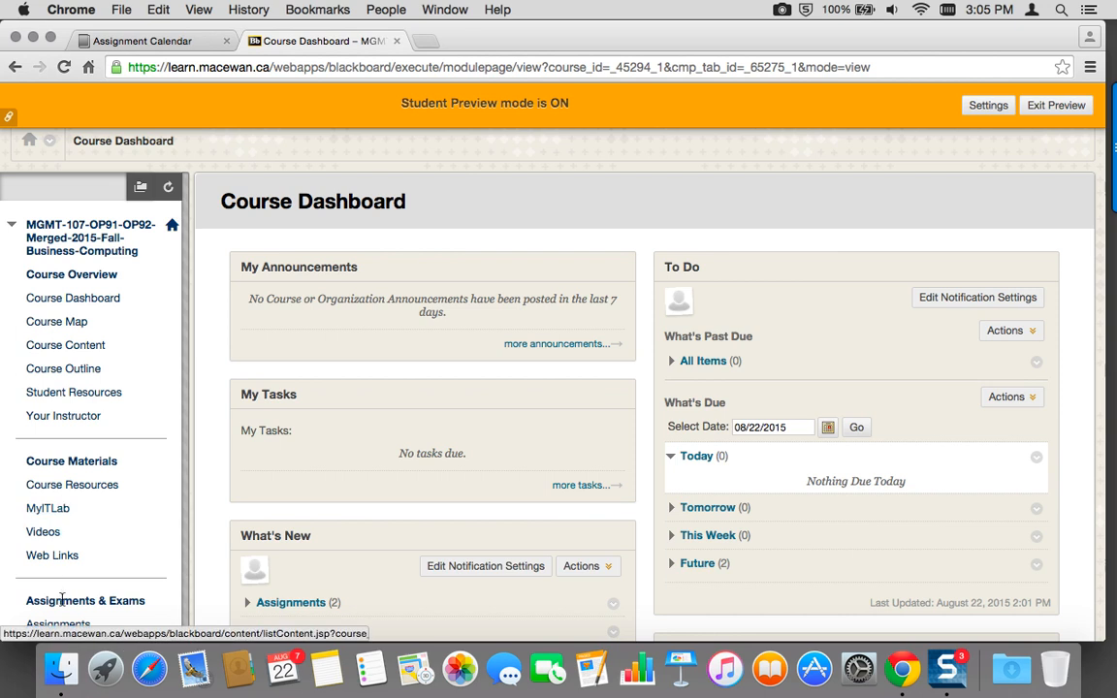
click(58, 625)
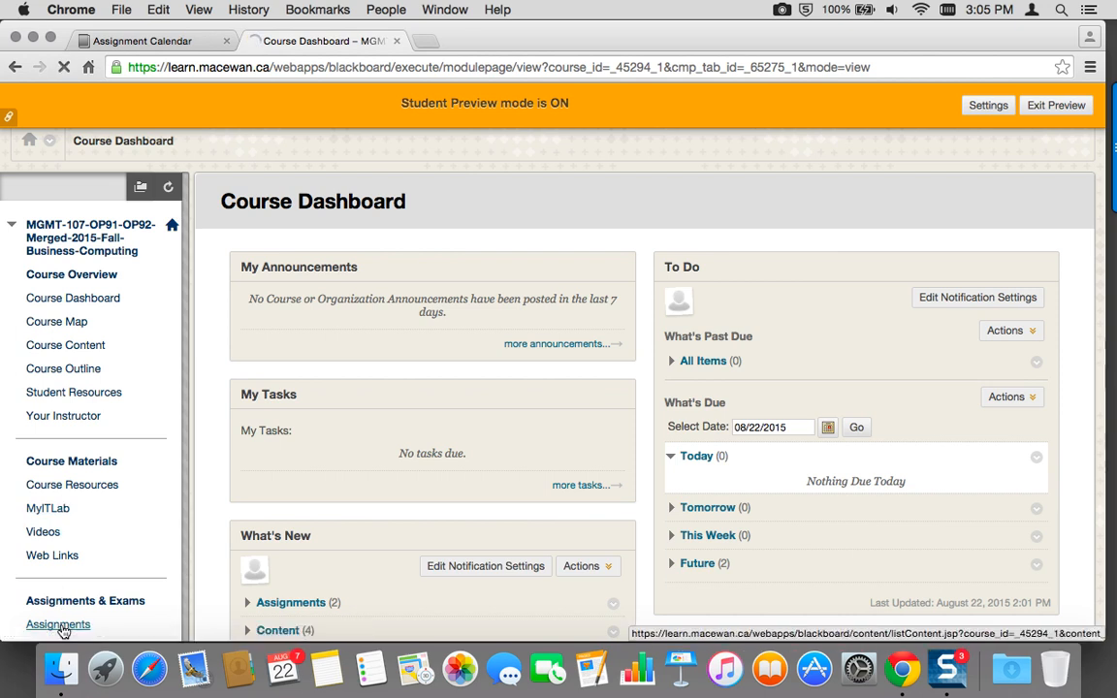
click(58, 624)
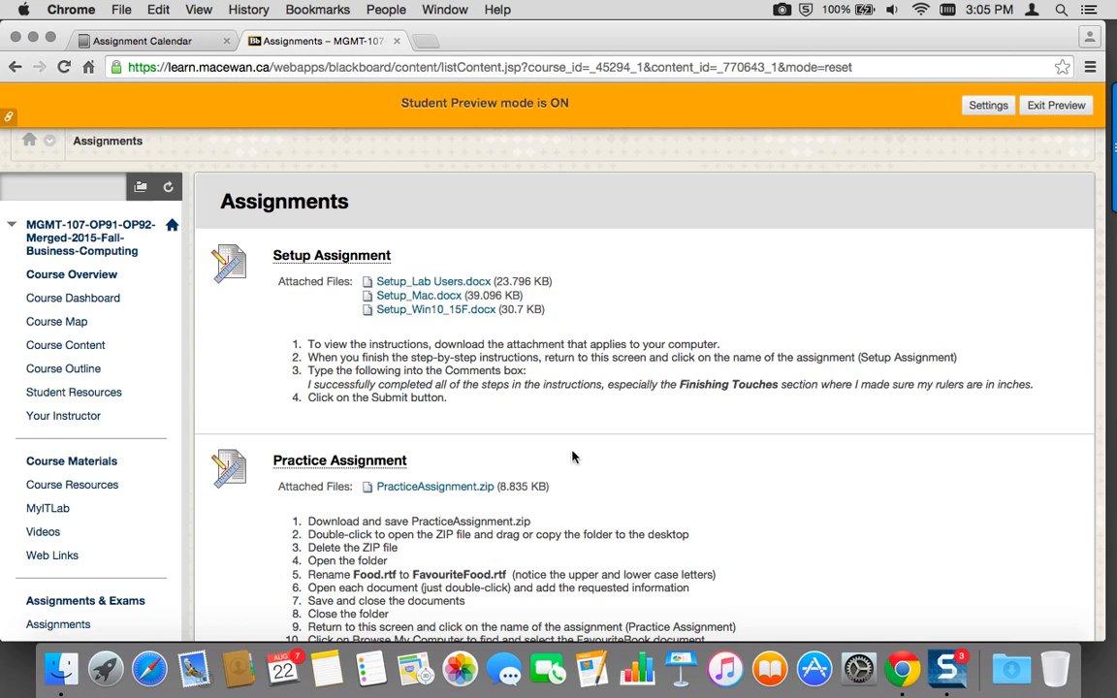
scroll(down, 3)
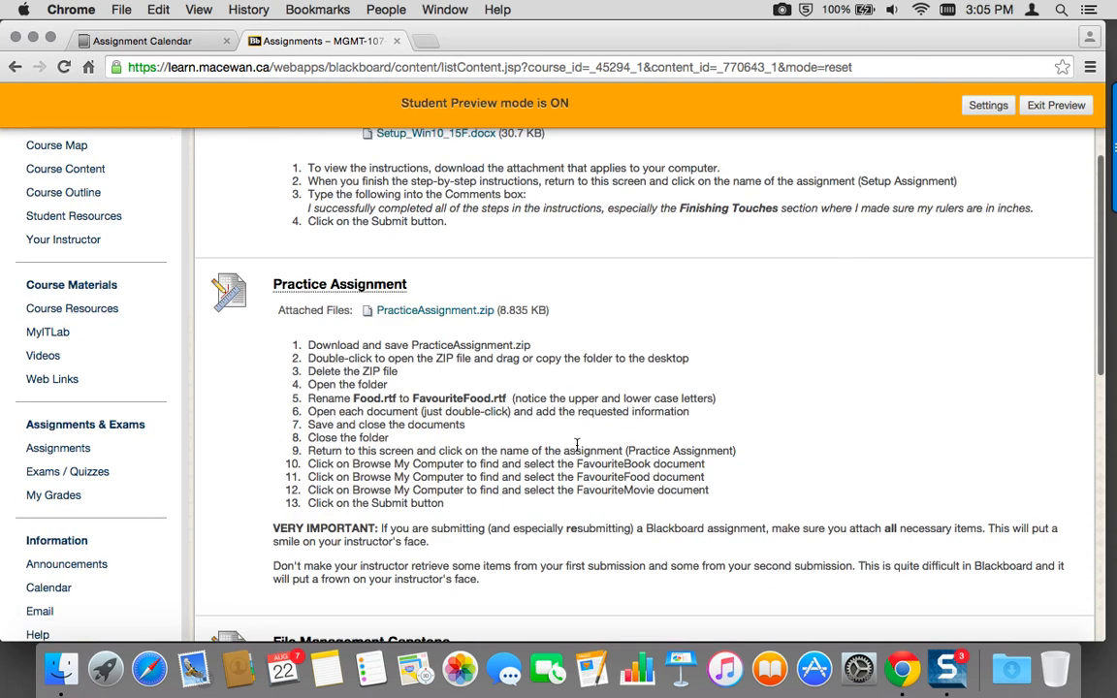
scroll(down, 3)
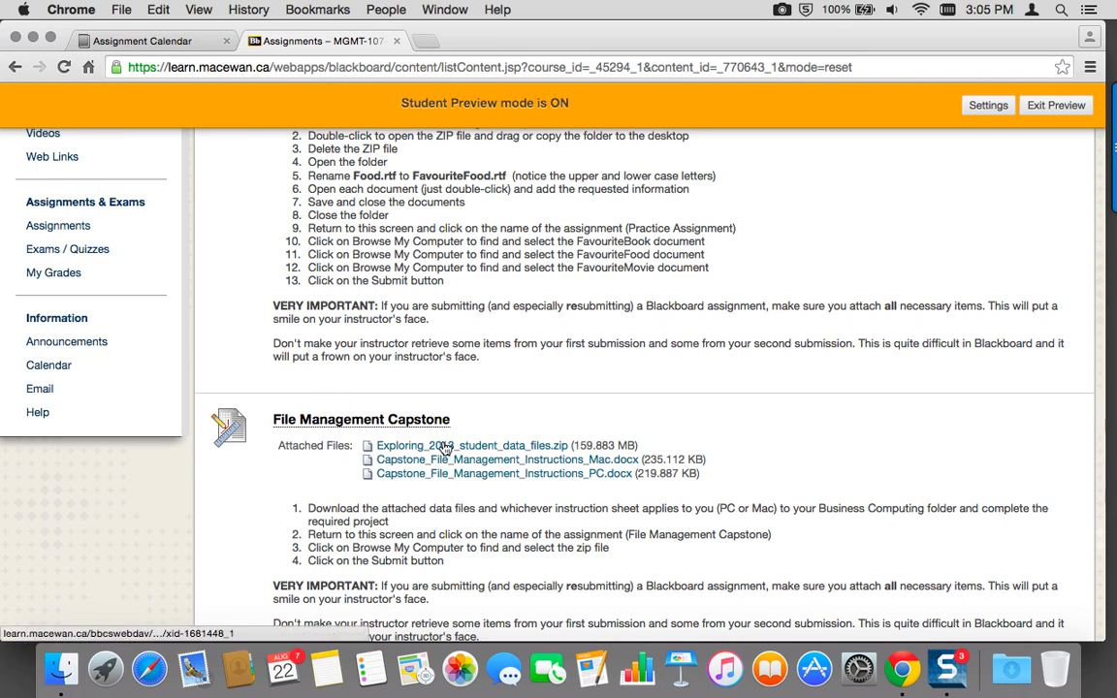
mouse_move(450, 446)
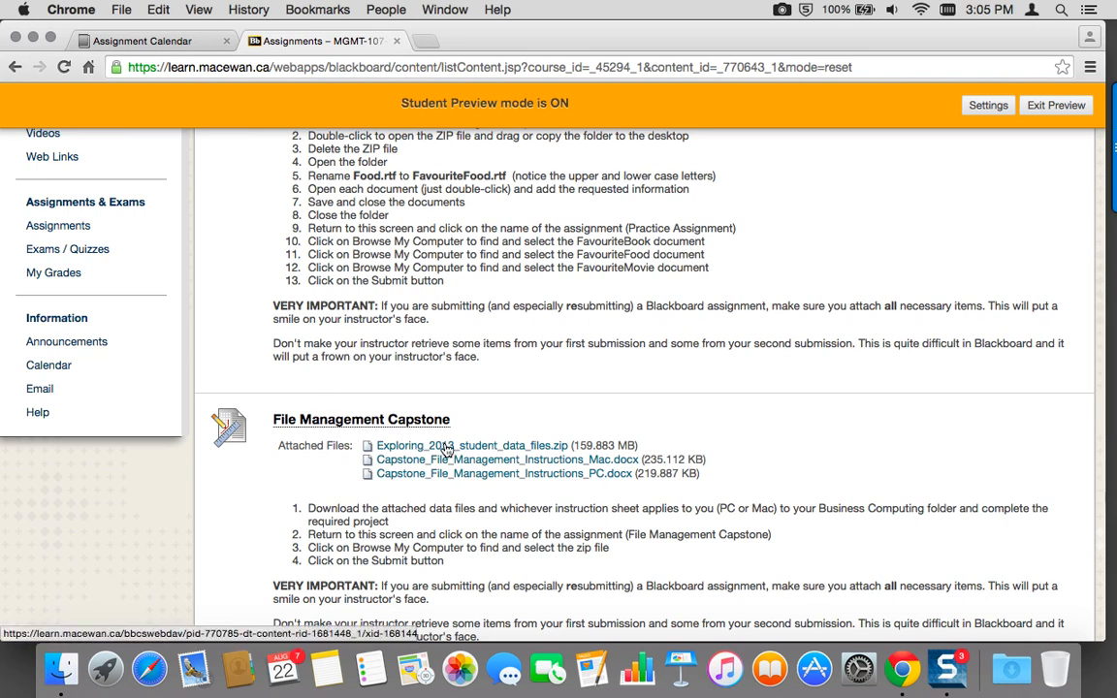
mouse_move(532, 450)
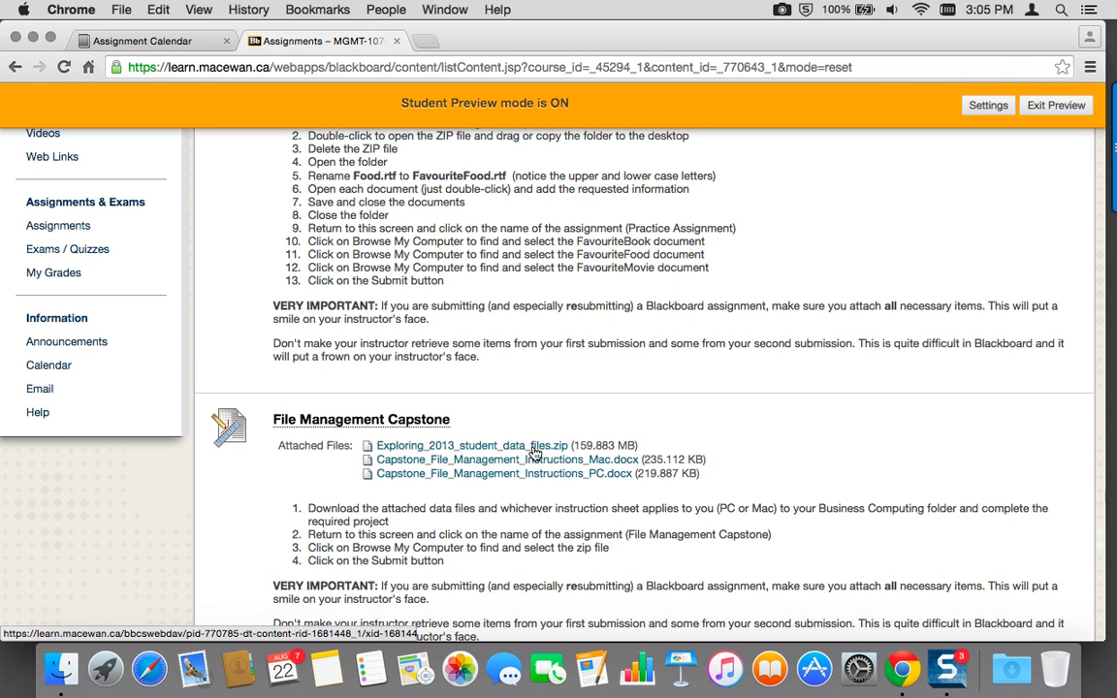
mouse_move(609, 434)
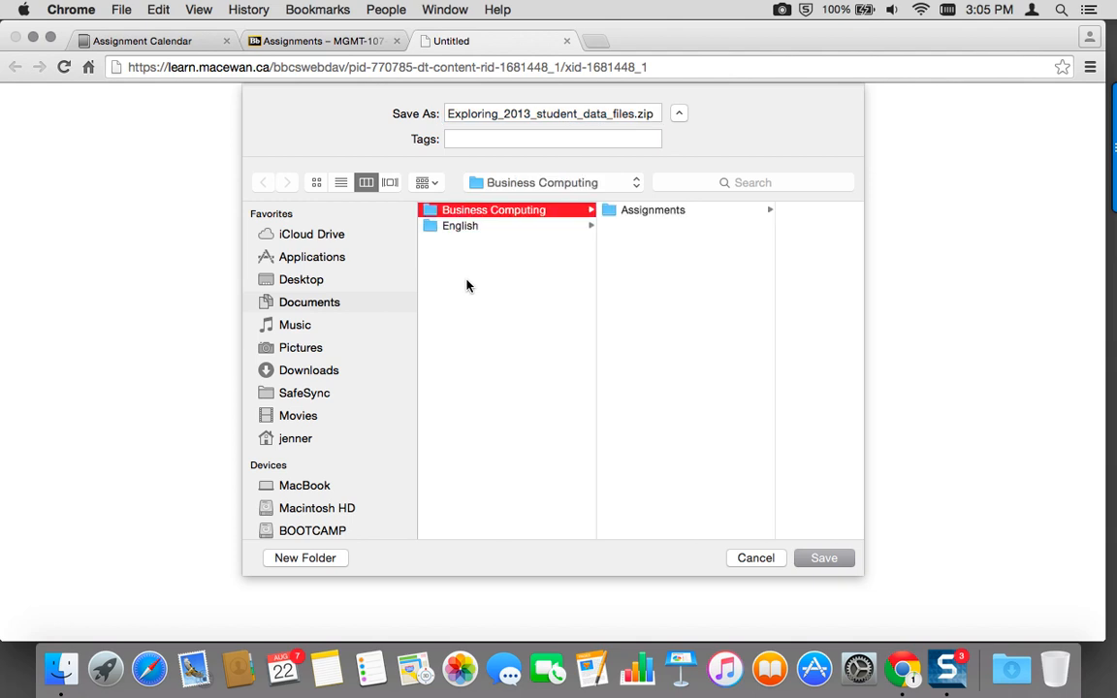
mouse_move(477, 218)
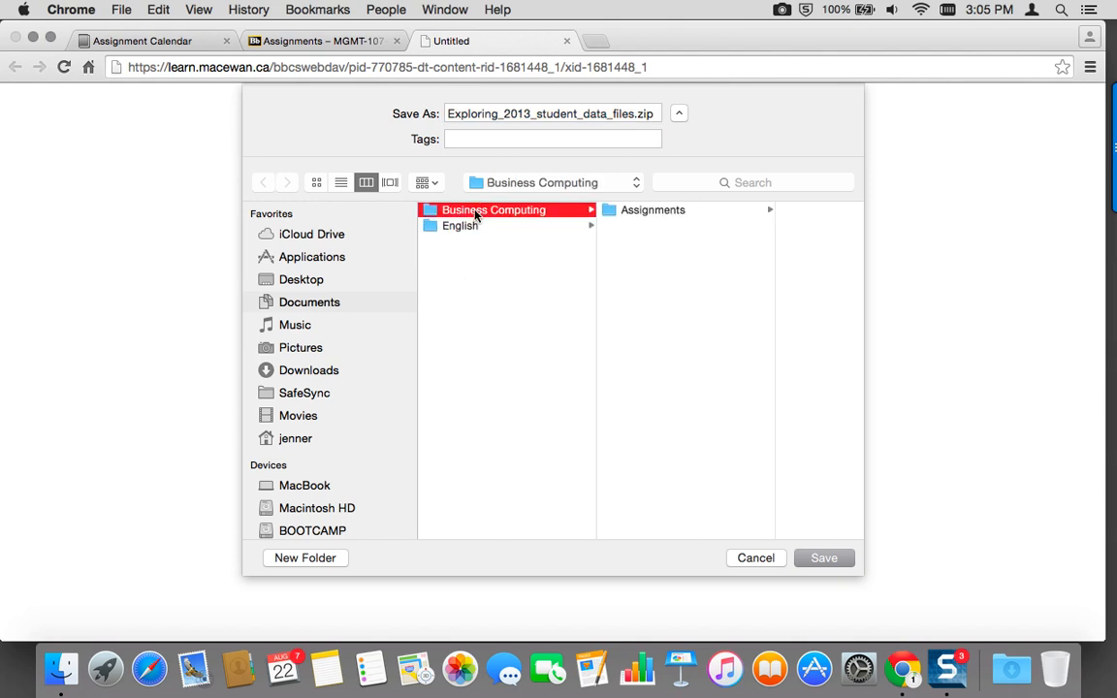
mouse_move(450, 213)
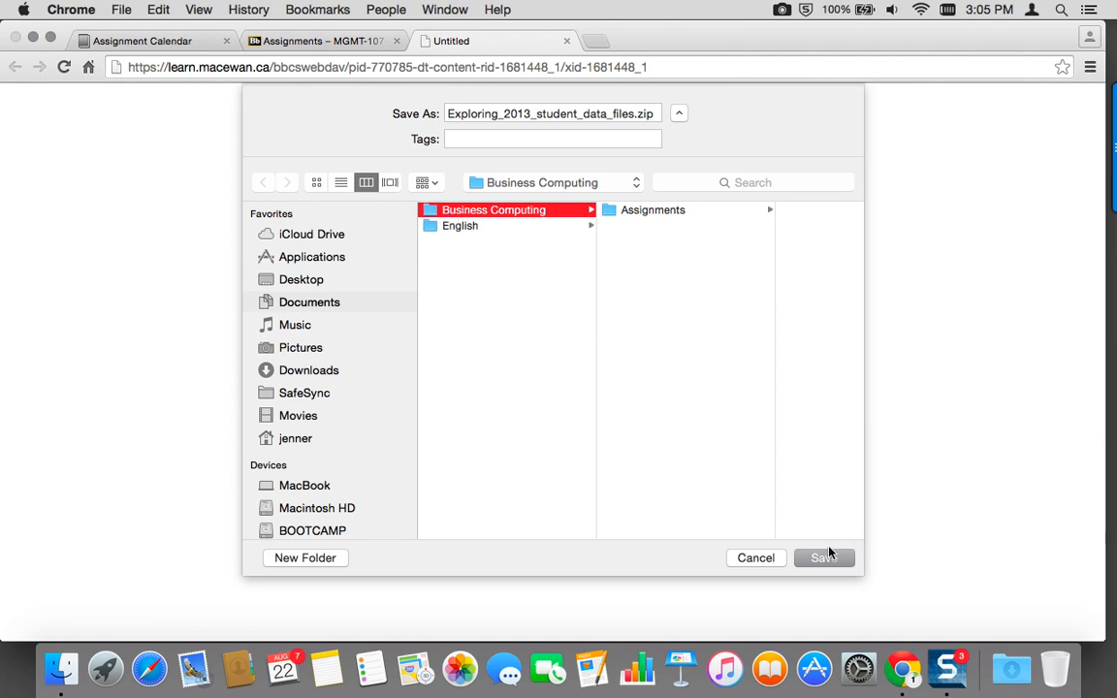
- Save Exploring_2013_student_data_files.zip into the Business Computing folder
click(824, 559)
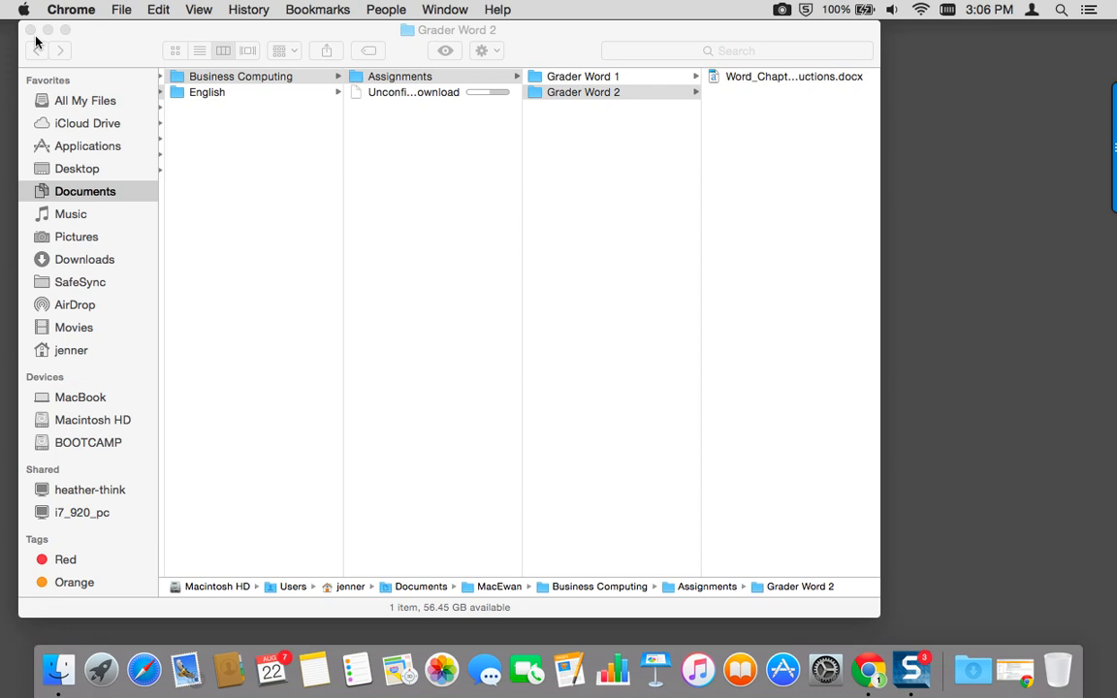
mouse_move(578, 148)
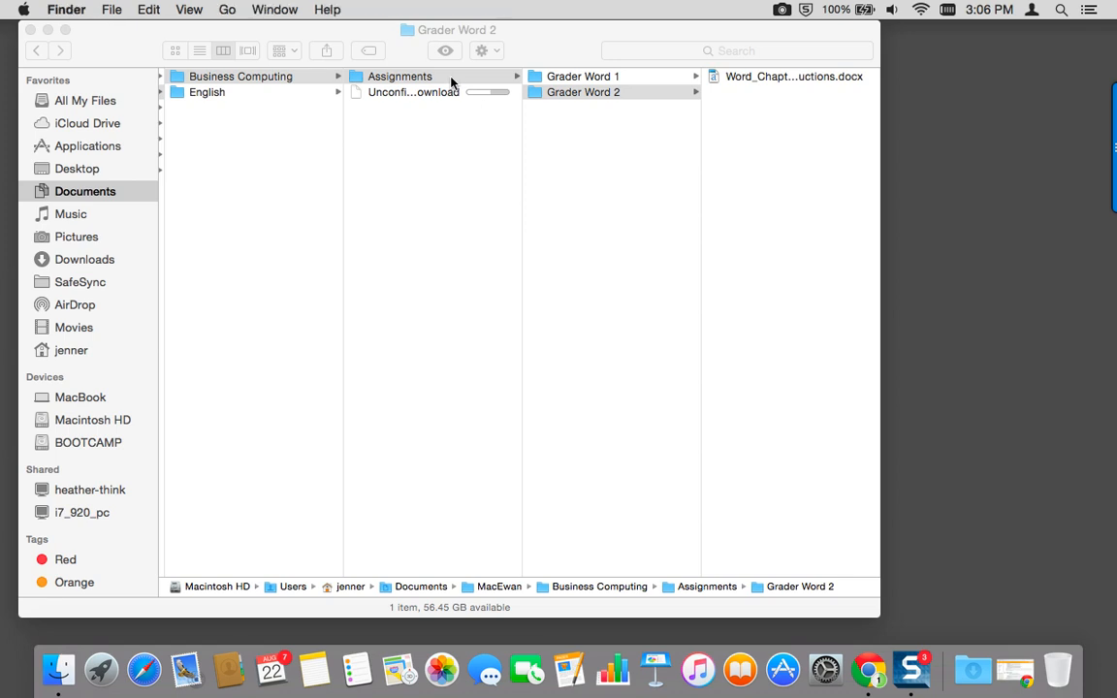
- Create a File Management folder inside Assignments
click(400, 76)
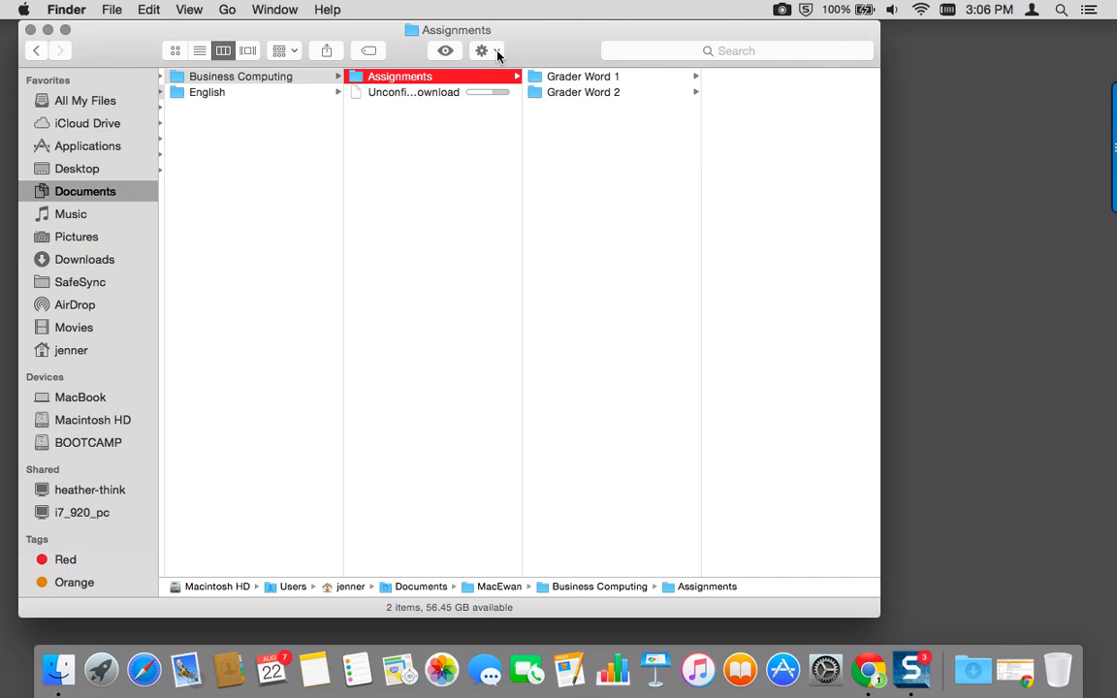
click(481, 50)
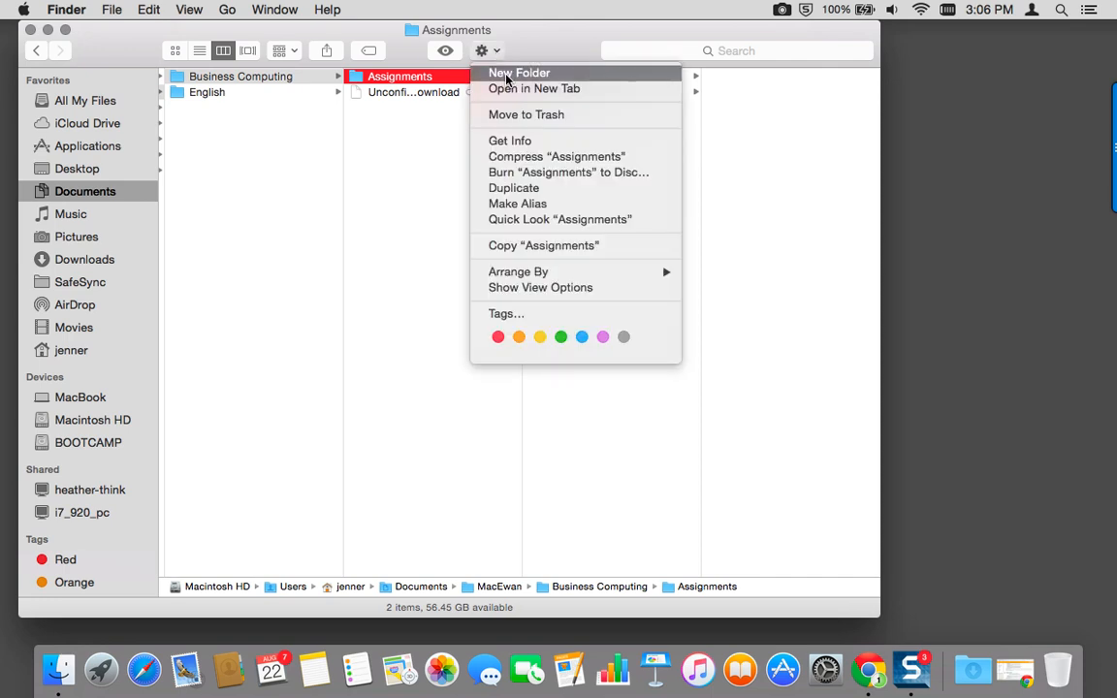
click(518, 74)
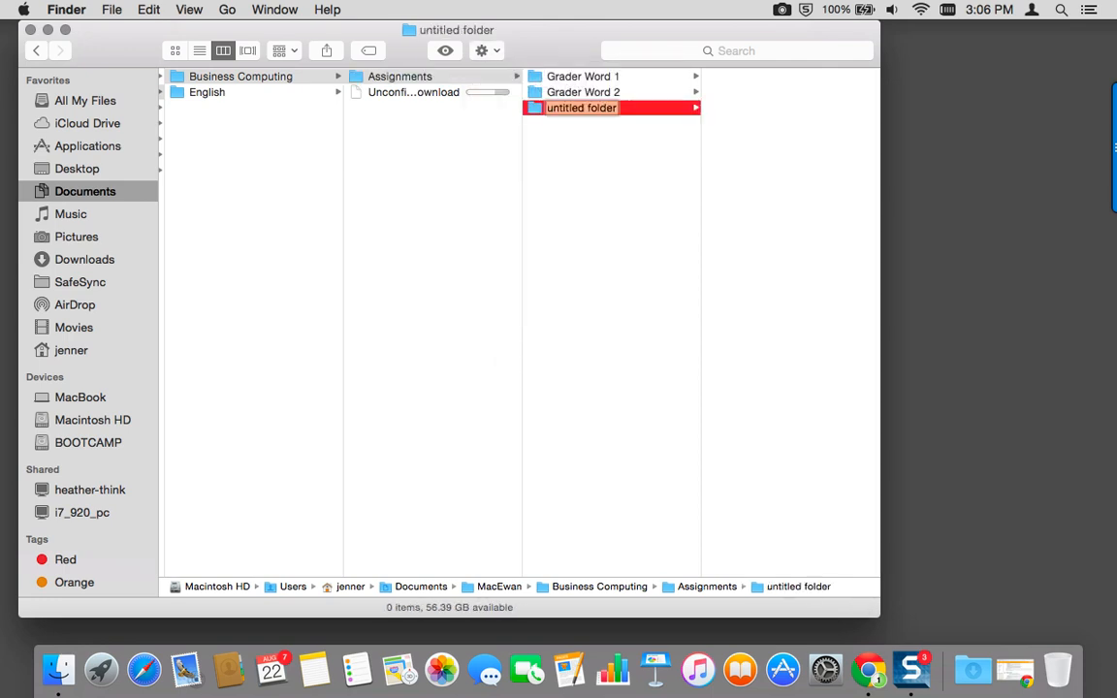
text(File Management)
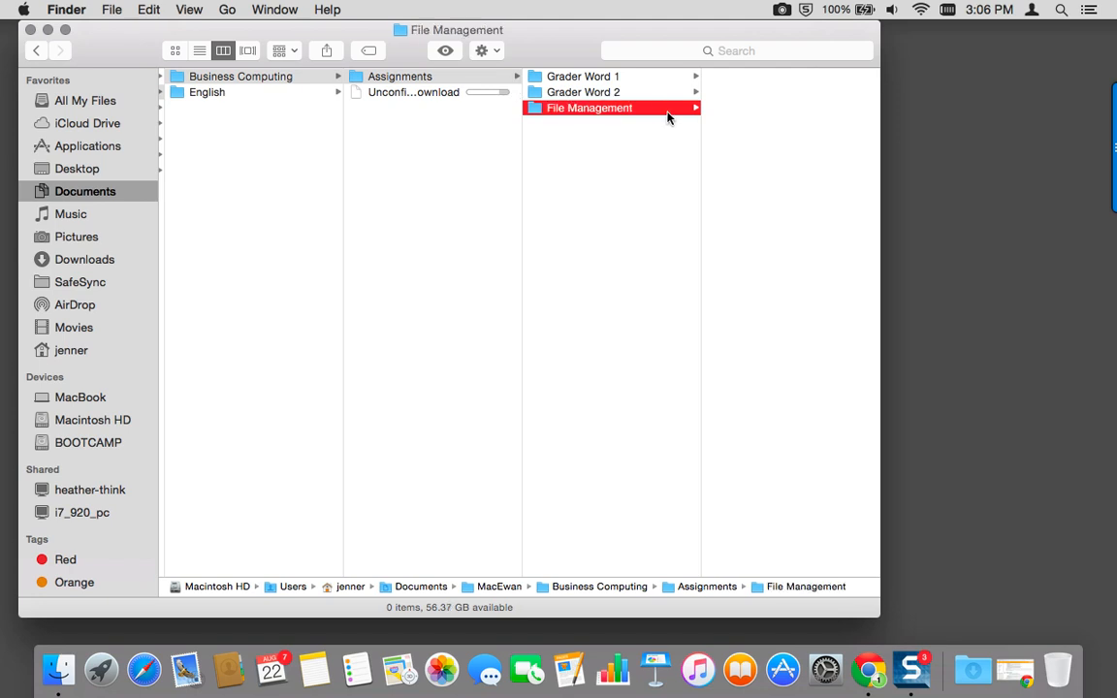
mouse_move(559, 76)
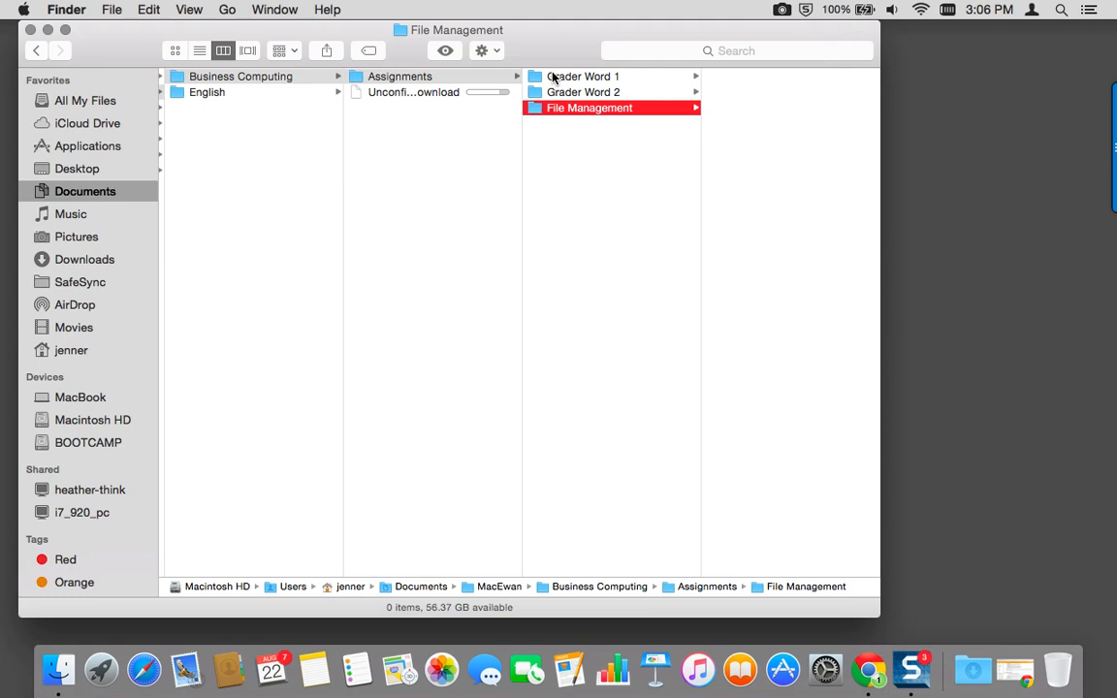
- Create nested folders Another and Time under File Management
click(481, 51)
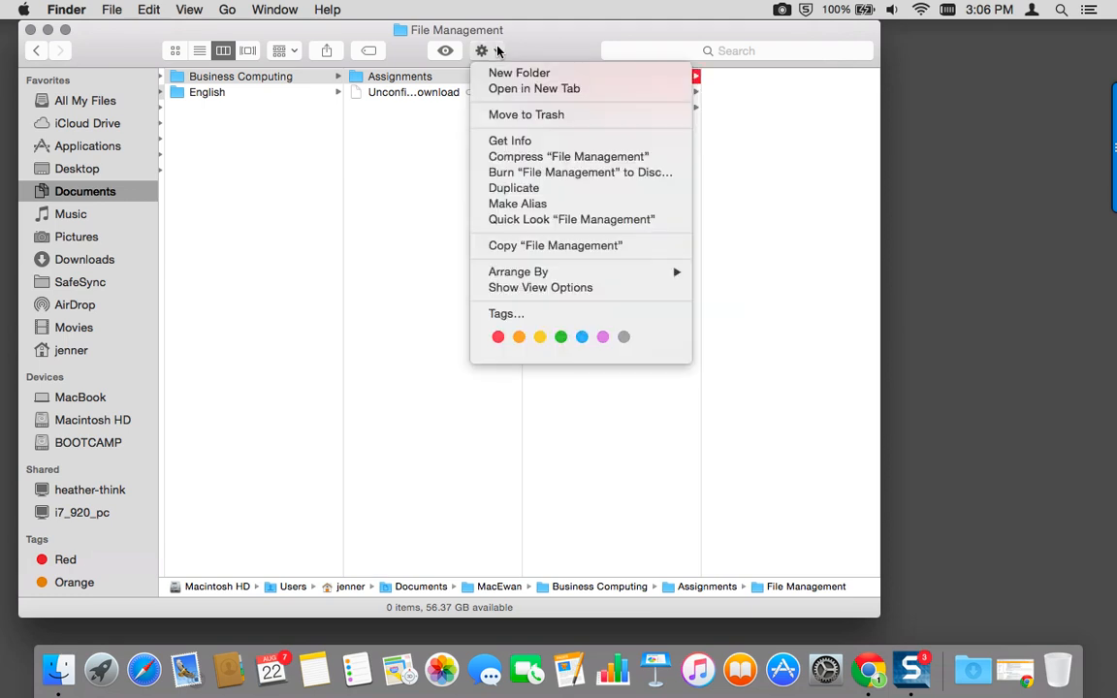
click(518, 74)
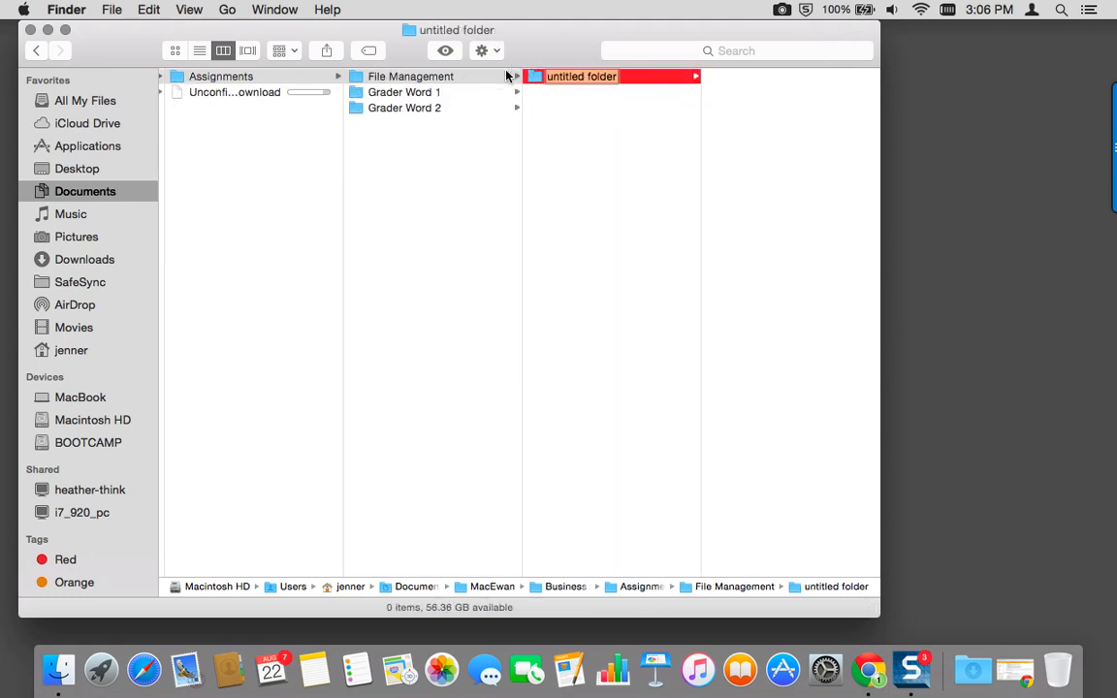
text(Another)
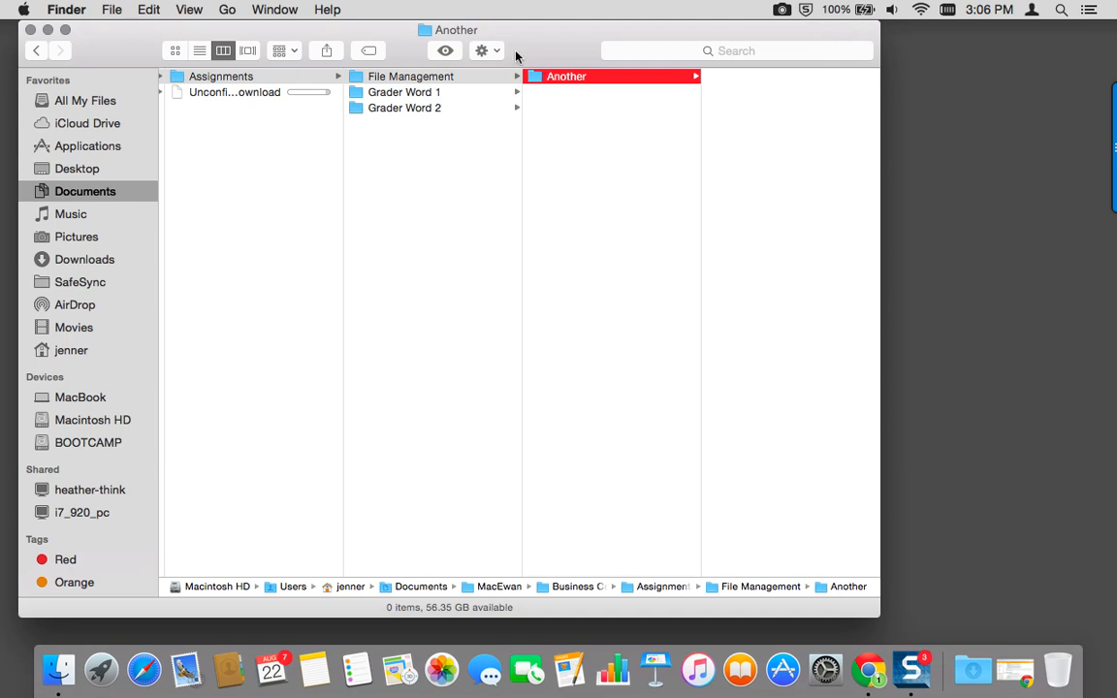
click(481, 51)
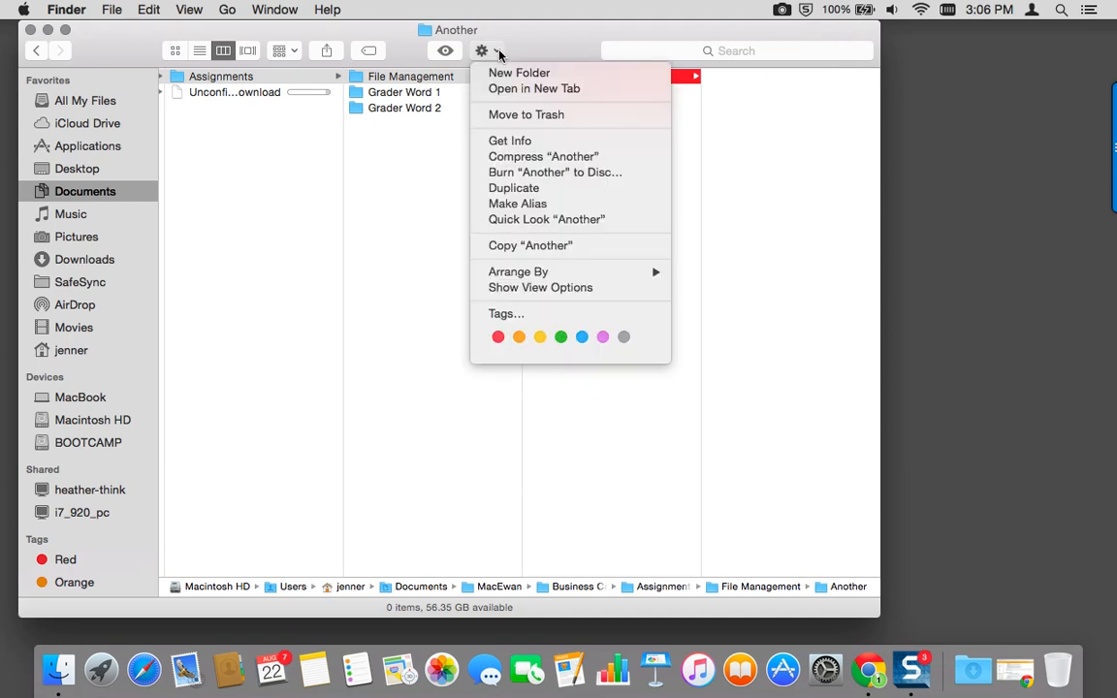
click(520, 74)
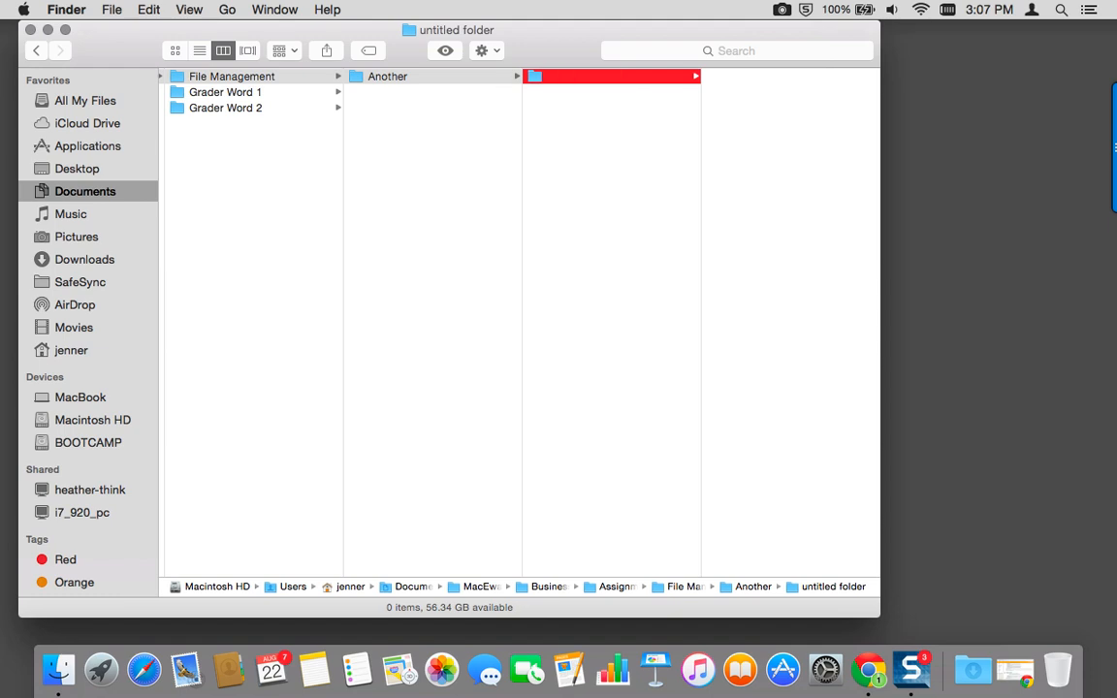
text(Time)
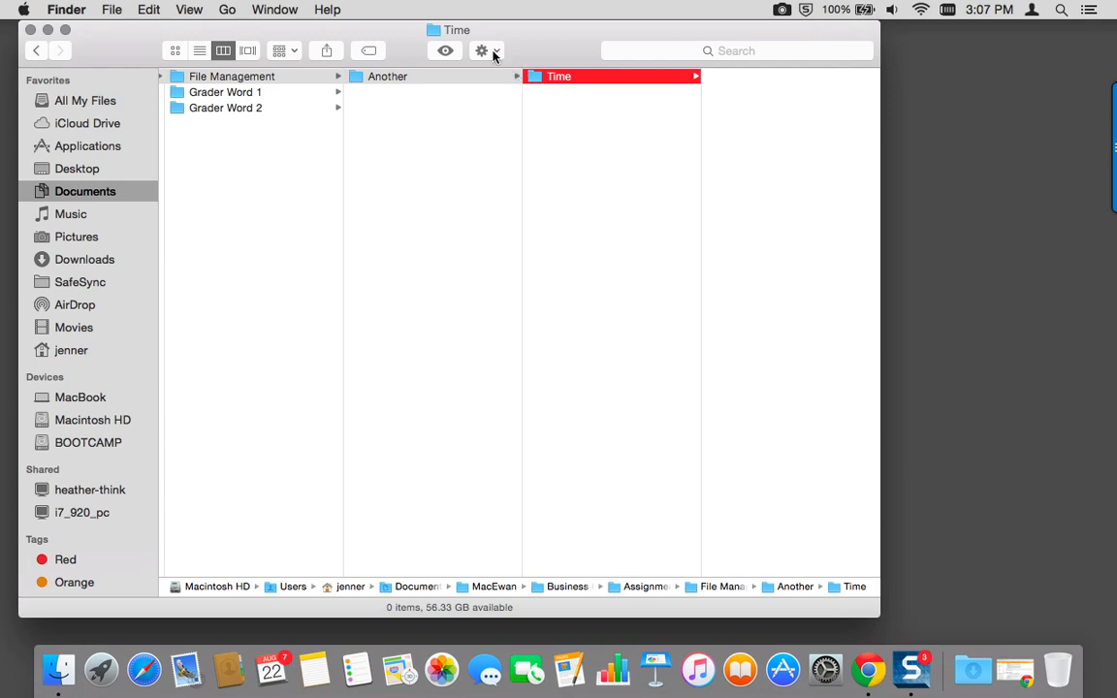
- Create And inside Time and Place inside And, then return to File Management
click(481, 50)
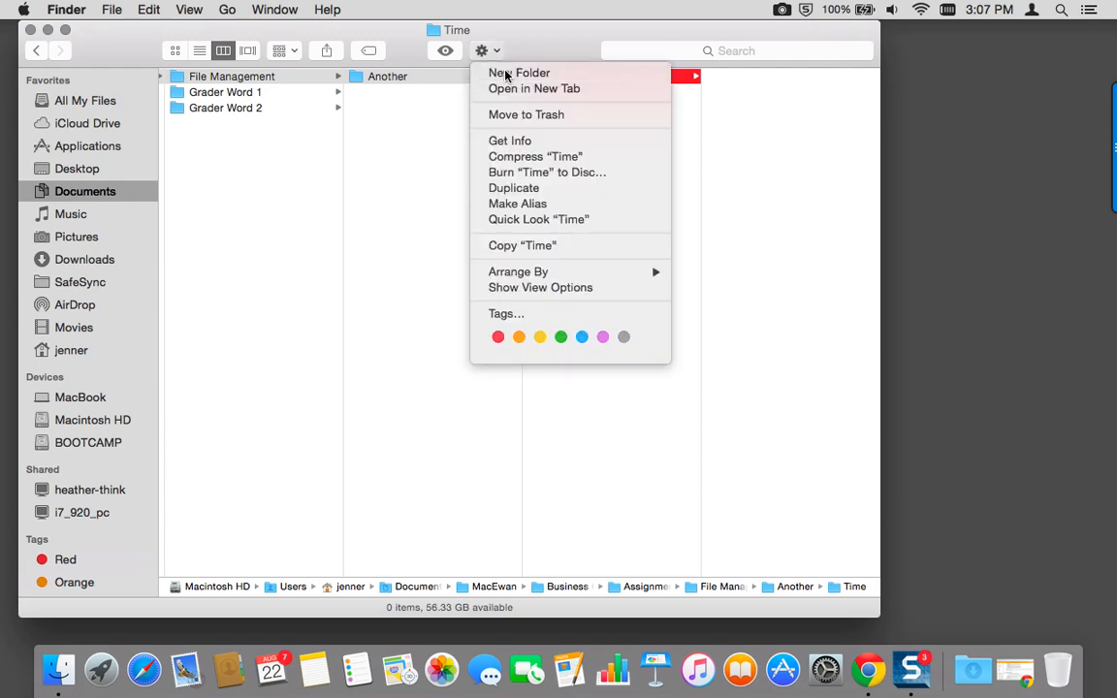
click(516, 74)
text(And)
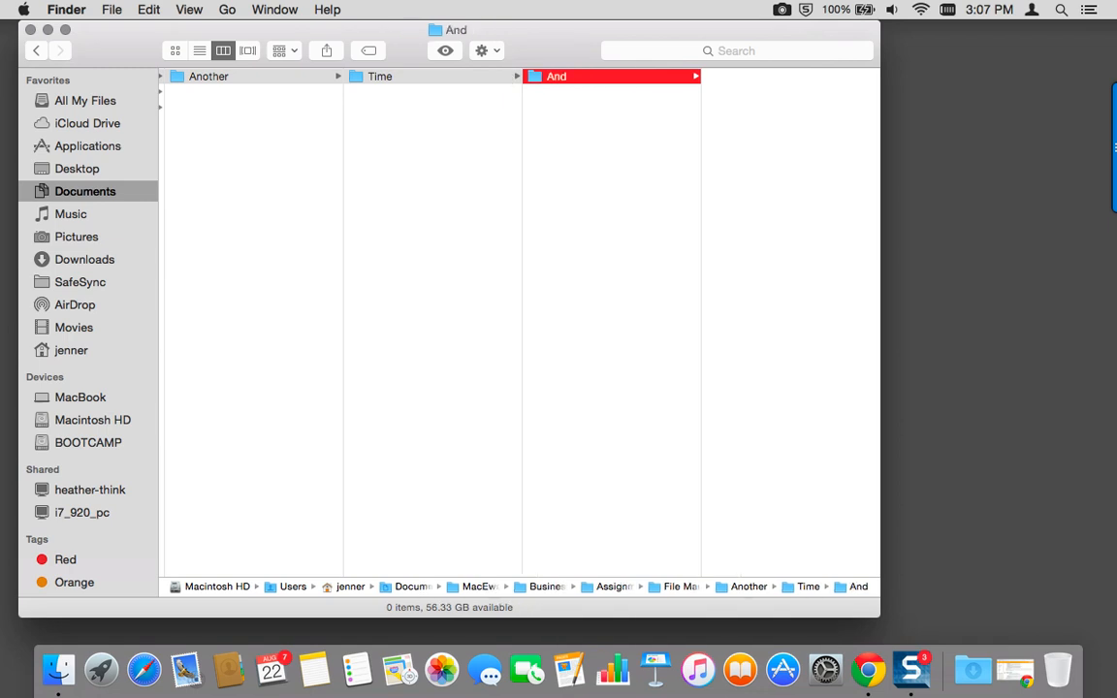
click(481, 50)
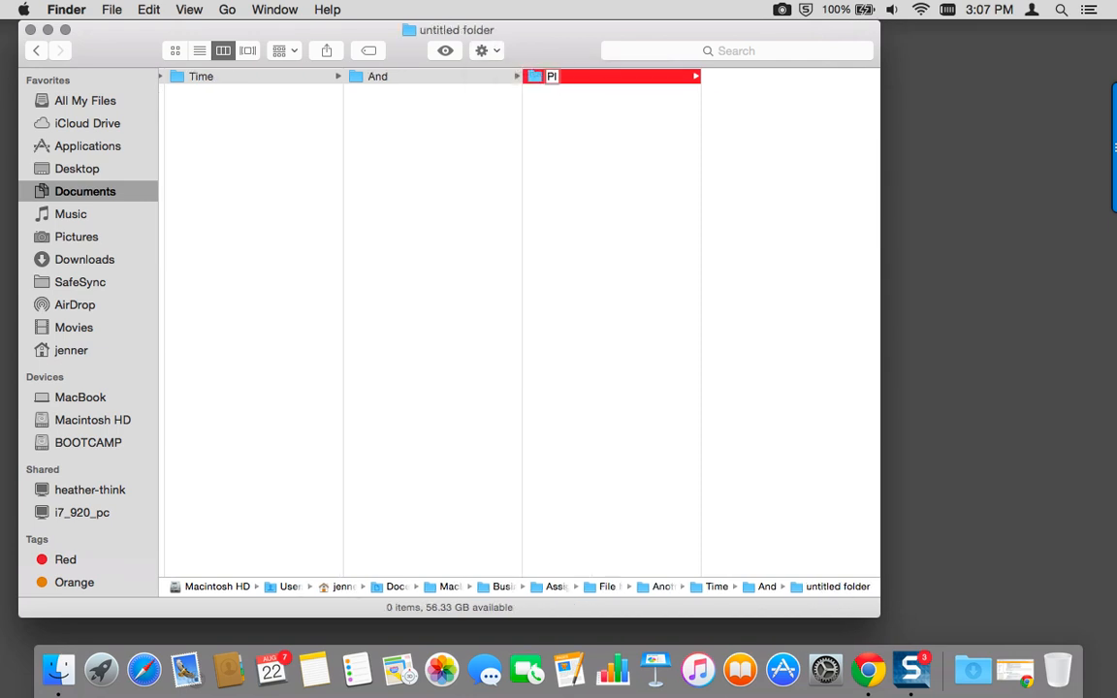
text(Place)
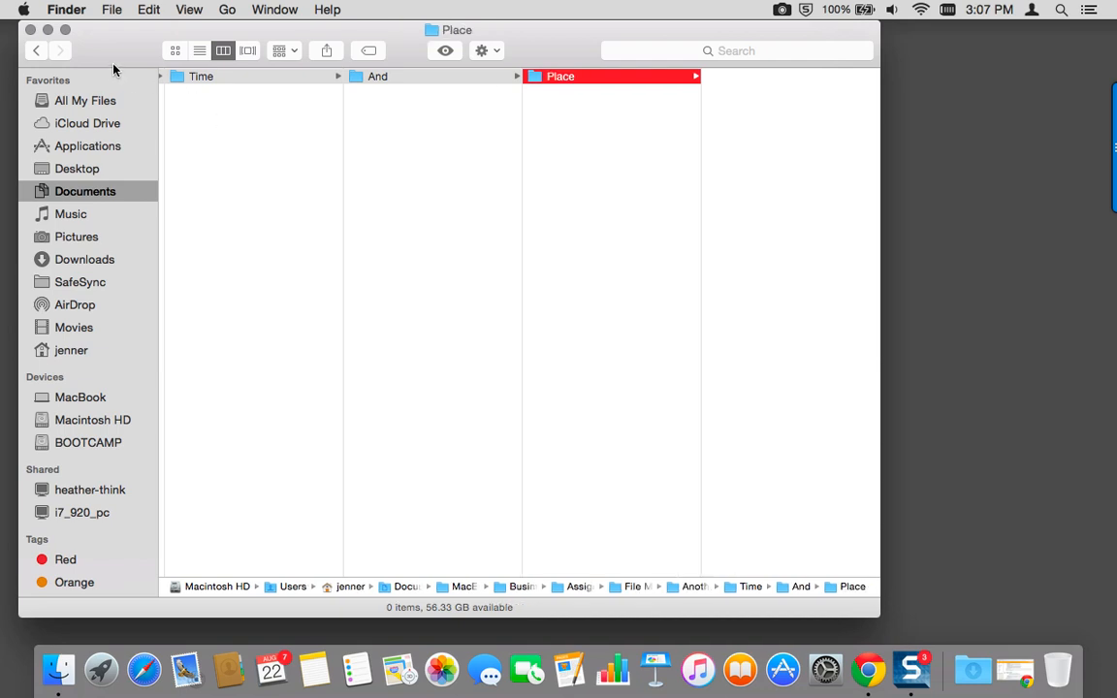
click(39, 51)
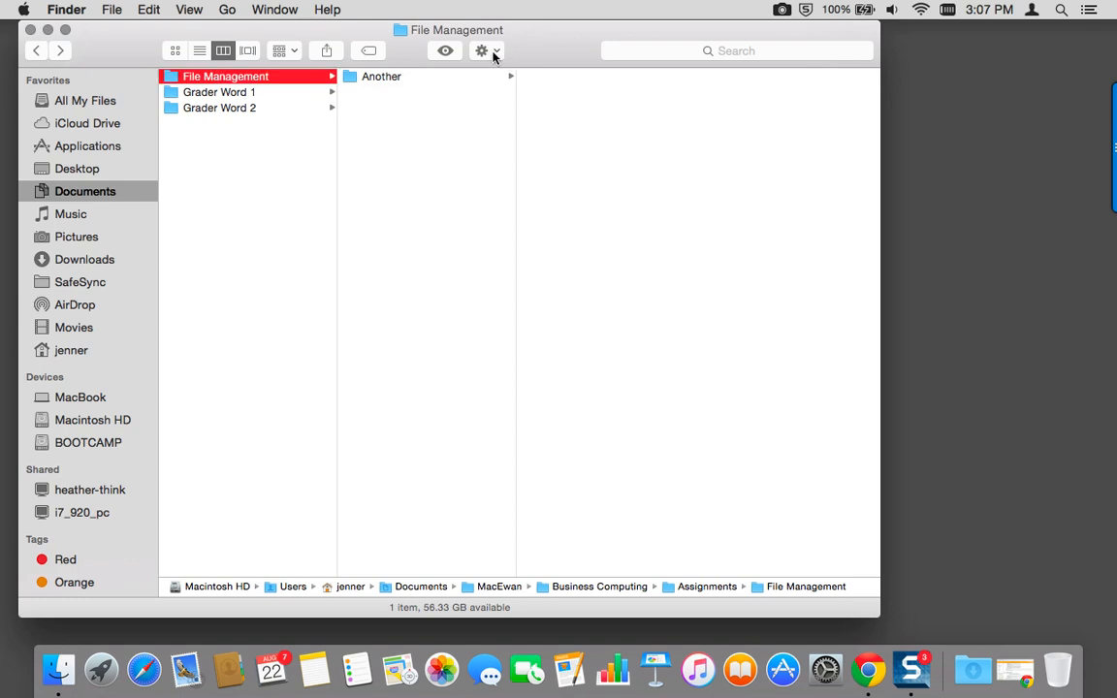
- Create a folder named Boy inside File Management and show it beside Another
click(483, 50)
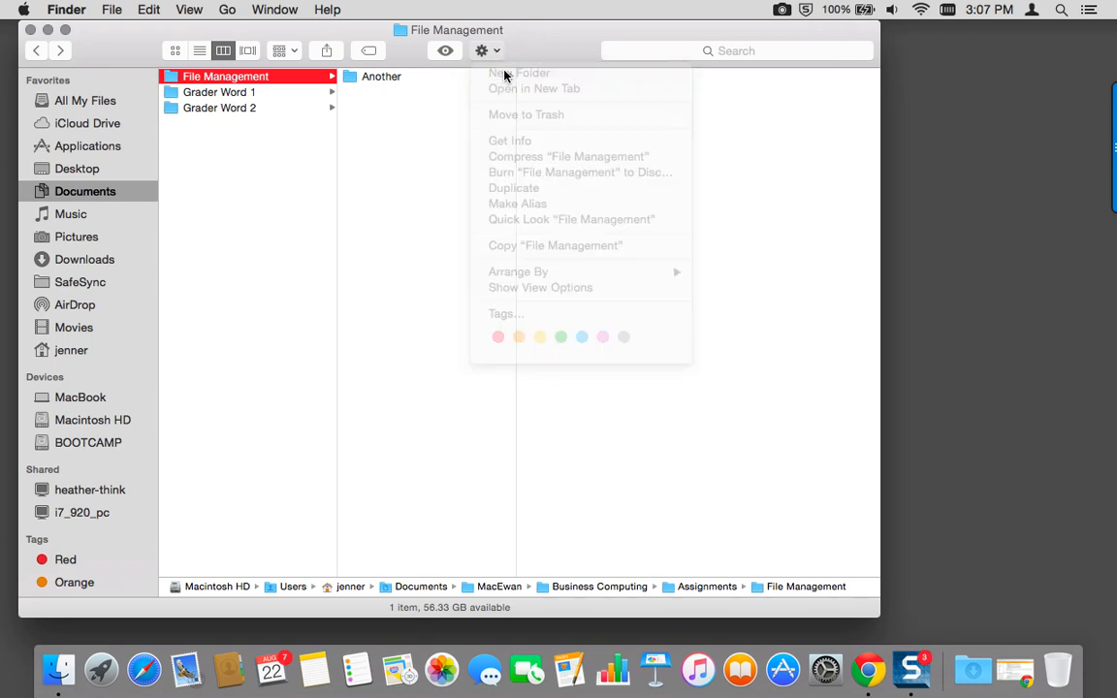
click(520, 74)
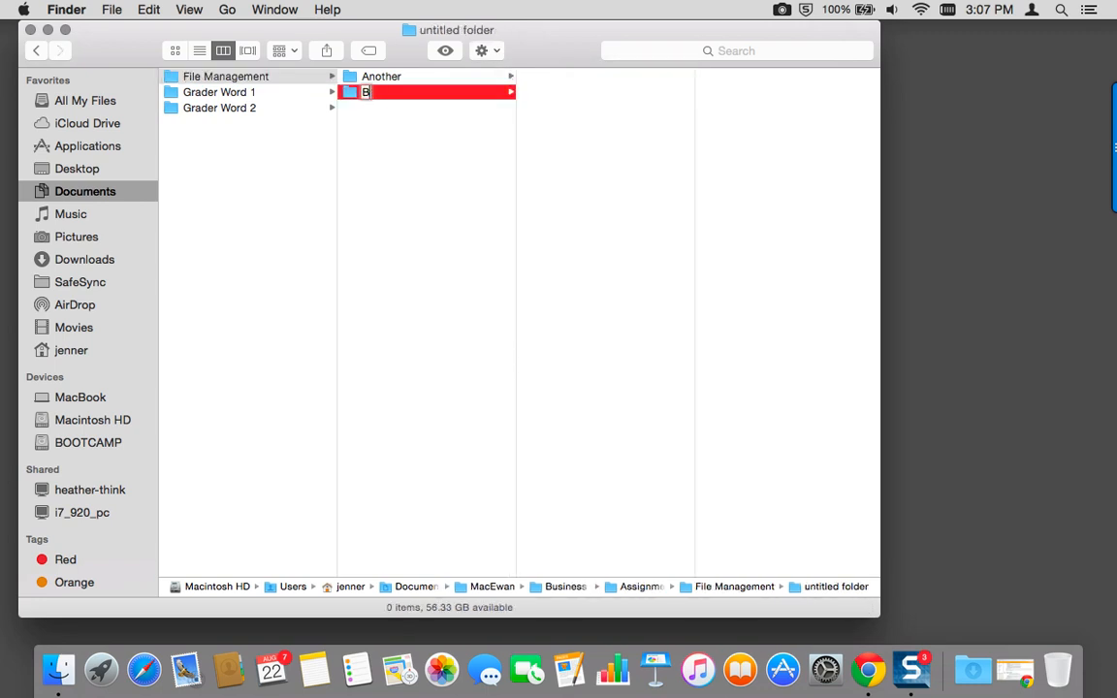
text(Boy)
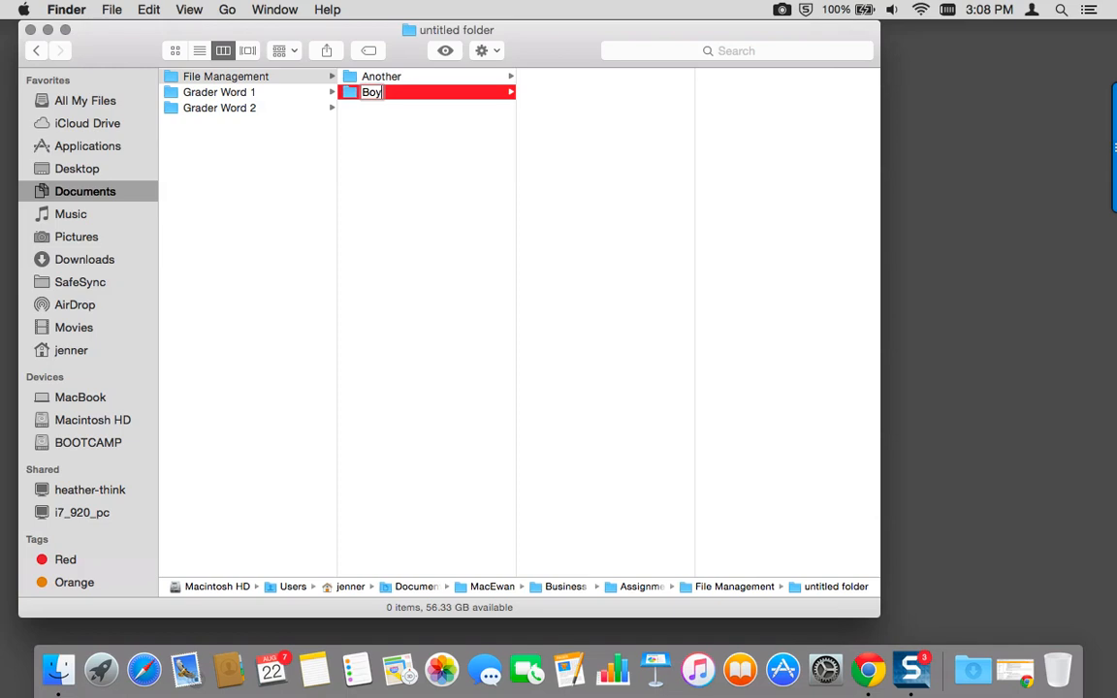
mouse_move(435, 60)
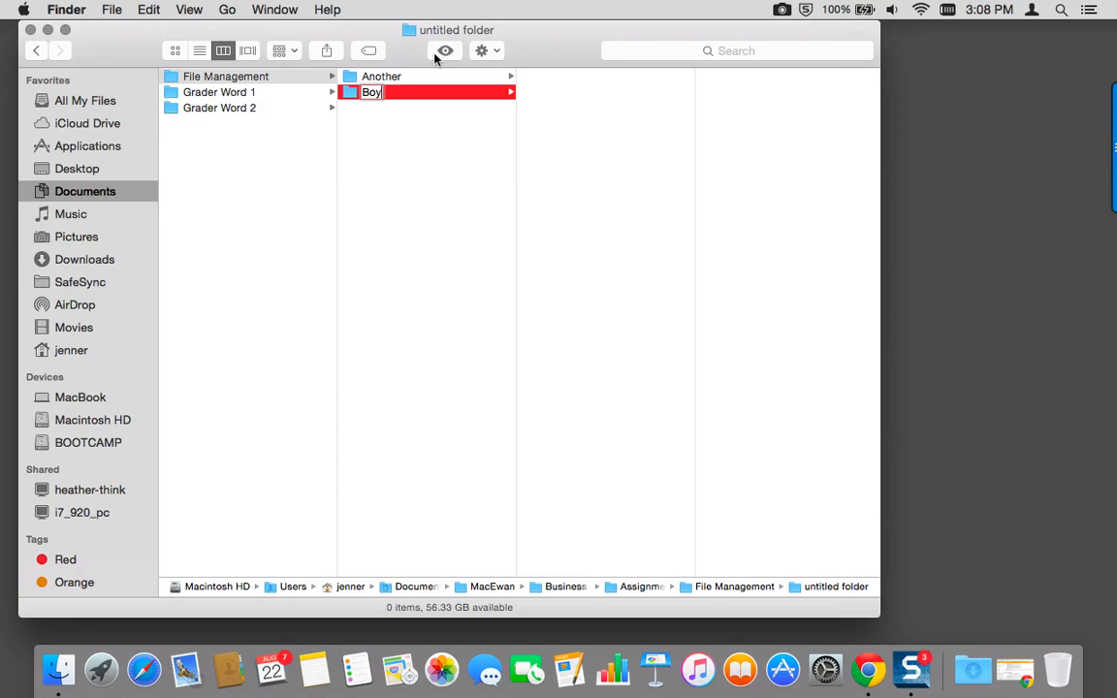
mouse_move(257, 82)
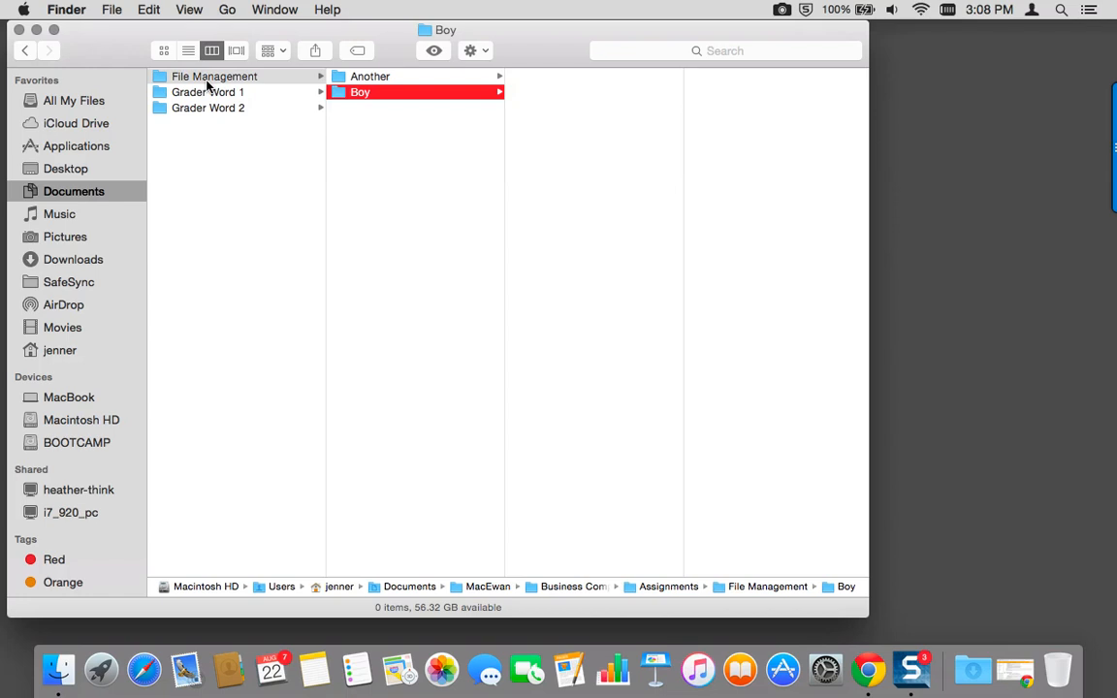
click(214, 76)
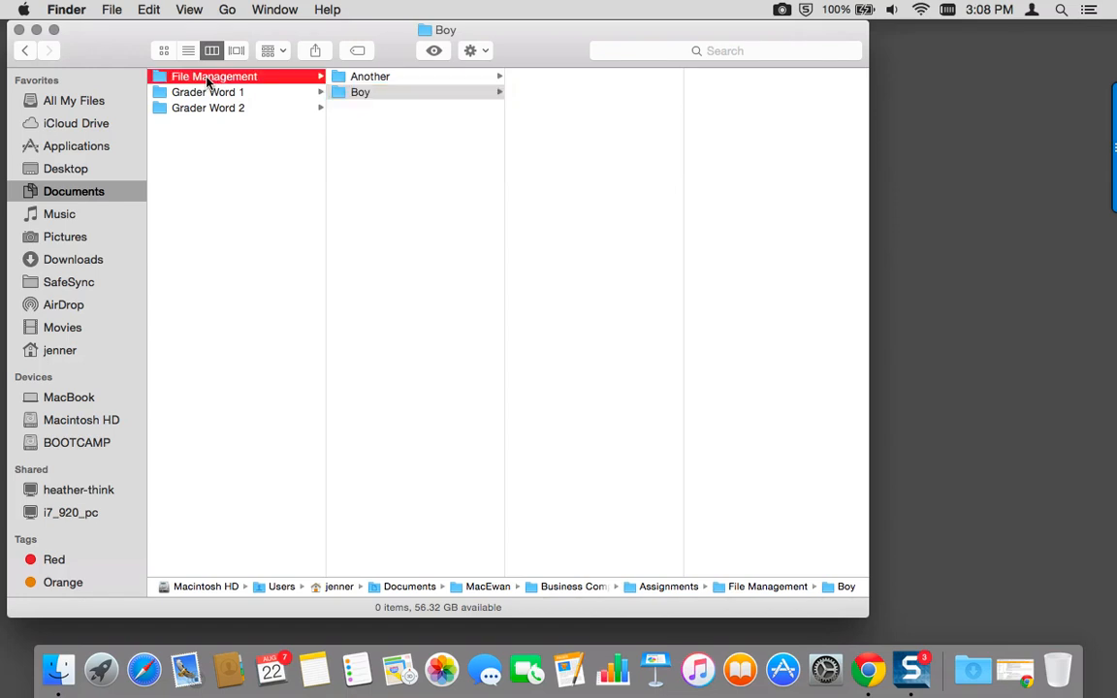
click(28, 51)
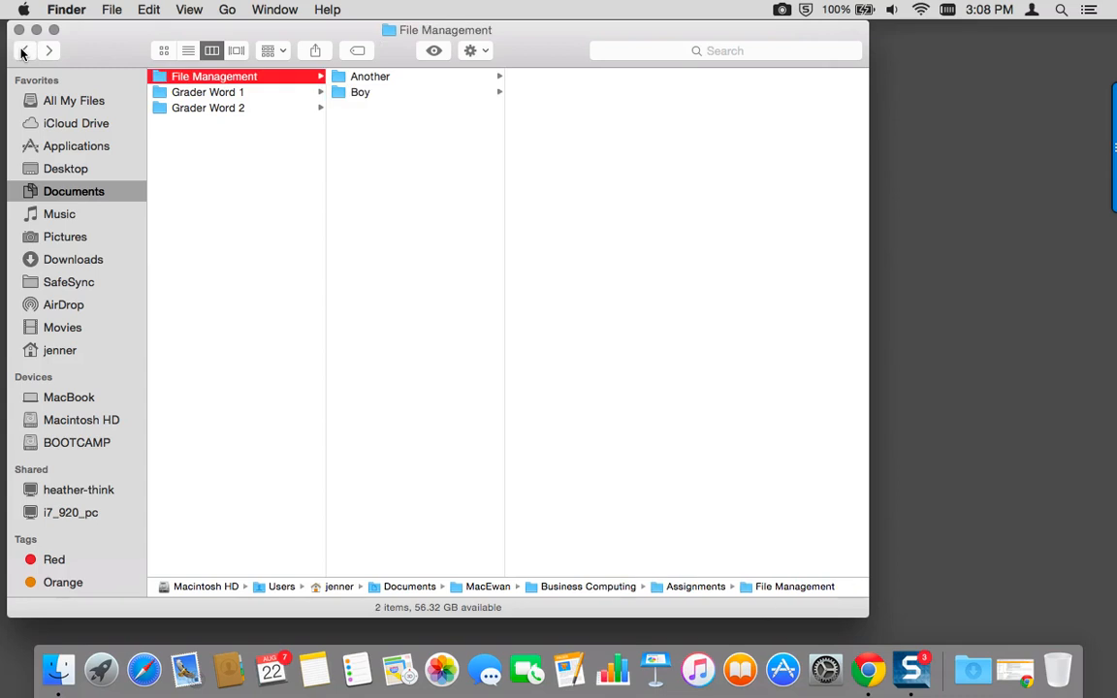
- Go up to Business Computing and extract Exploring_2013_student_data_files.zip
click(23, 50)
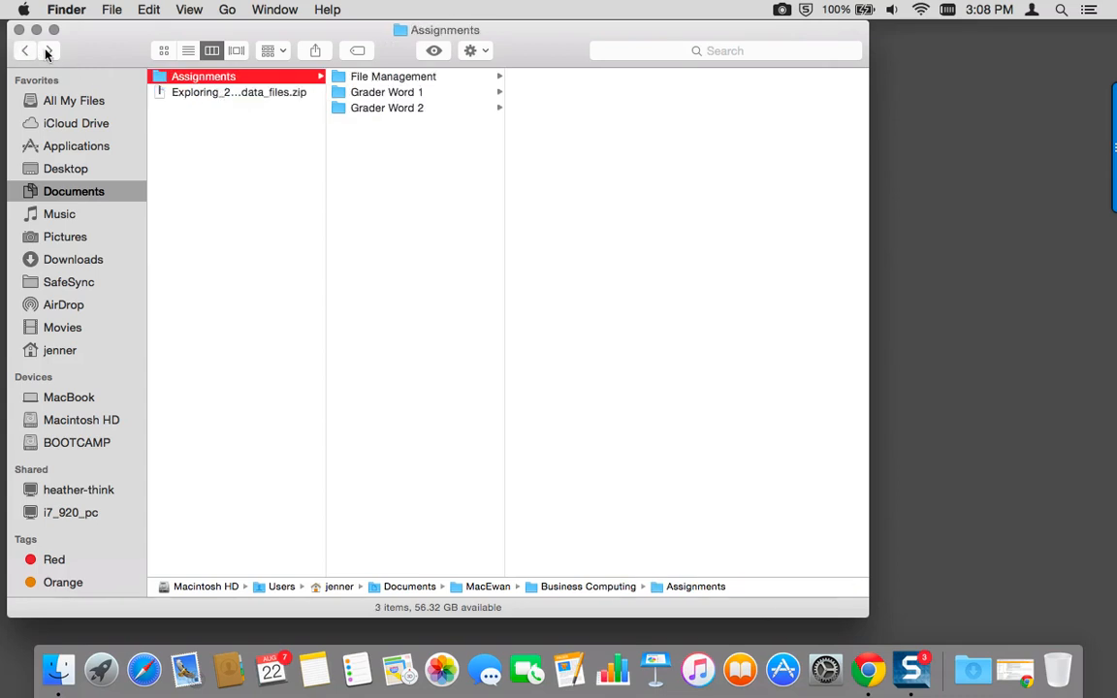
click(388, 108)
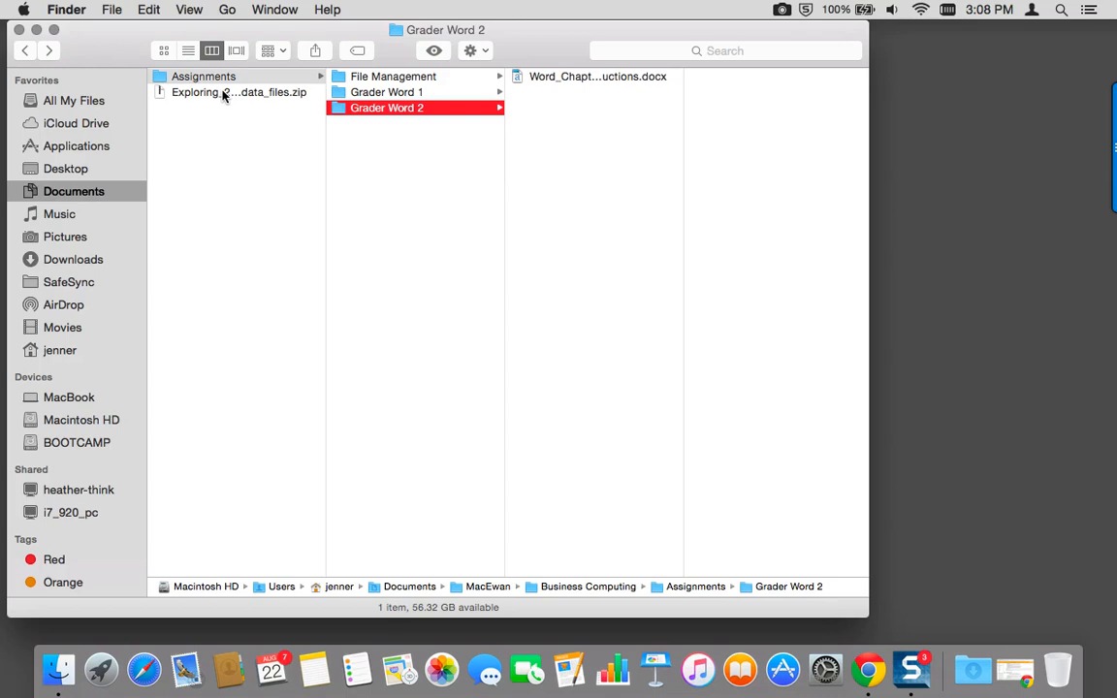
click(232, 93)
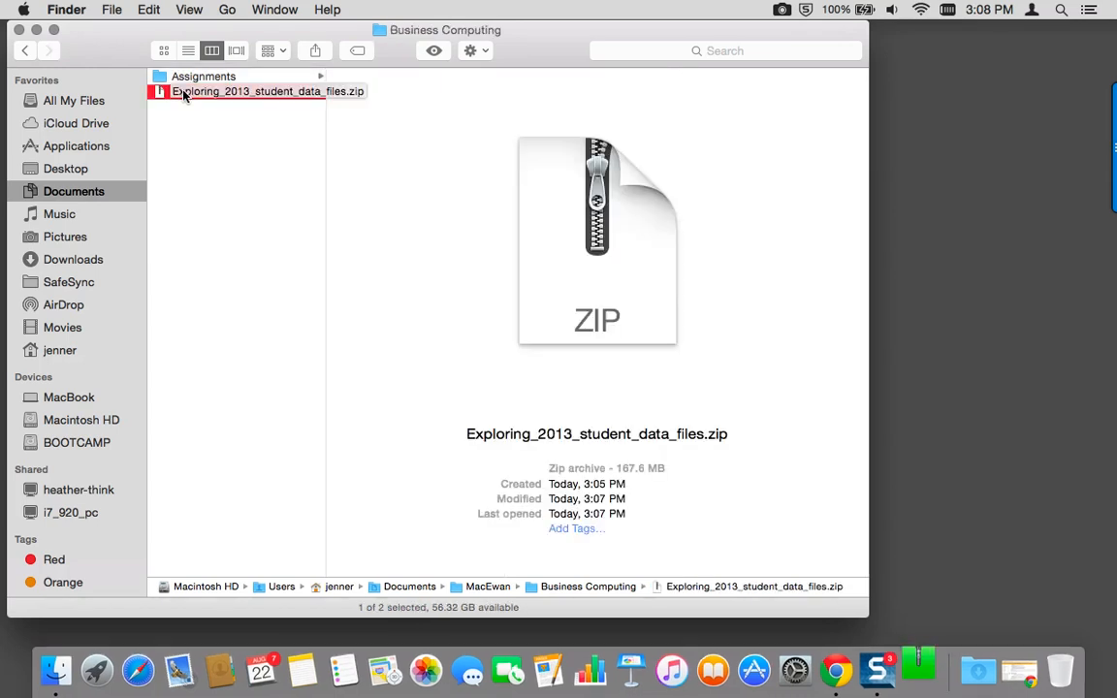
double_click(260, 91)
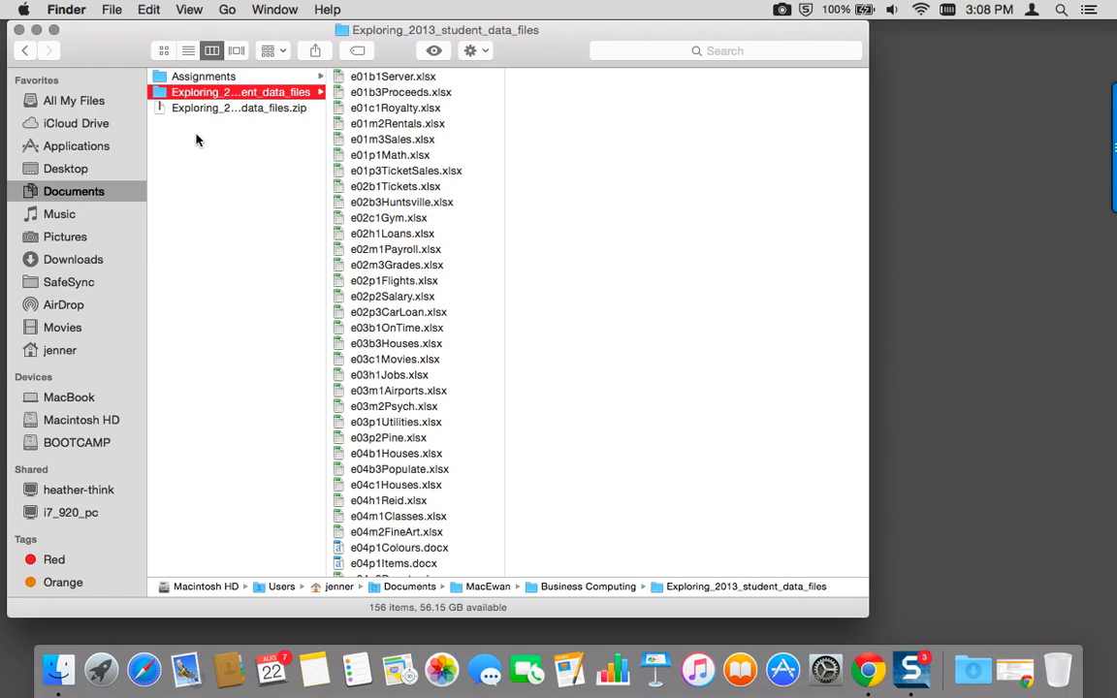
mouse_move(869, 264)
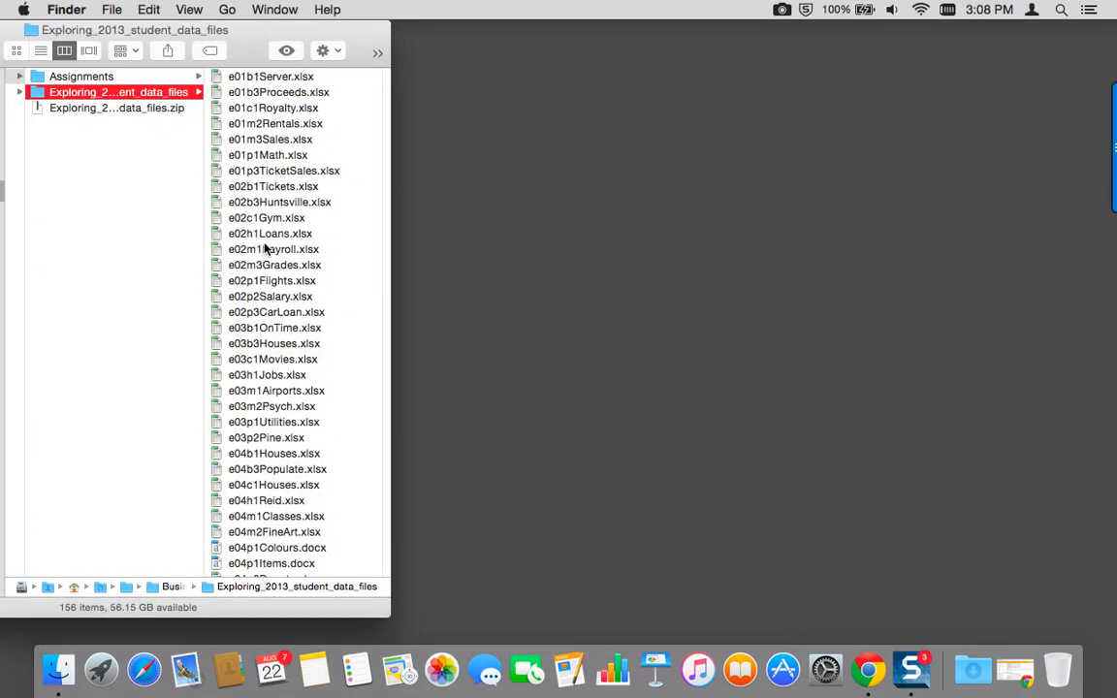
- Open a second Finder window on Documents in List view, placed beside the first
click(109, 9)
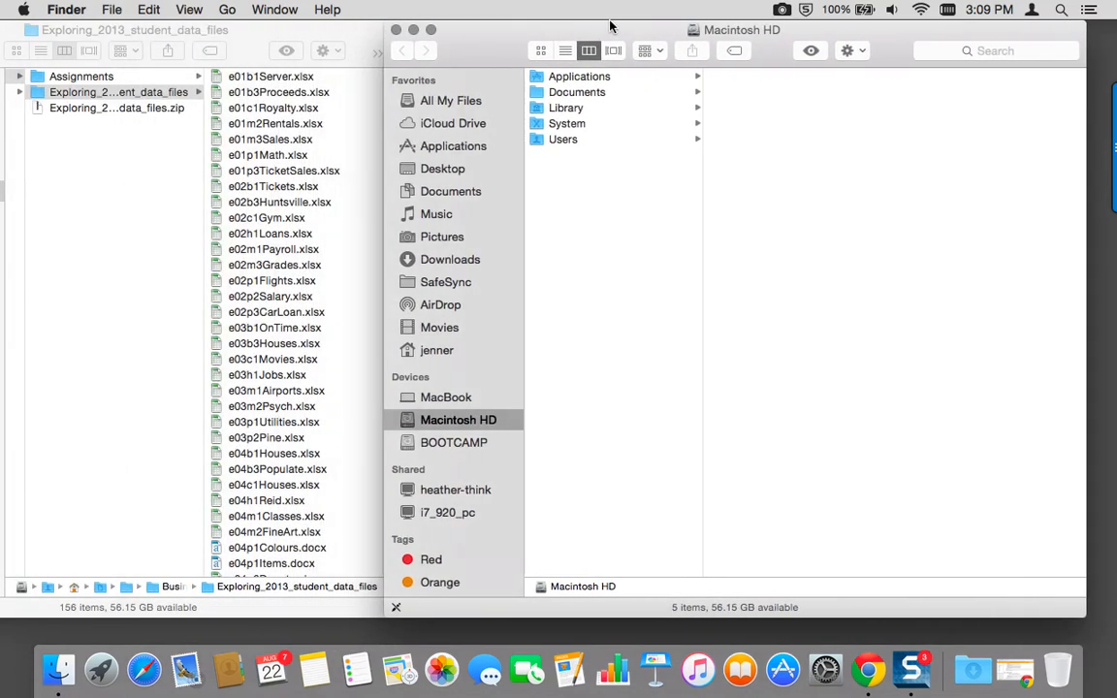
drag(611, 29, 621, 35)
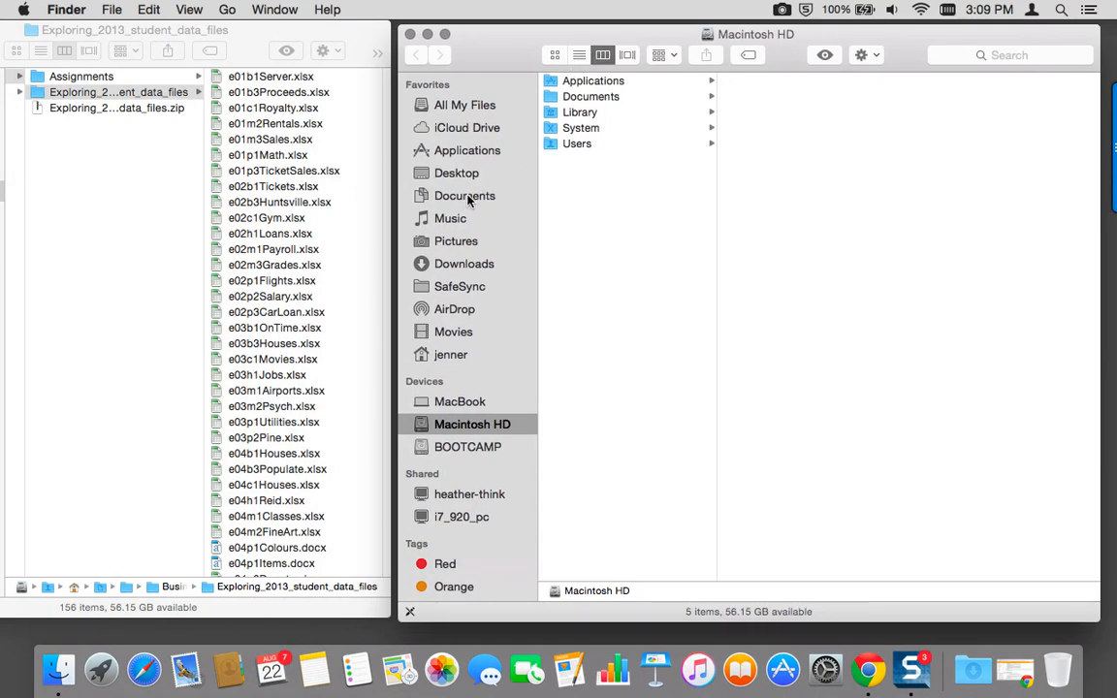
click(466, 194)
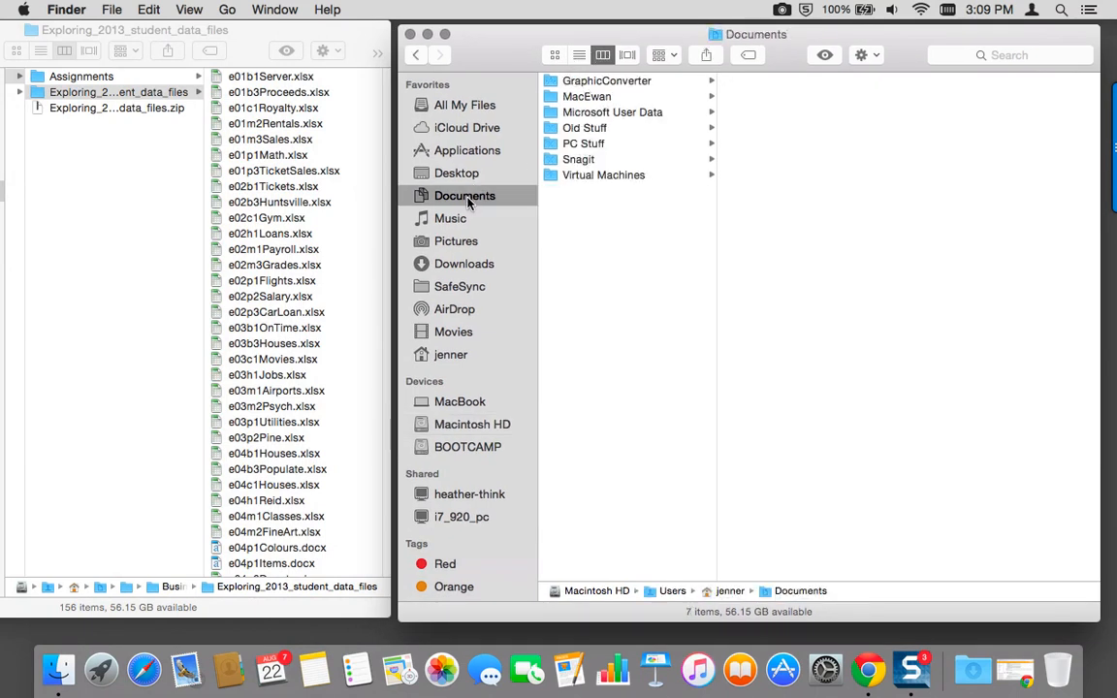
click(580, 54)
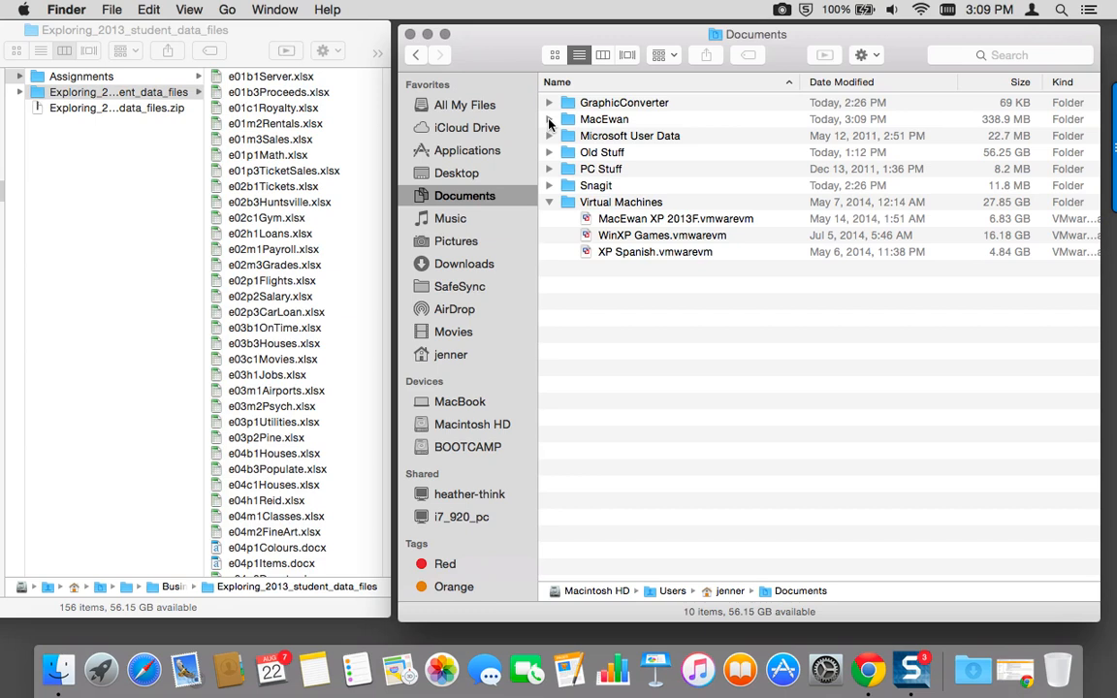
- Expand the MacEwan folder and every nested folder under it
click(551, 120)
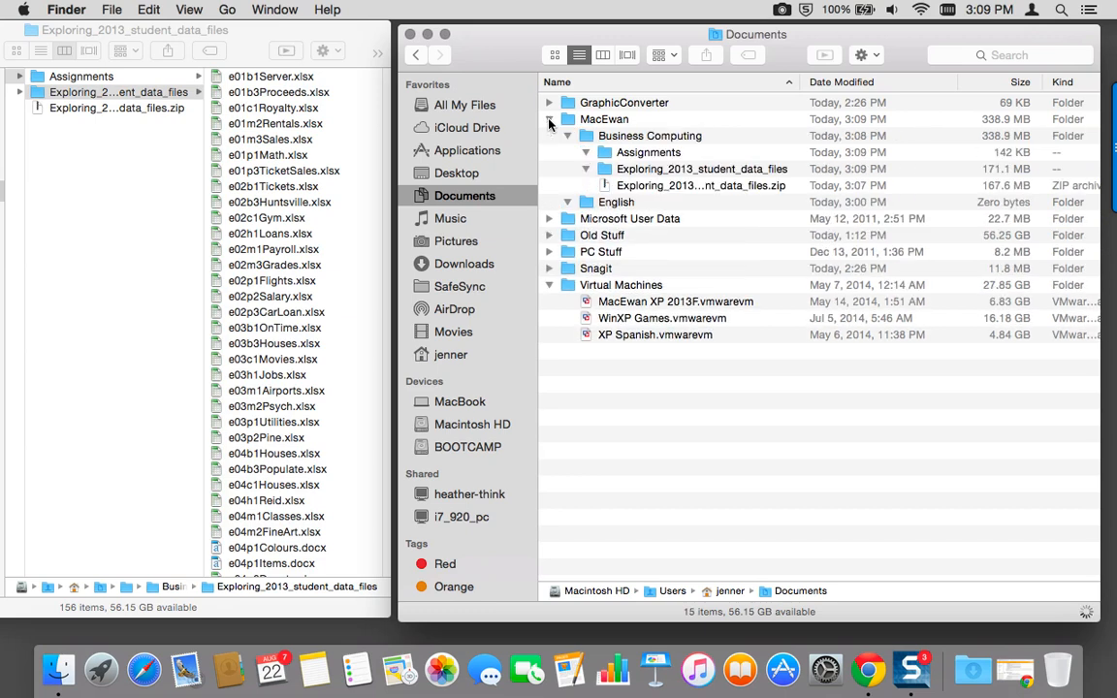
click(594, 151)
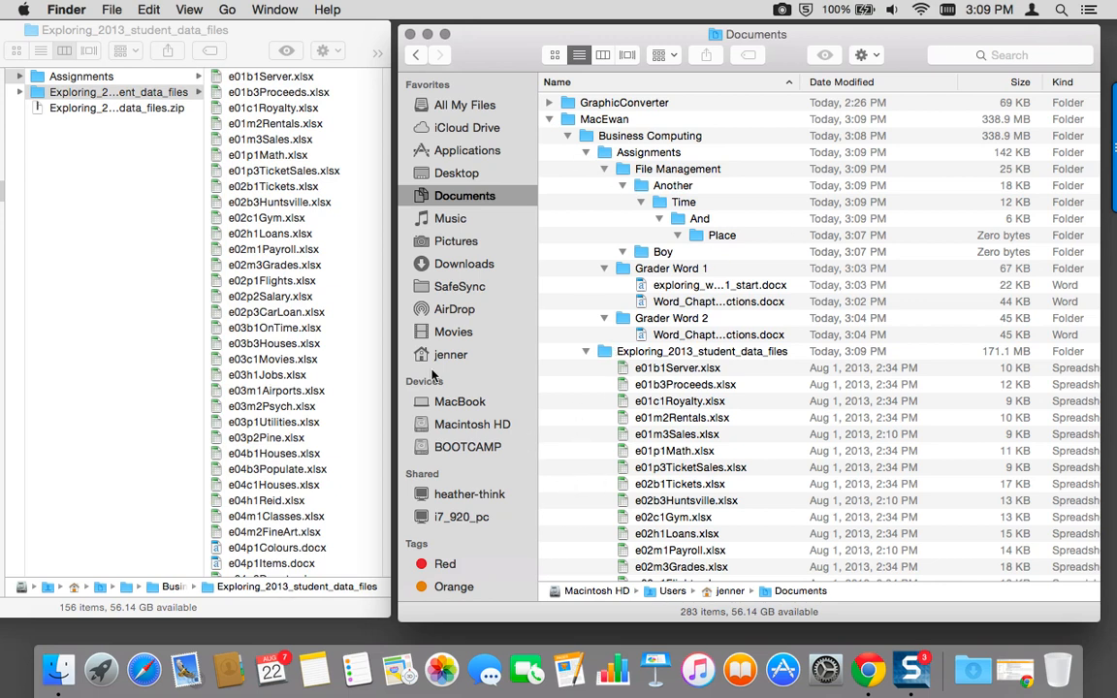
mouse_move(241, 318)
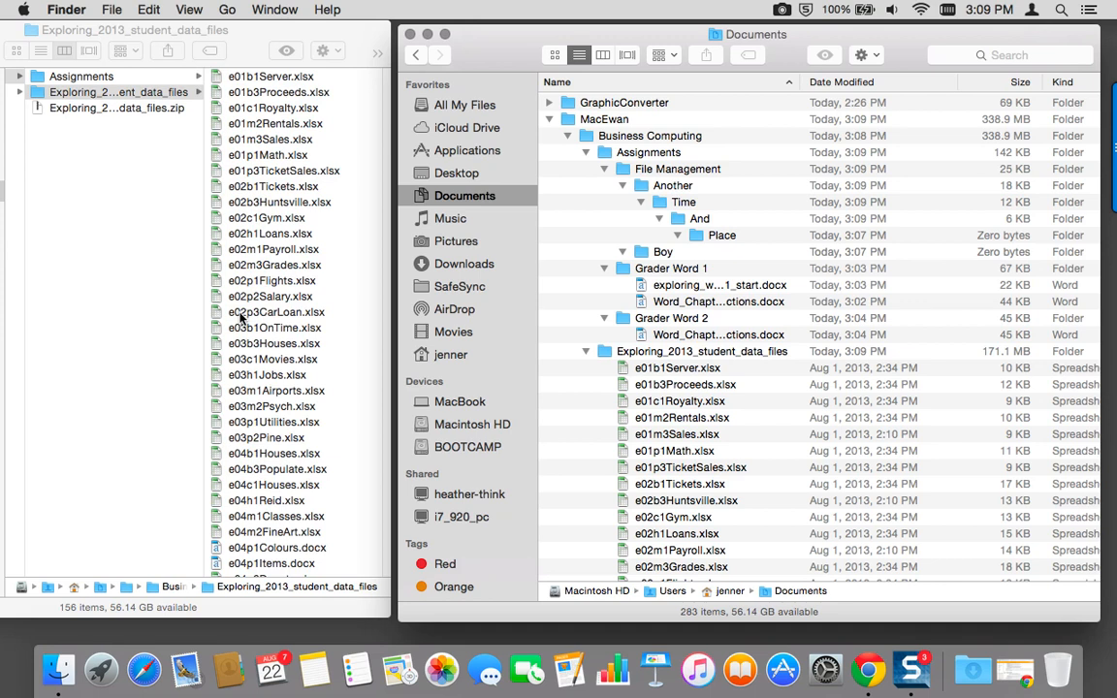
mouse_move(249, 285)
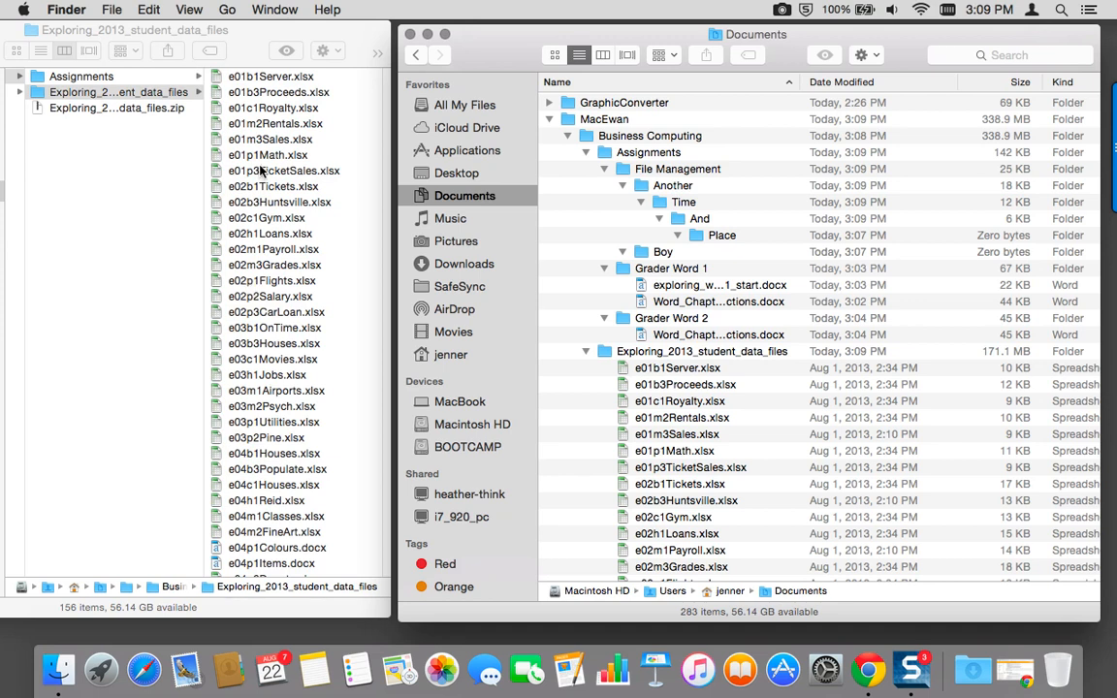
mouse_move(256, 77)
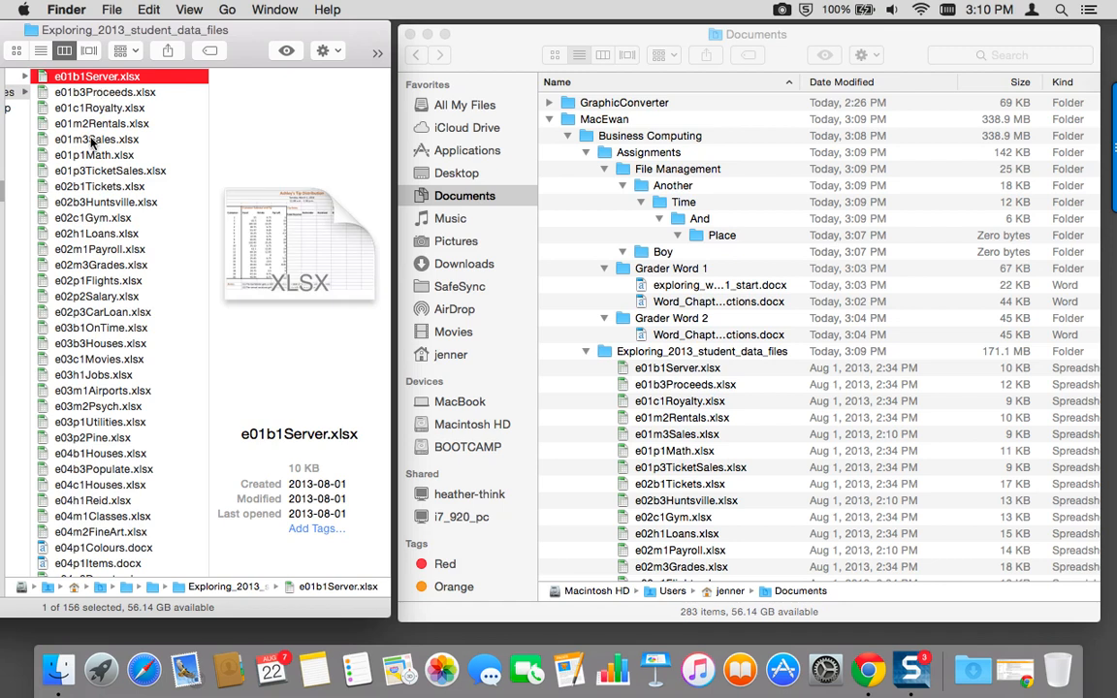
- Move e01b1Server.xlsx through e01m3Sales.xlsx into Place and expand Place to show them
click(93, 139)
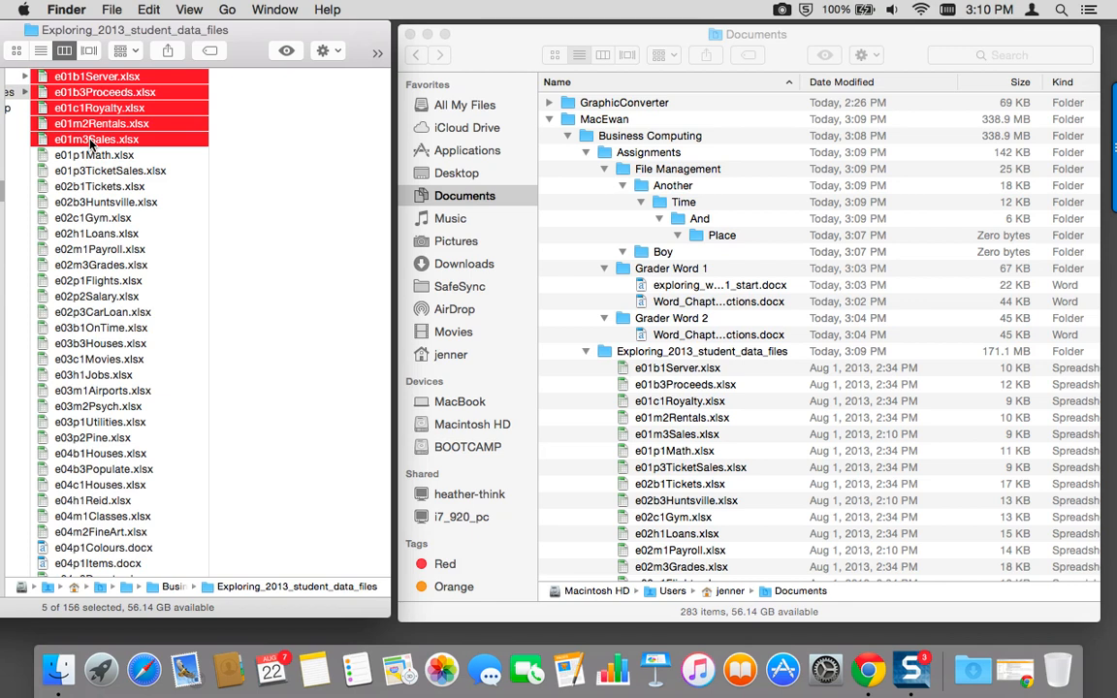
drag(101, 125, 708, 223)
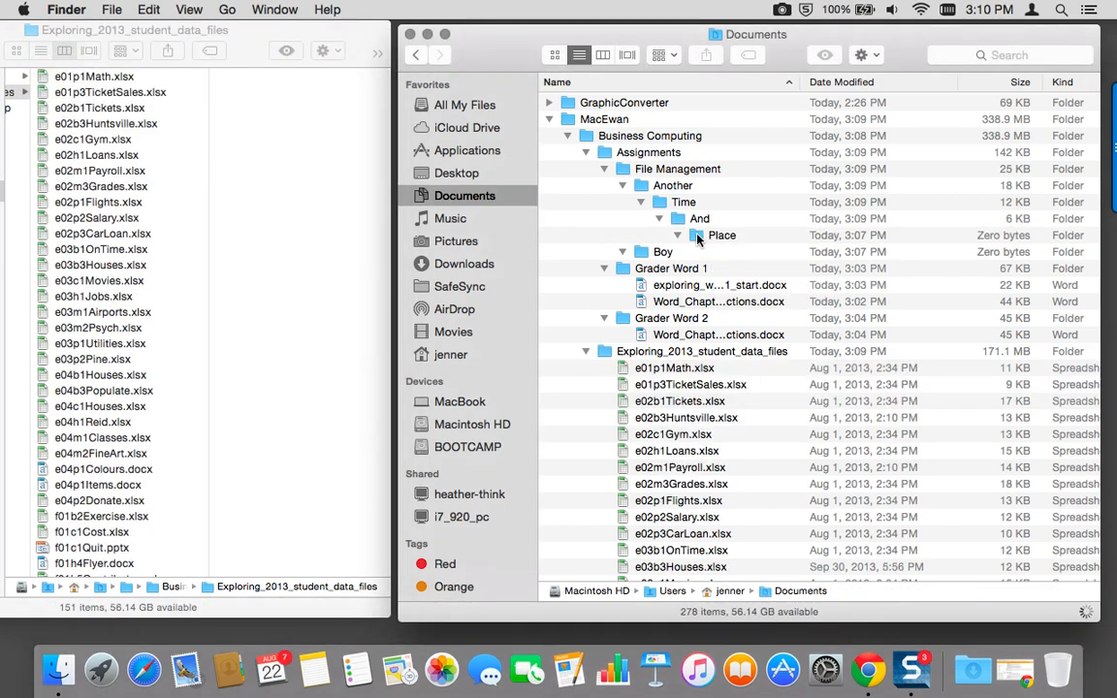
click(679, 235)
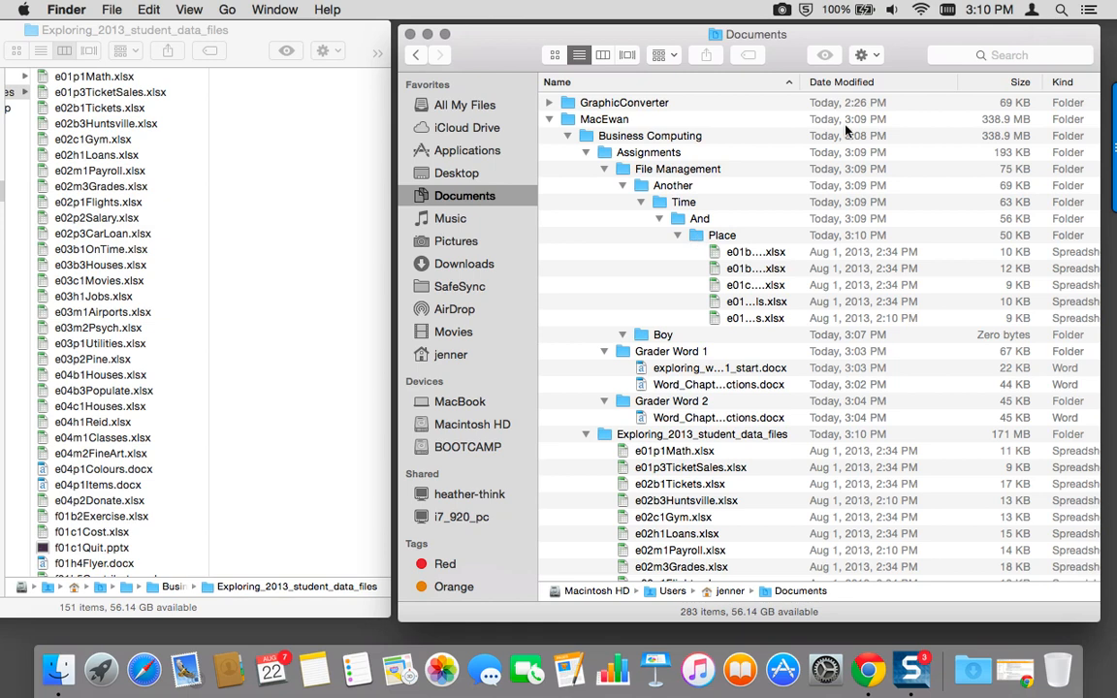
click(780, 8)
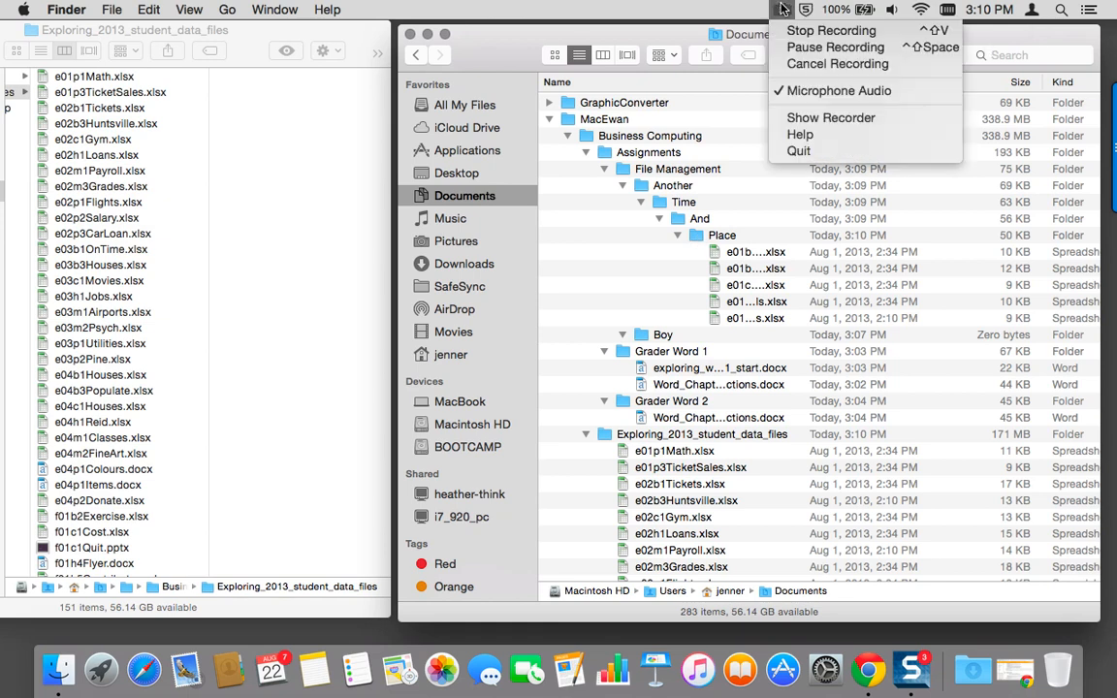